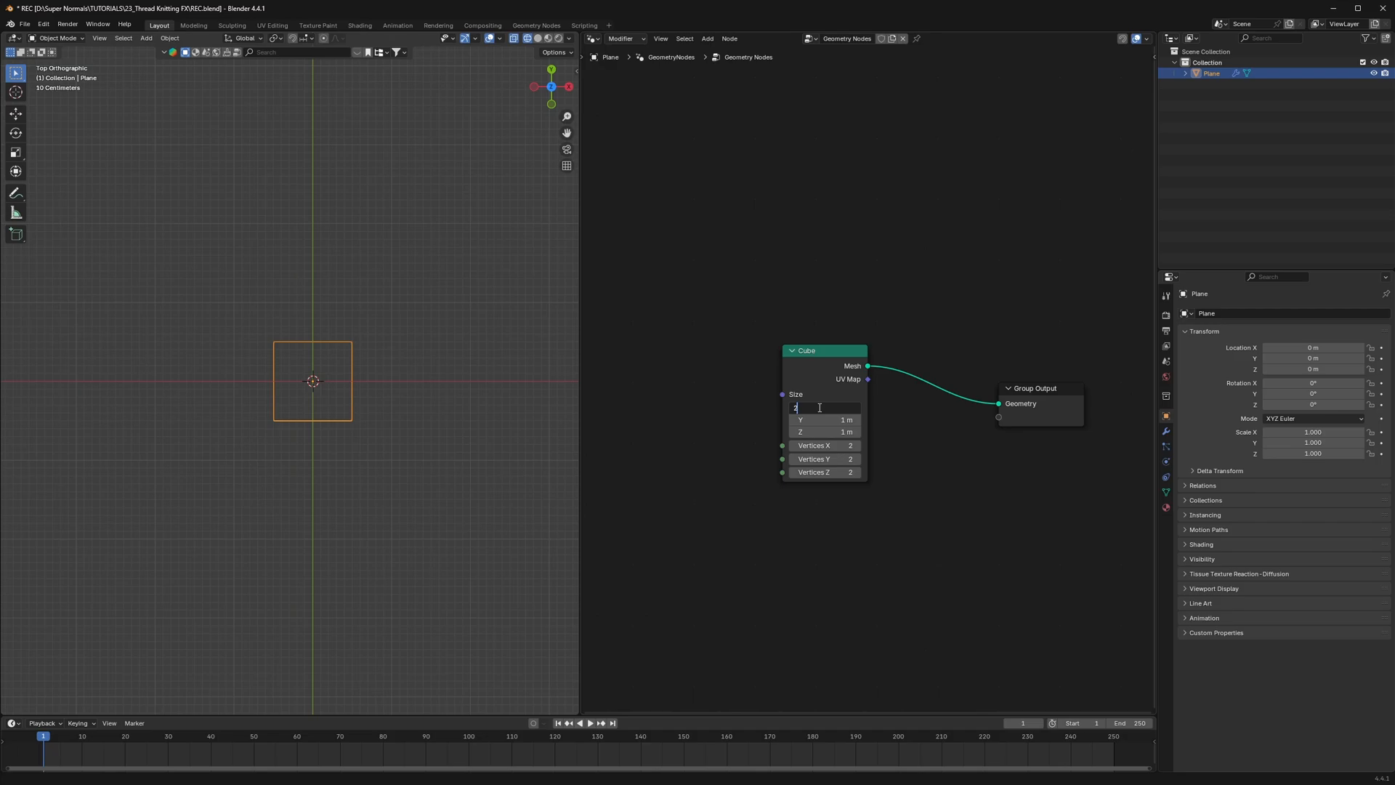
# Size the Cube node 20 × 1.8 × 0.2 m with 201 × 19 vertices and save
pyautogui.write('0 m')
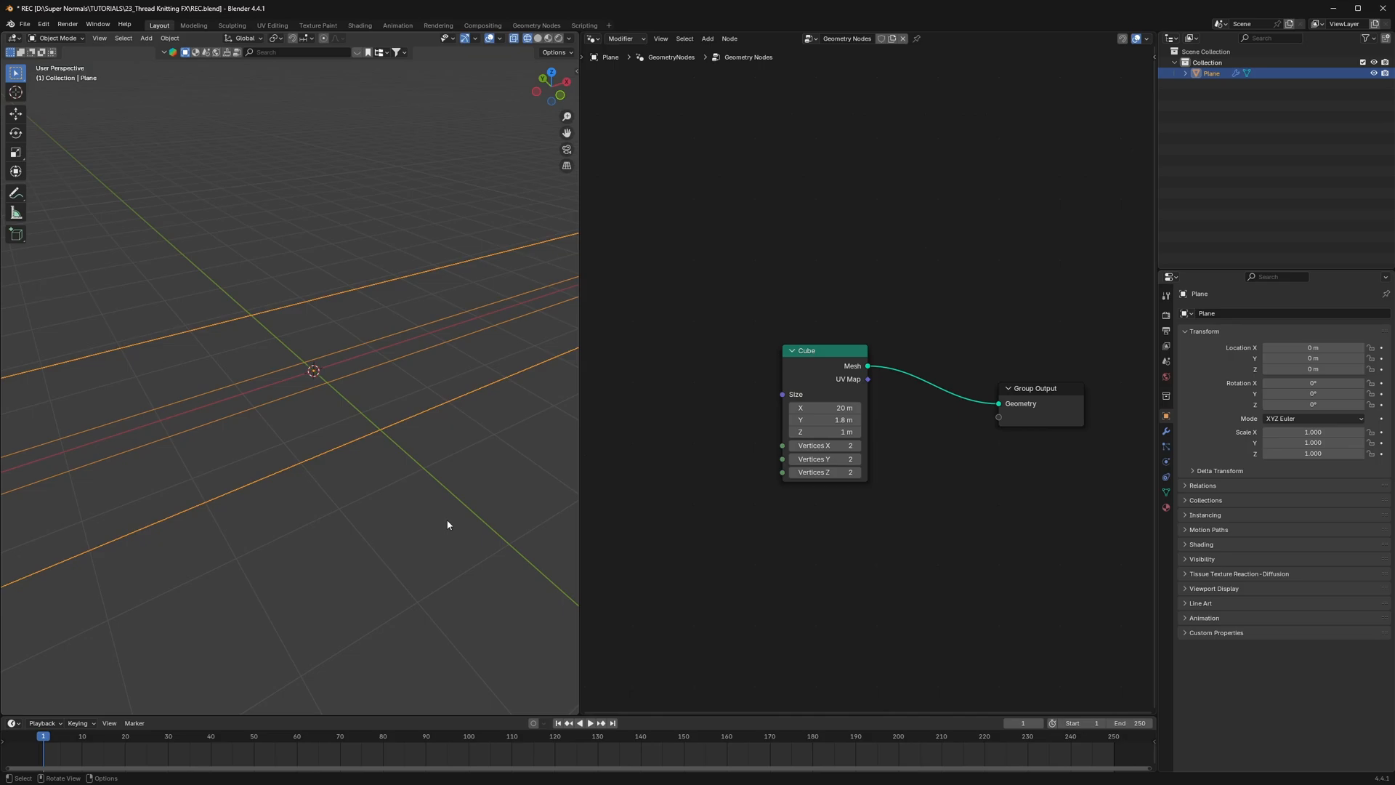
pyautogui.doubleClick(826, 432)
pyautogui.write('0.2')
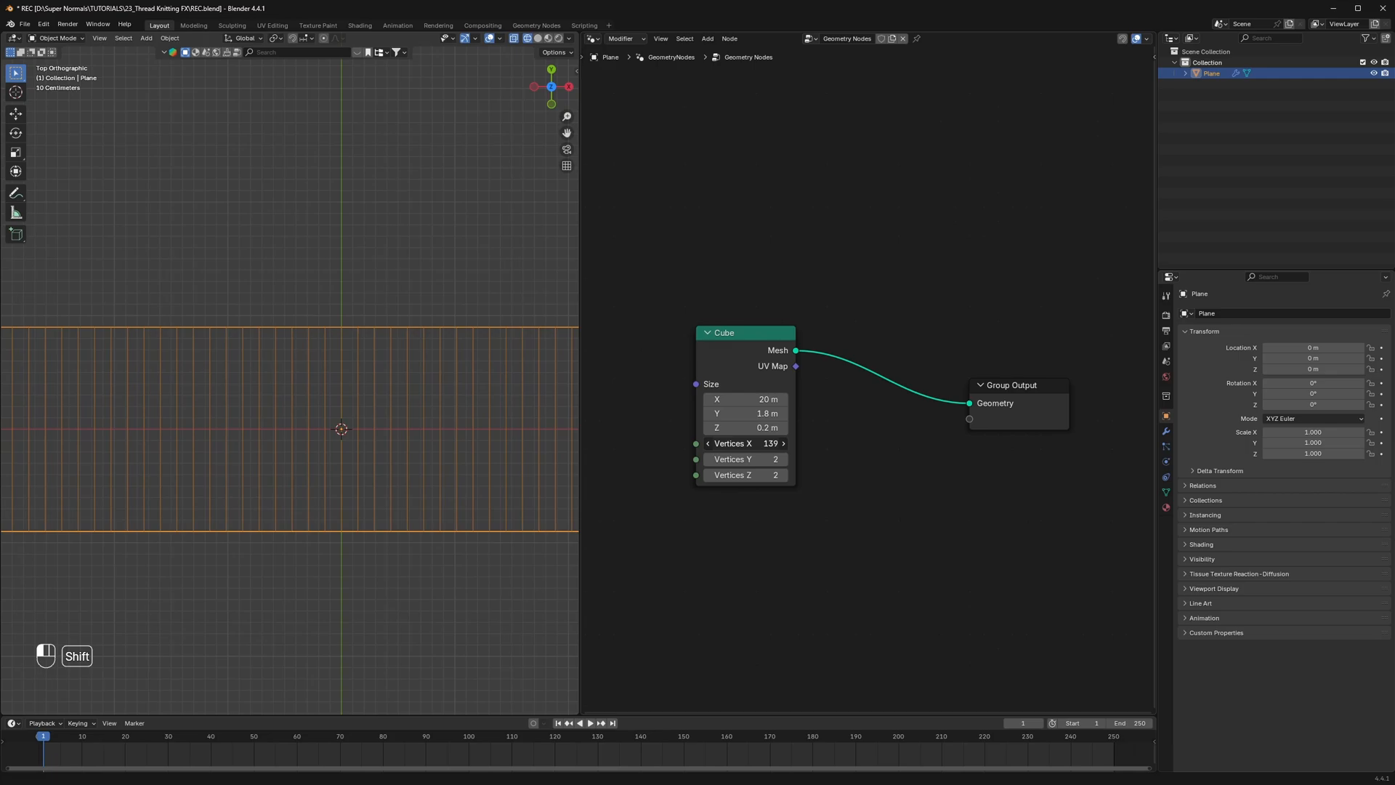
pyautogui.moveTo(746, 443); pyautogui.dragTo(771, 443)
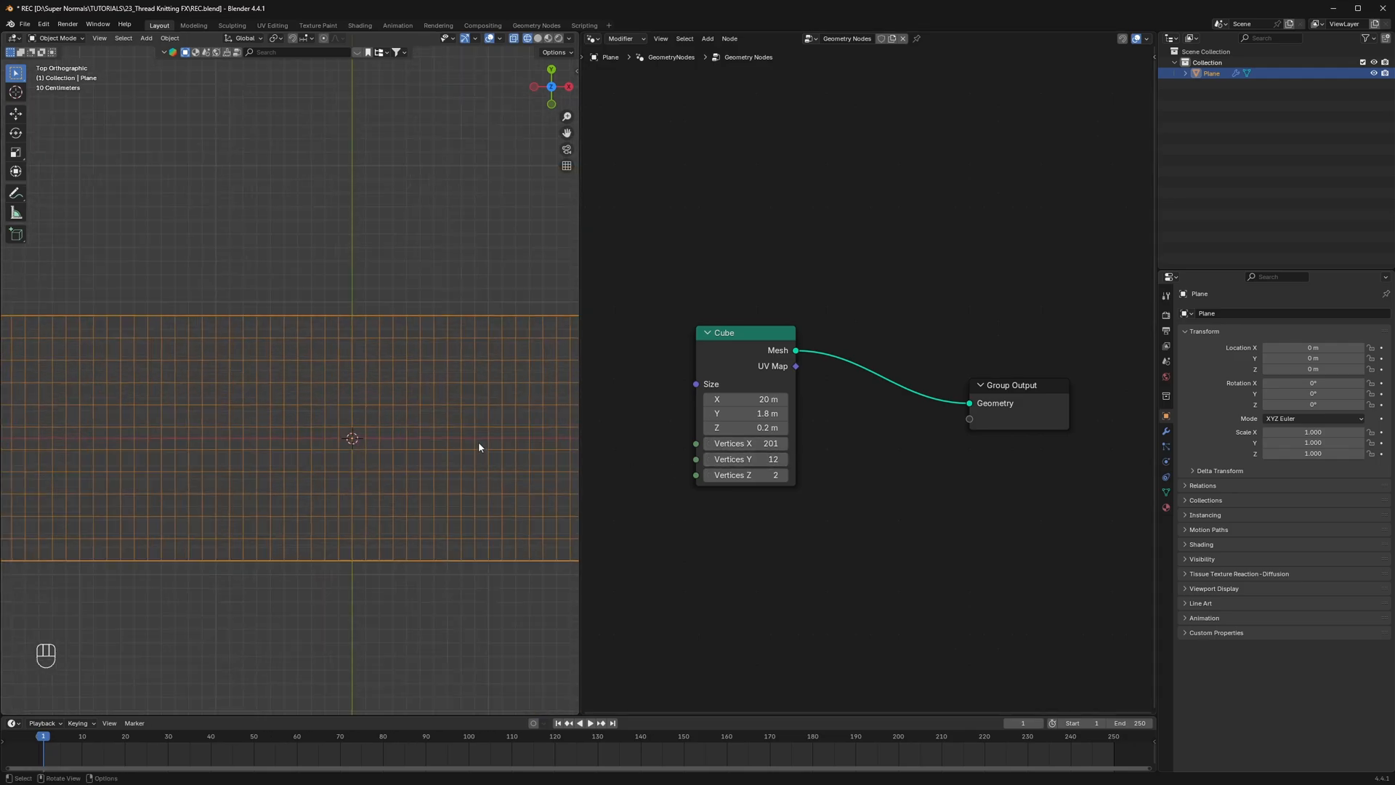
pyautogui.moveTo(746, 460); pyautogui.dragTo(784, 460)
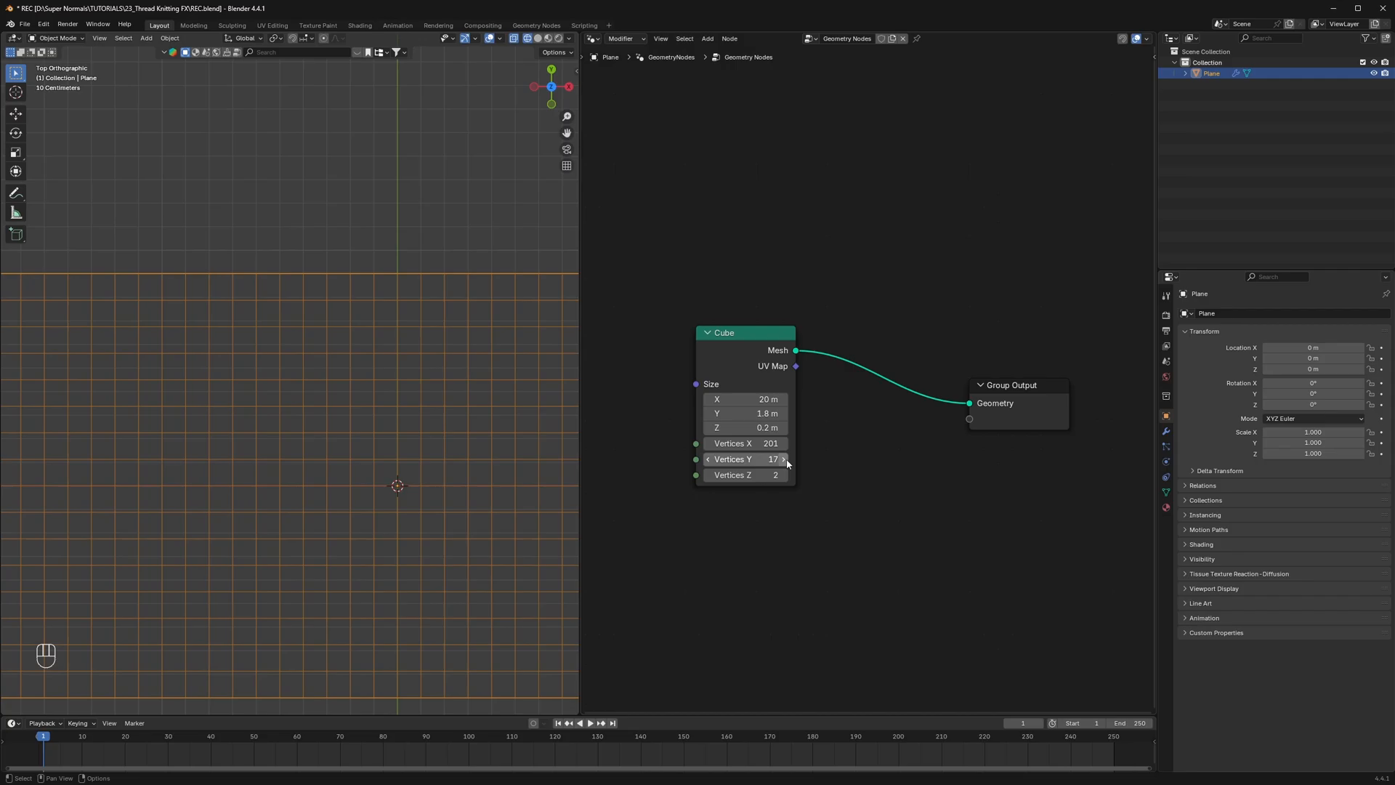
pyautogui.click(784, 458)
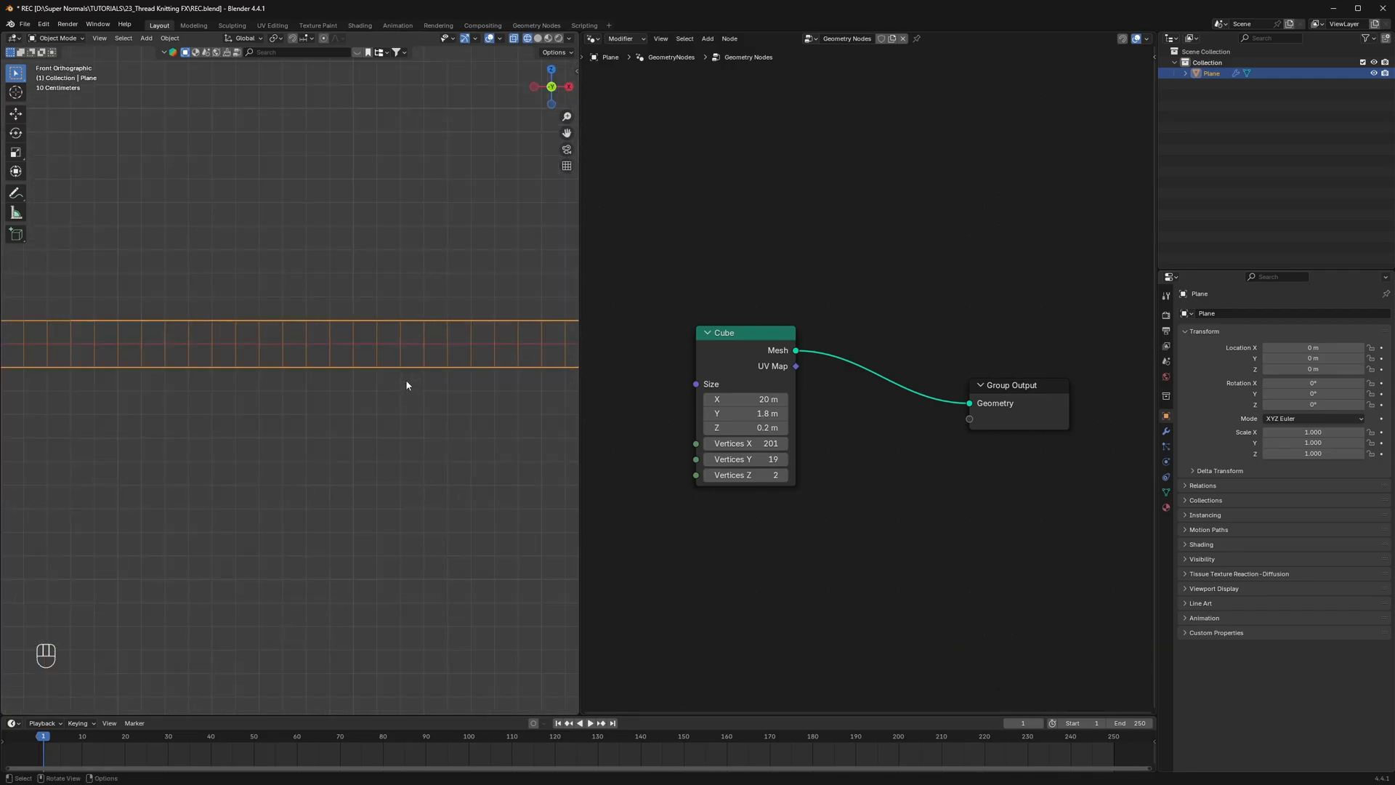
pyautogui.press('ctrl+s')
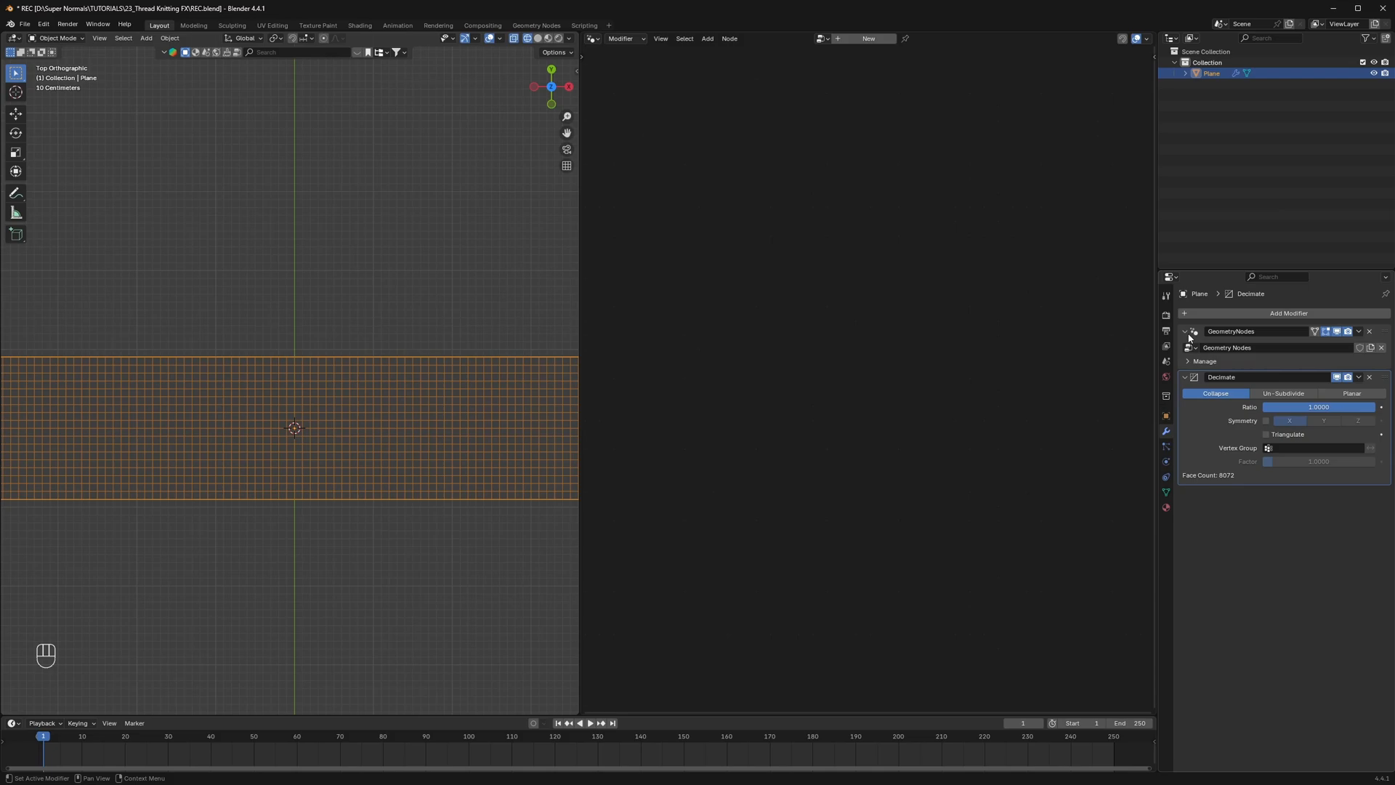
# Switch the Decimate modifier to Un-Subdivide with 1 iteration and save
pyautogui.click(1283, 394)
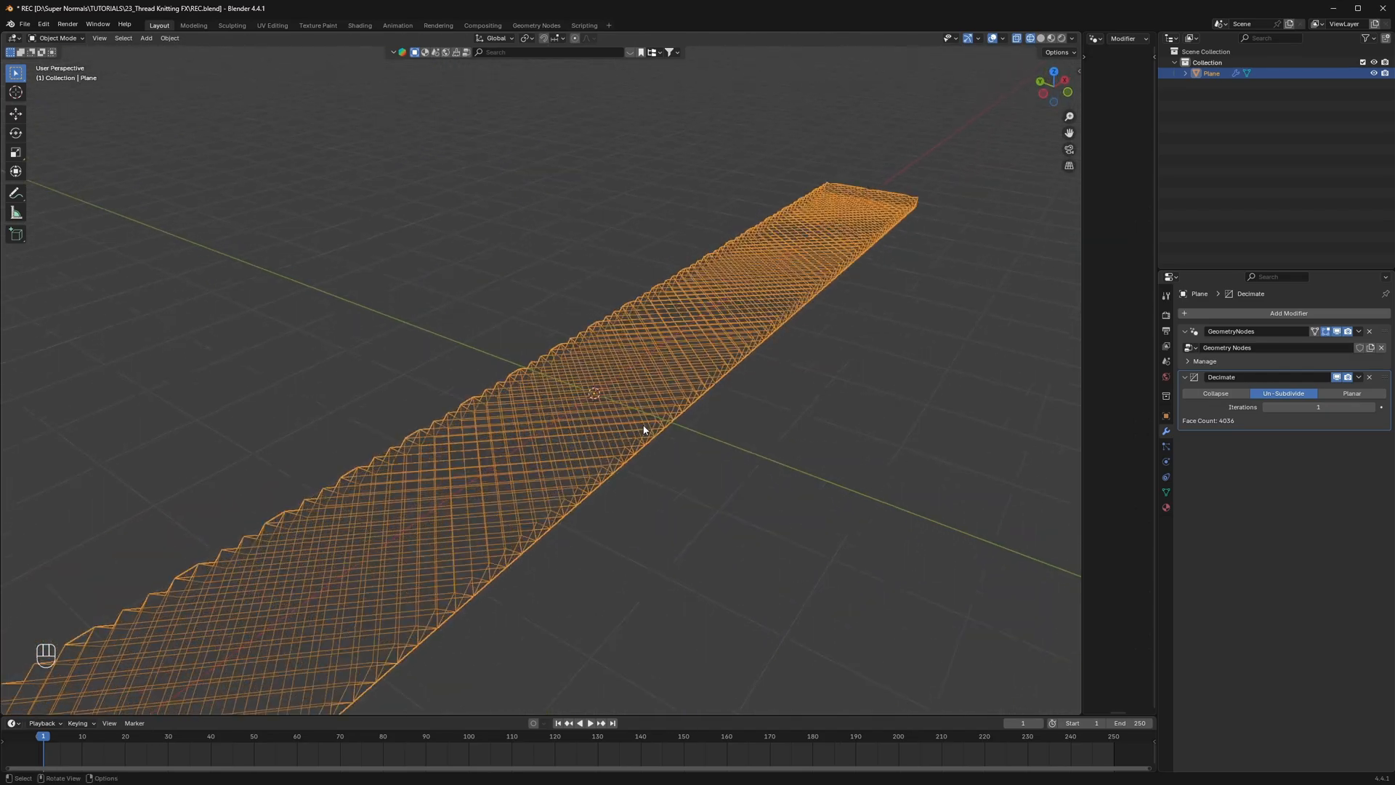
pyautogui.press('ctrl+s')
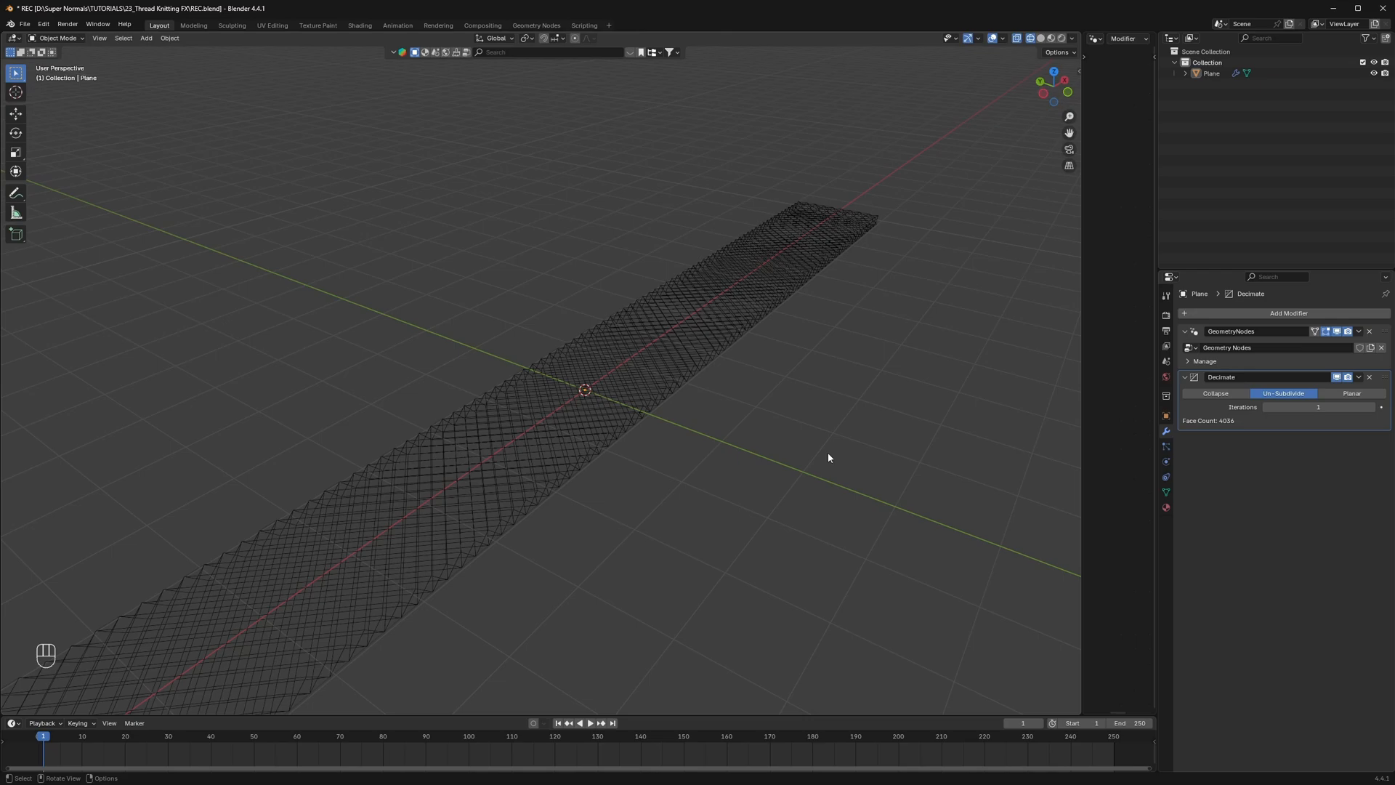
pyautogui.moveTo(218, 92)
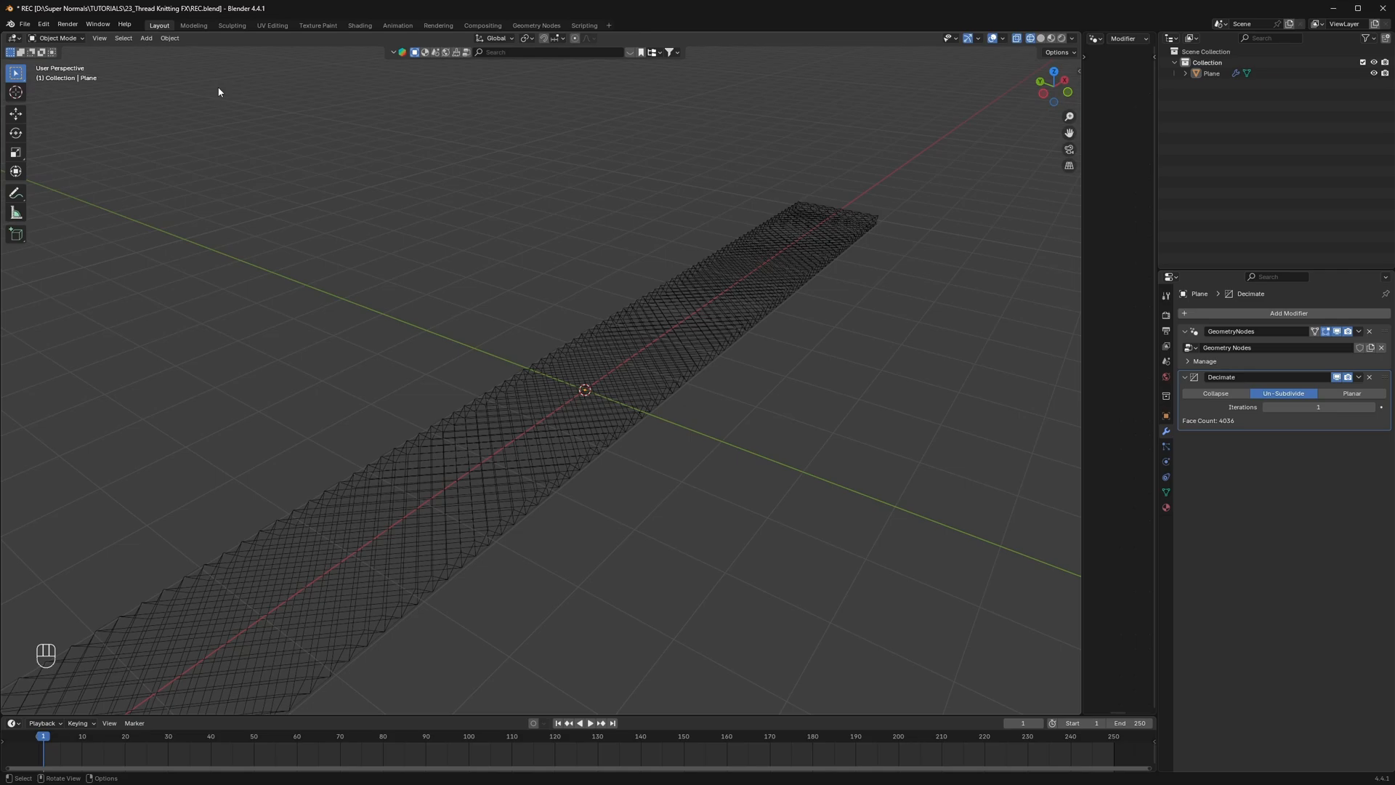
# Search Preferences > Get Extensions for 'tissue' and confirm it is installed
pyautogui.click(42, 24)
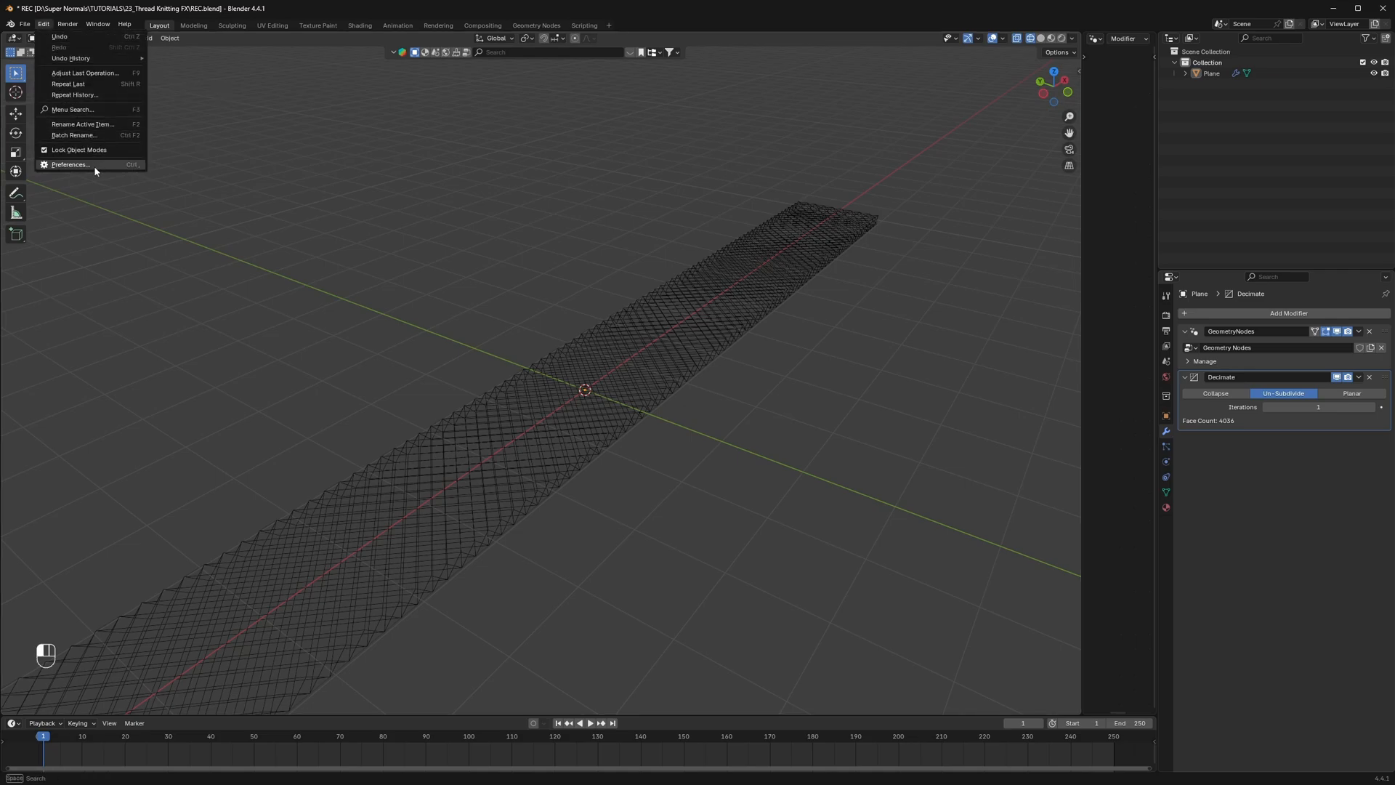
pyautogui.click(68, 165)
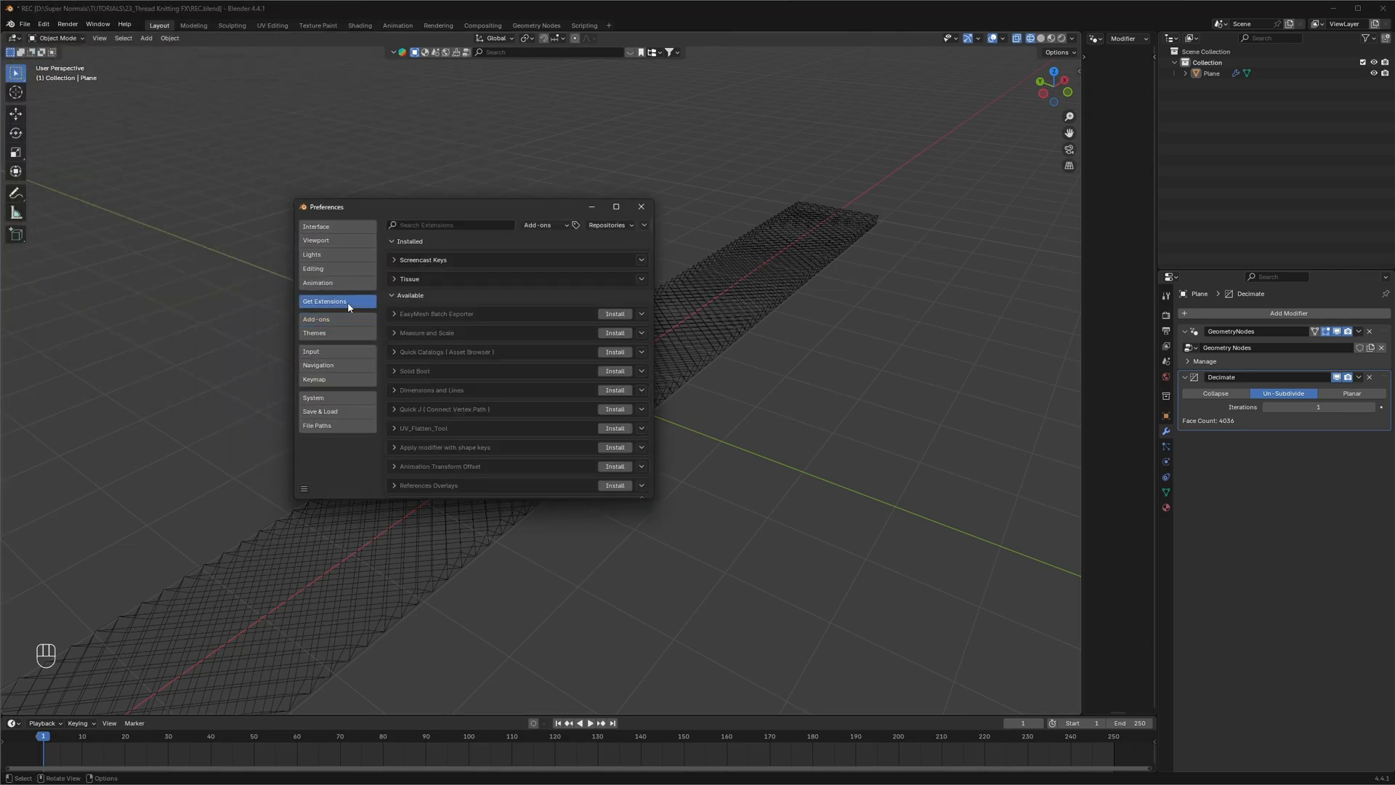
pyautogui.click(449, 223)
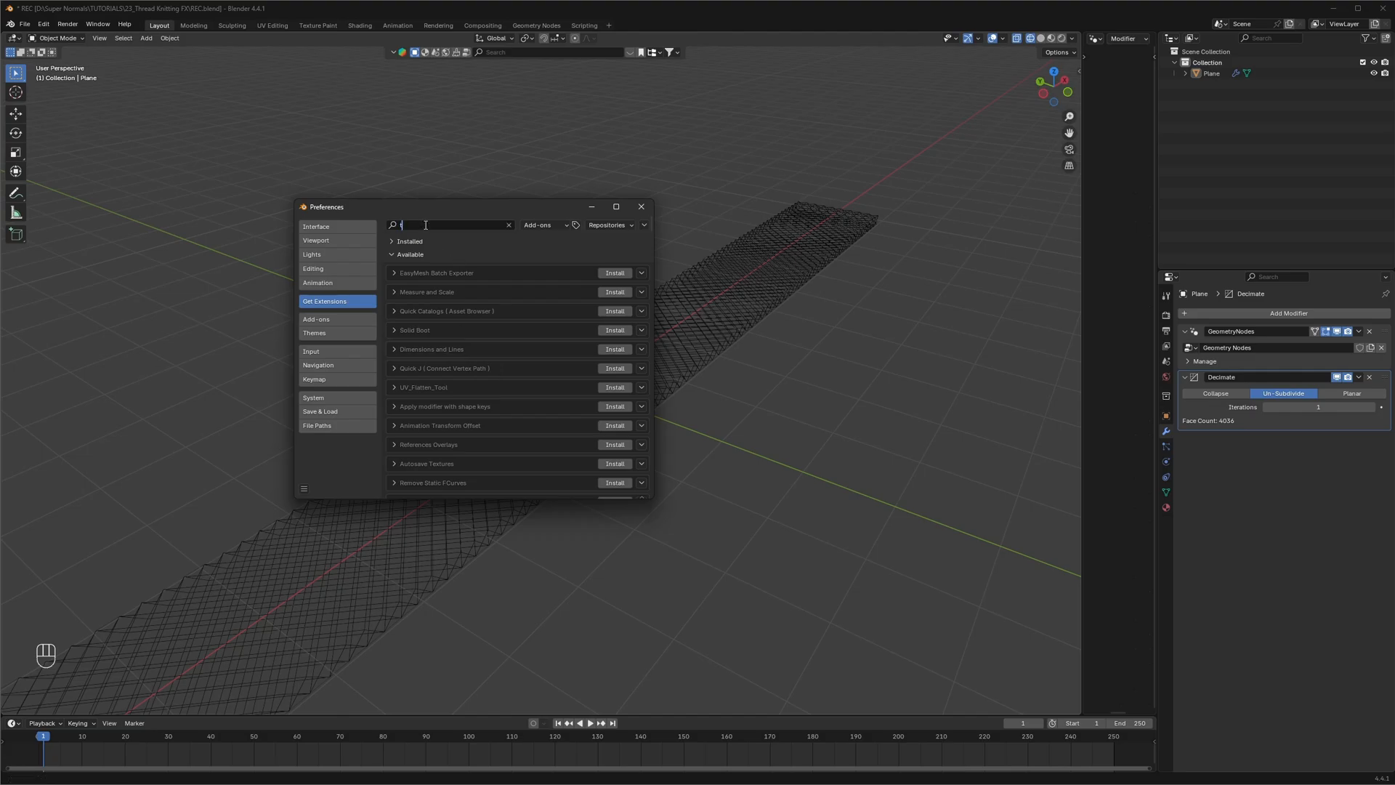
pyautogui.write('tissue')
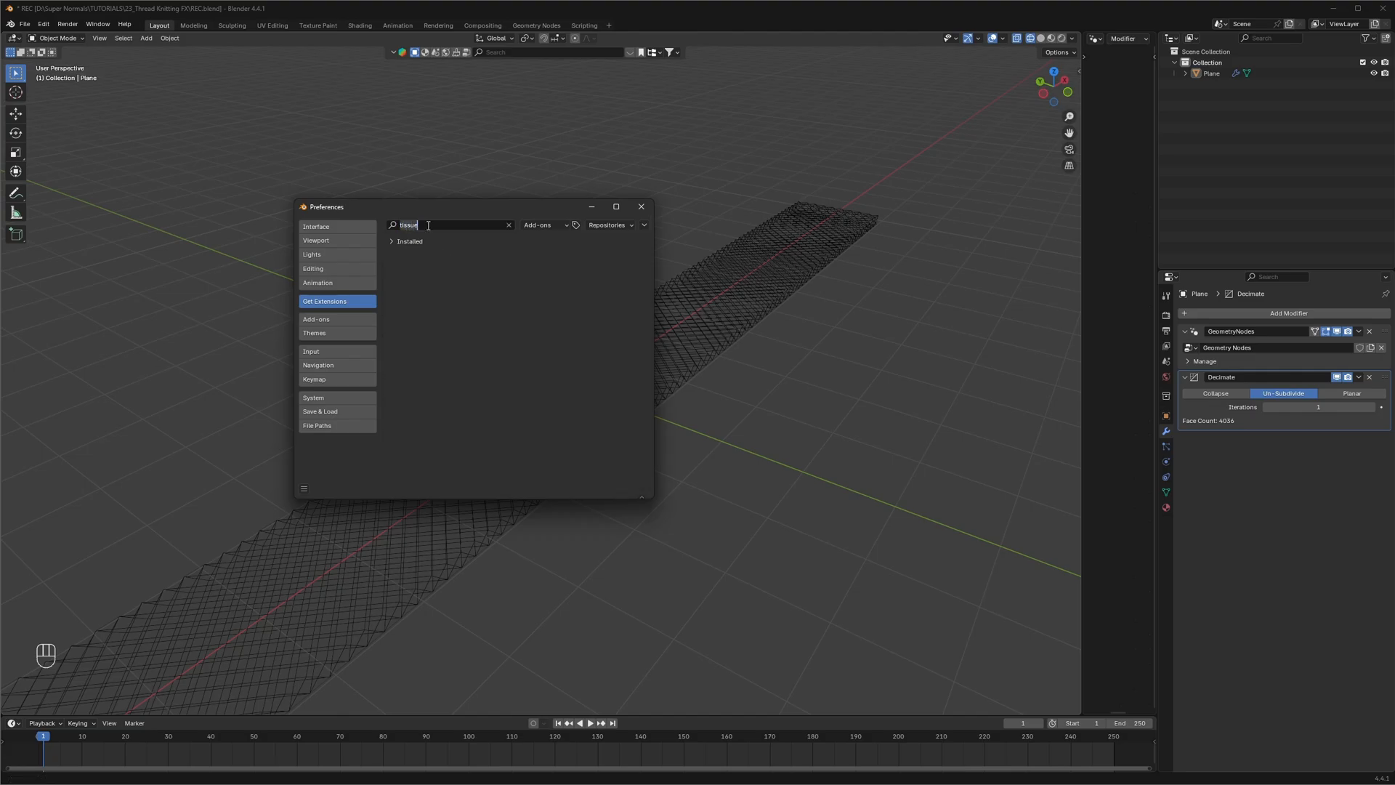
pyautogui.click(509, 224)
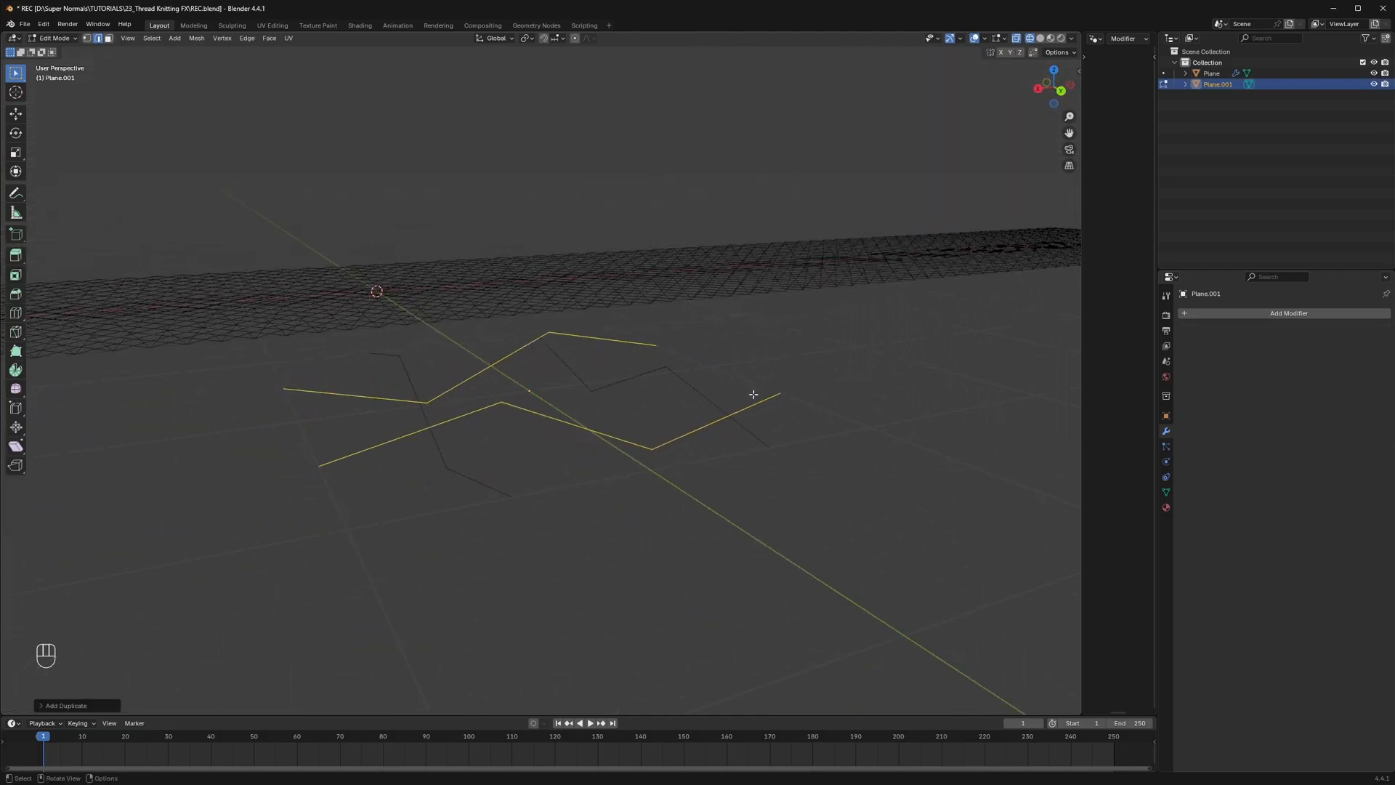
# Apply all transforms on Plane.001 and add loop cuts across its mesh
pyautogui.press('Tab')
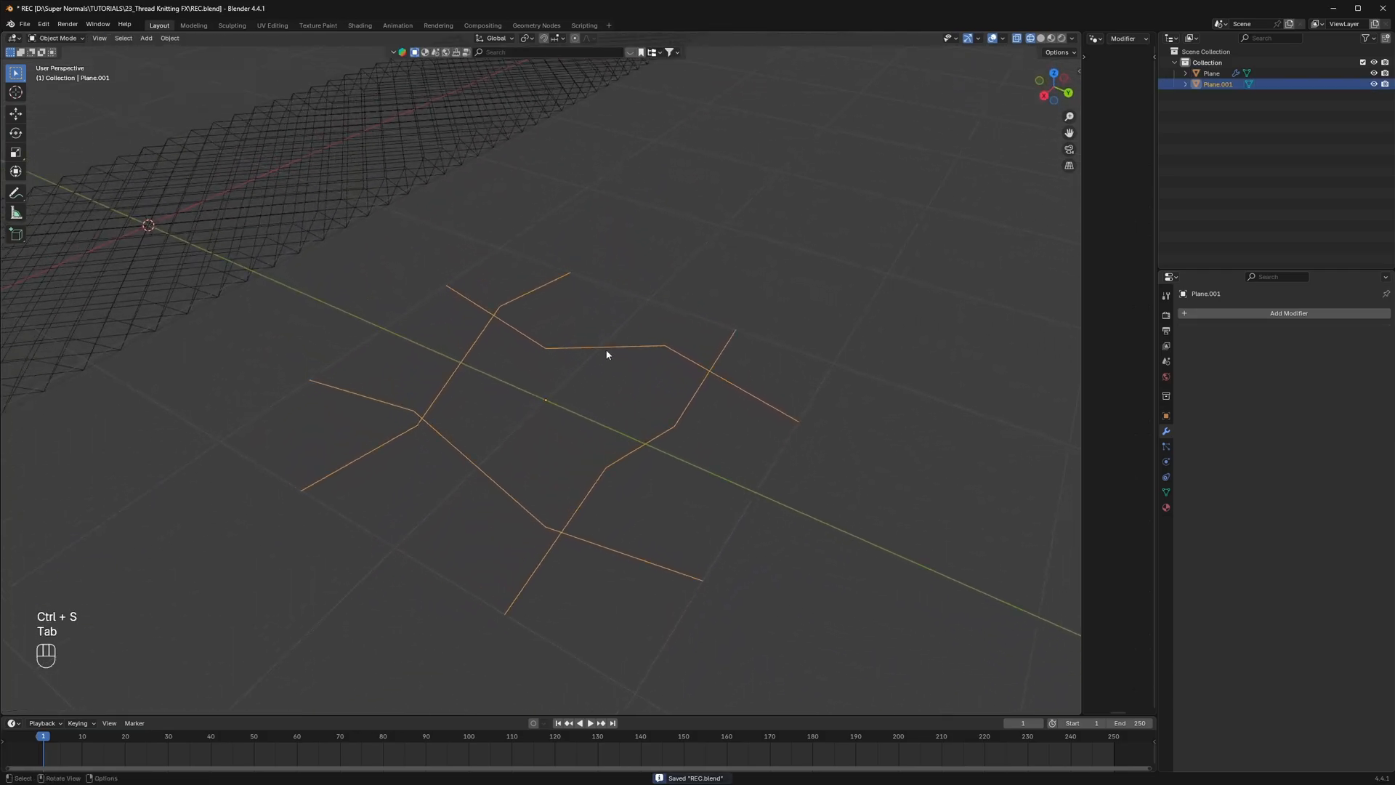
pyautogui.press('ctrl+a')
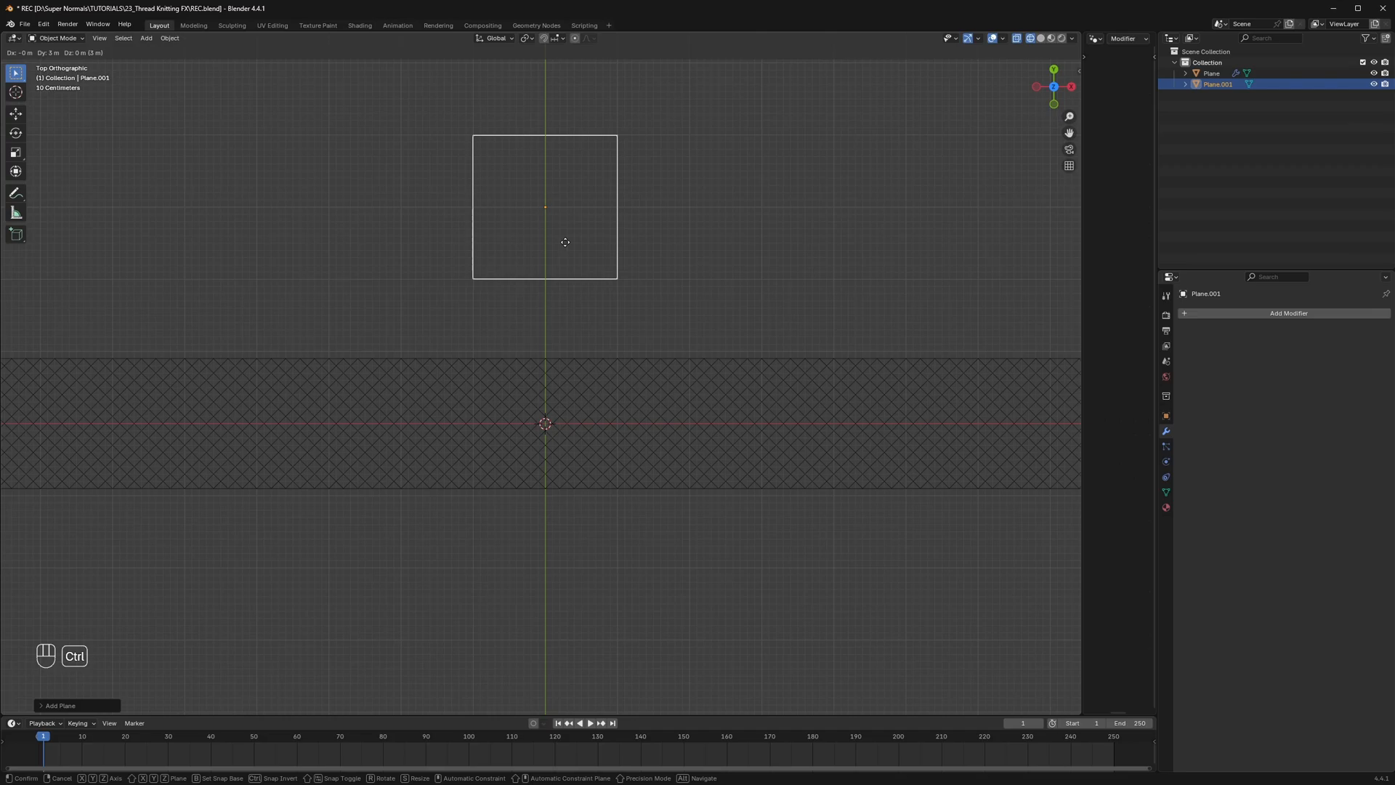
pyautogui.press('Tab')
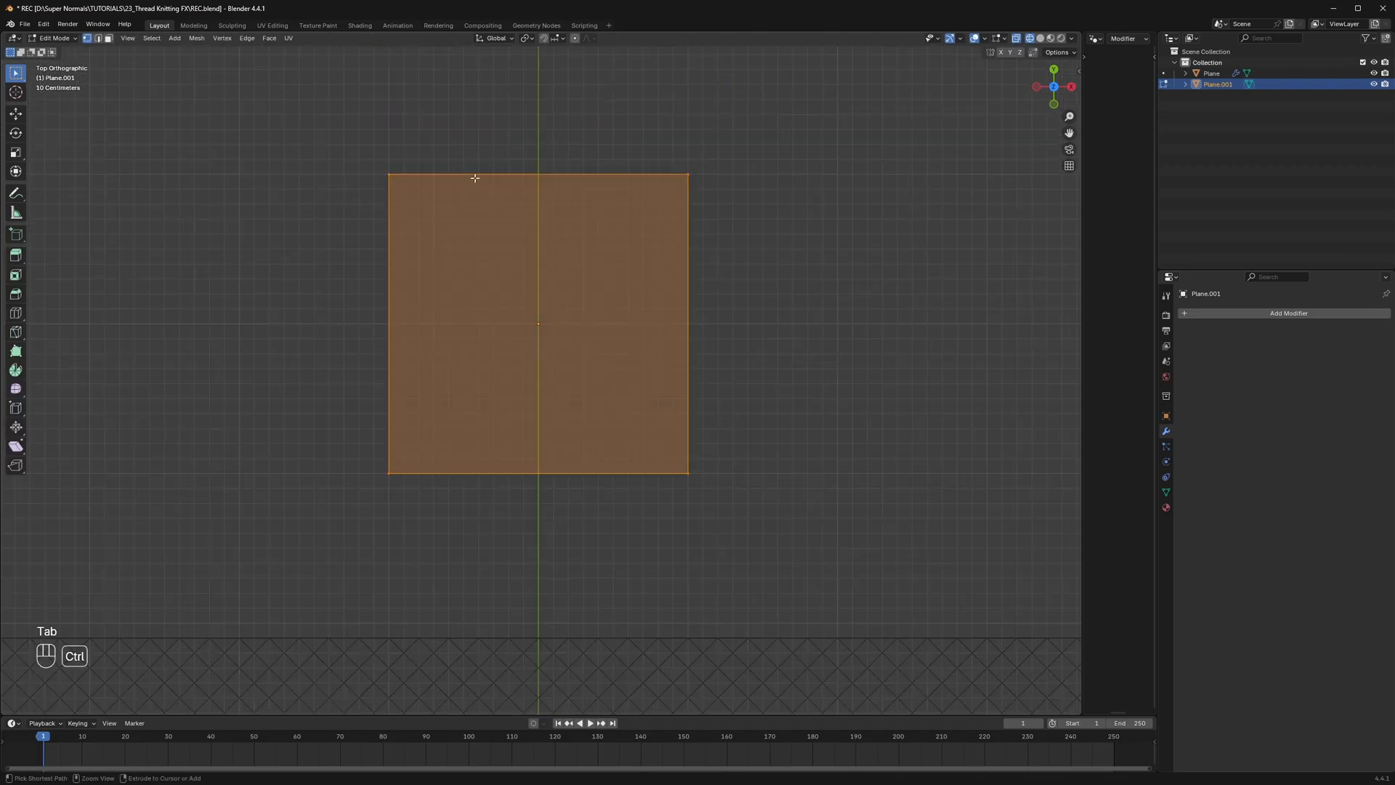
pyautogui.press('ctrl+r')
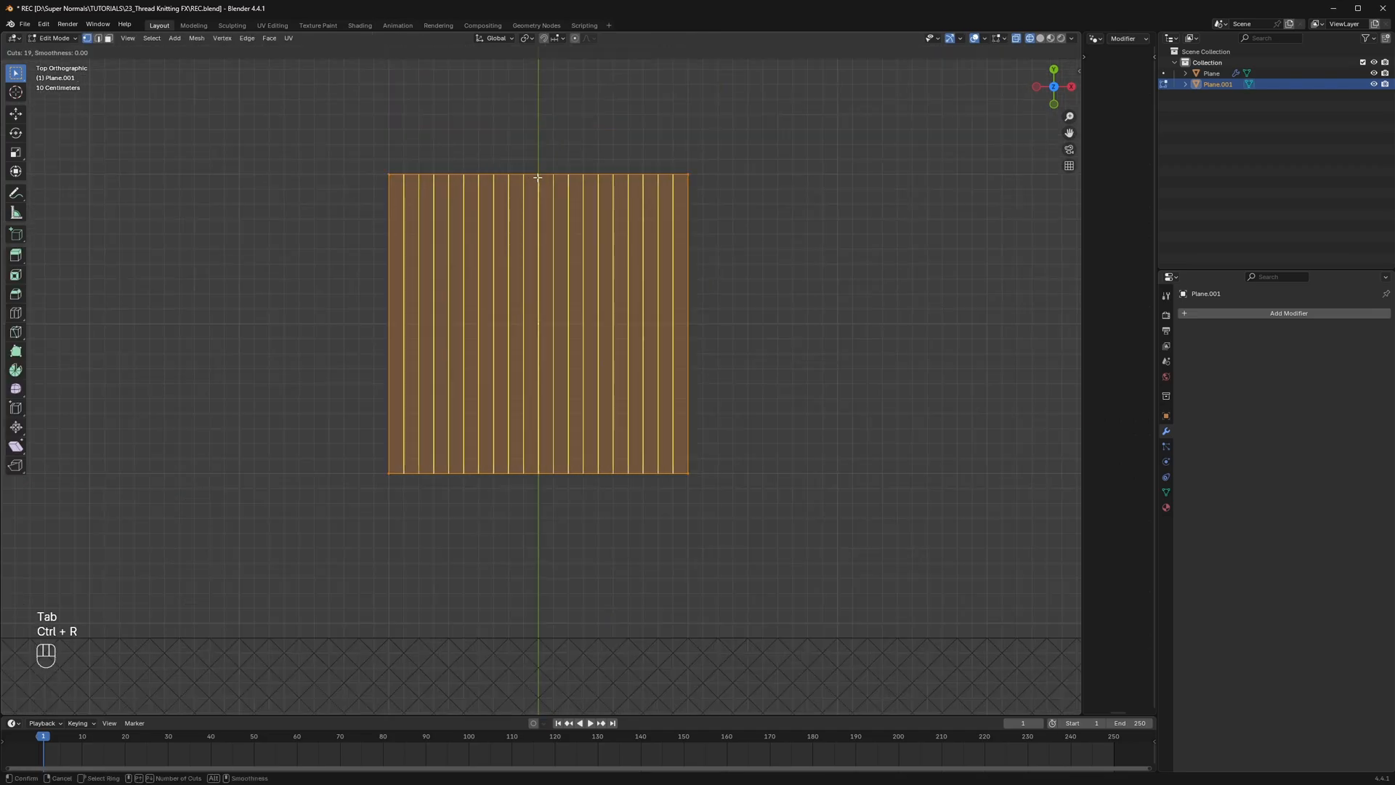
pyautogui.click(401, 319)
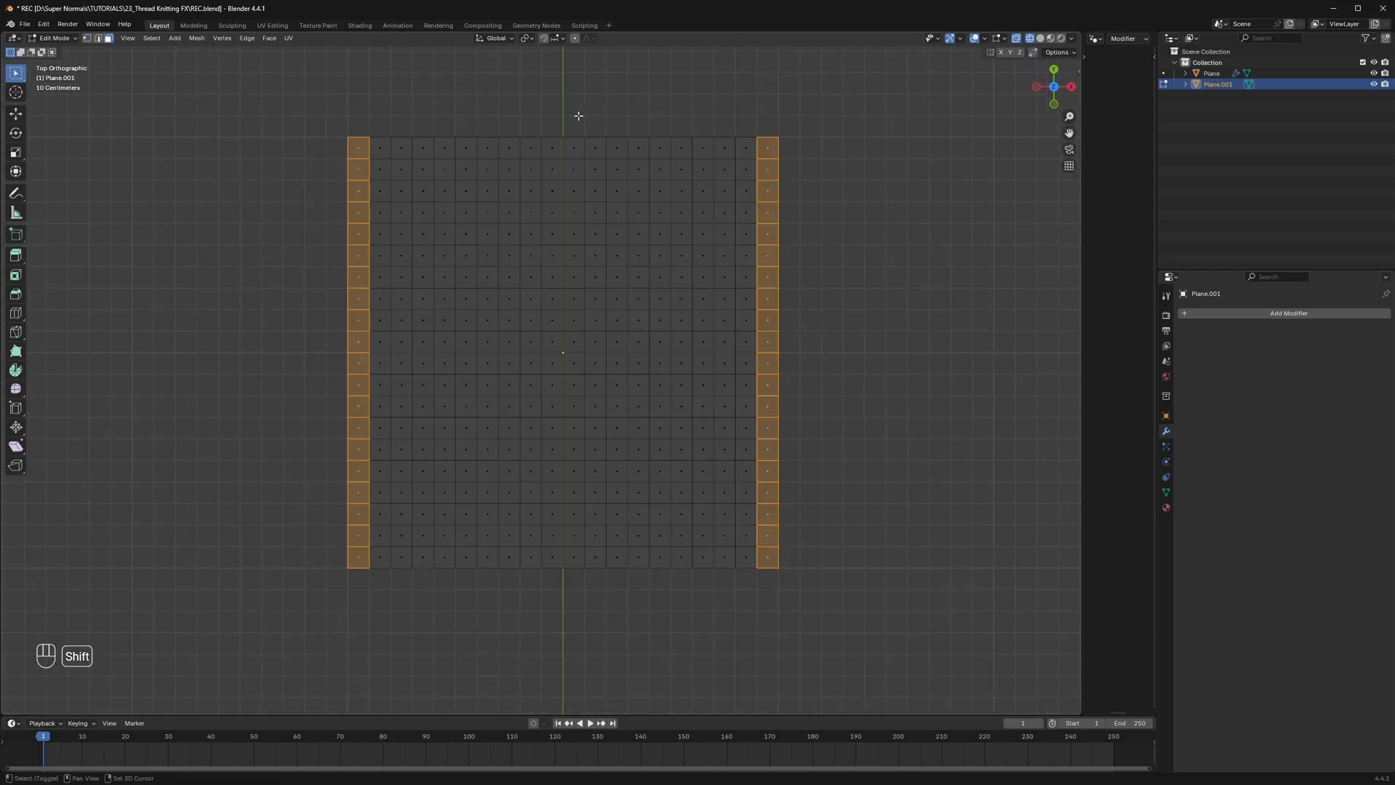
# Delete the plane's faces into a crossed zigzag edge pattern and return to Object Mode
pyautogui.press('x')
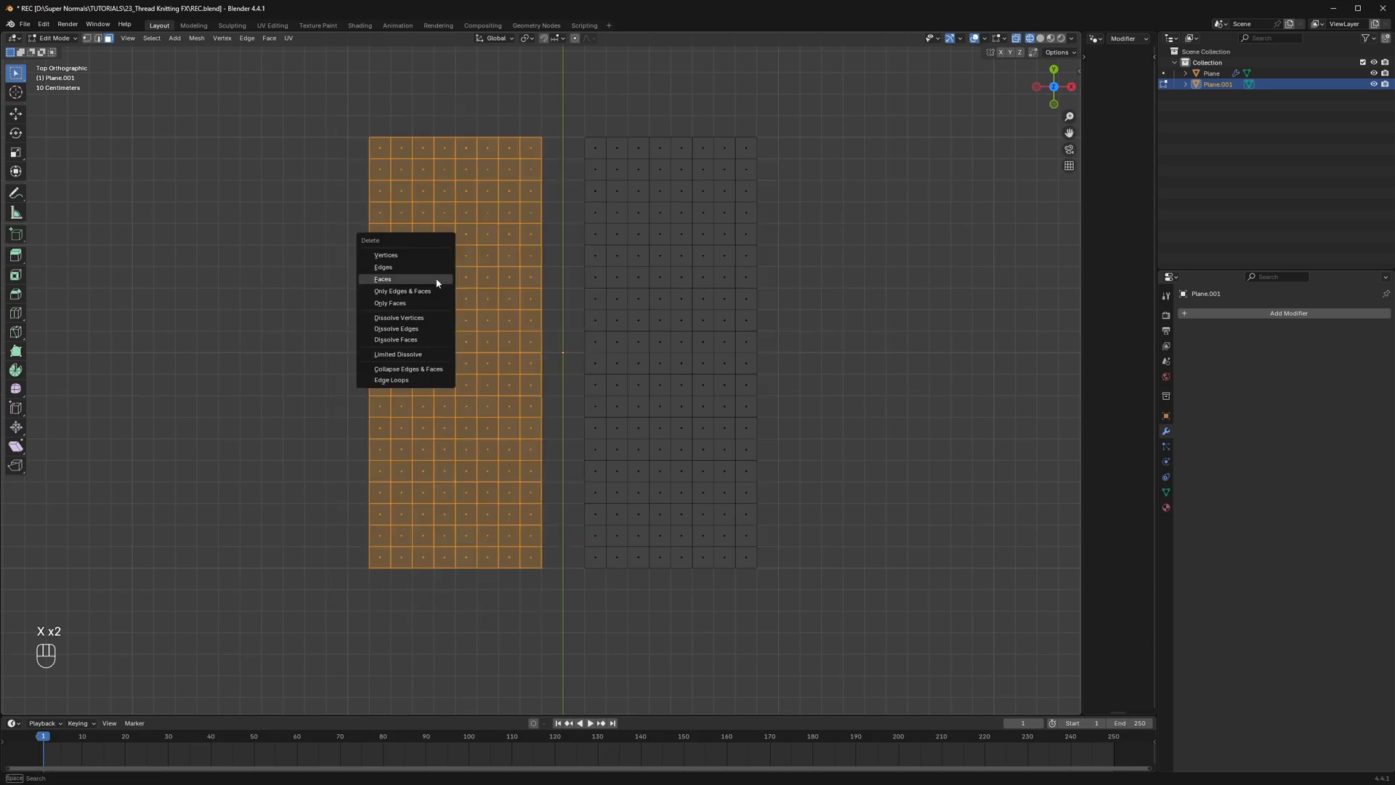
pyautogui.click(398, 353)
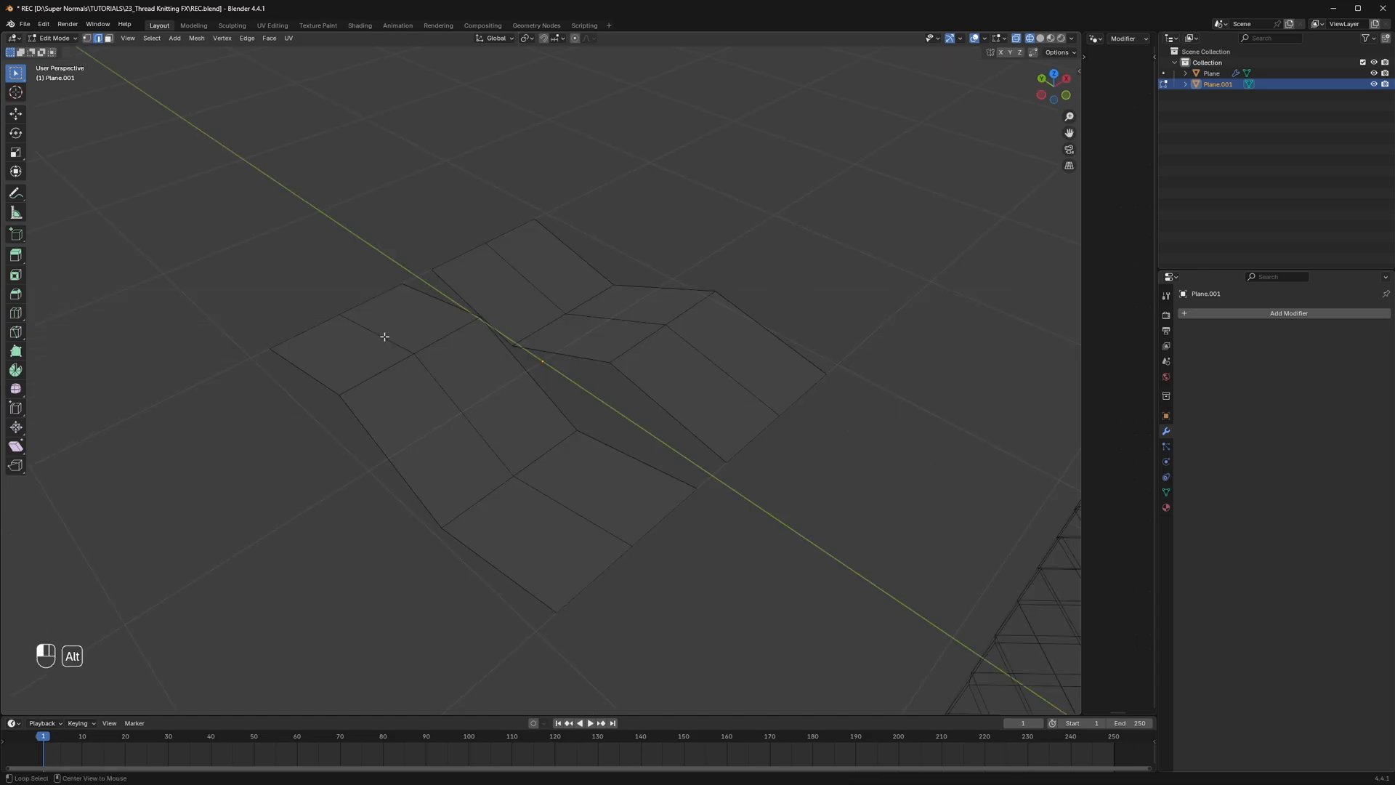
pyautogui.click(541, 295)
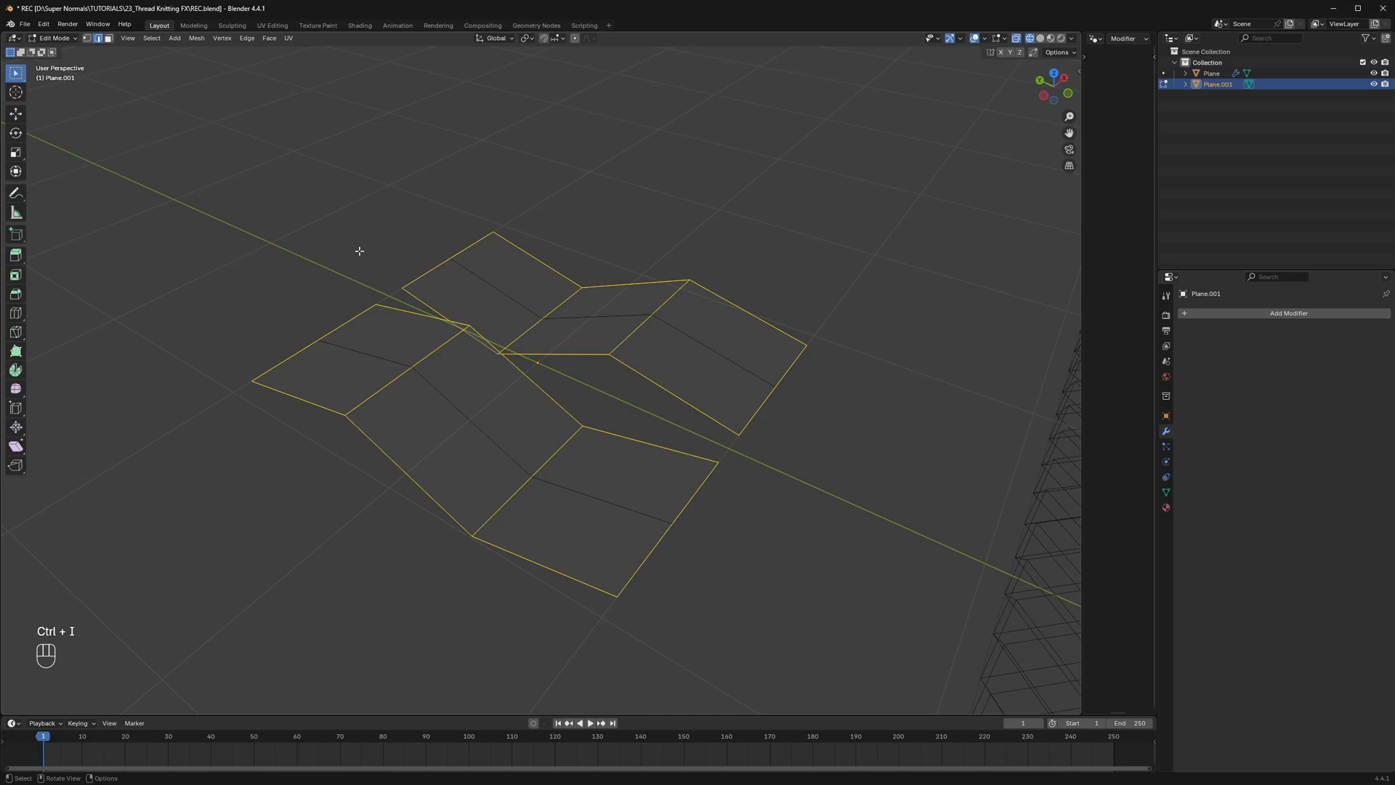
pyautogui.moveTo(552, 352)
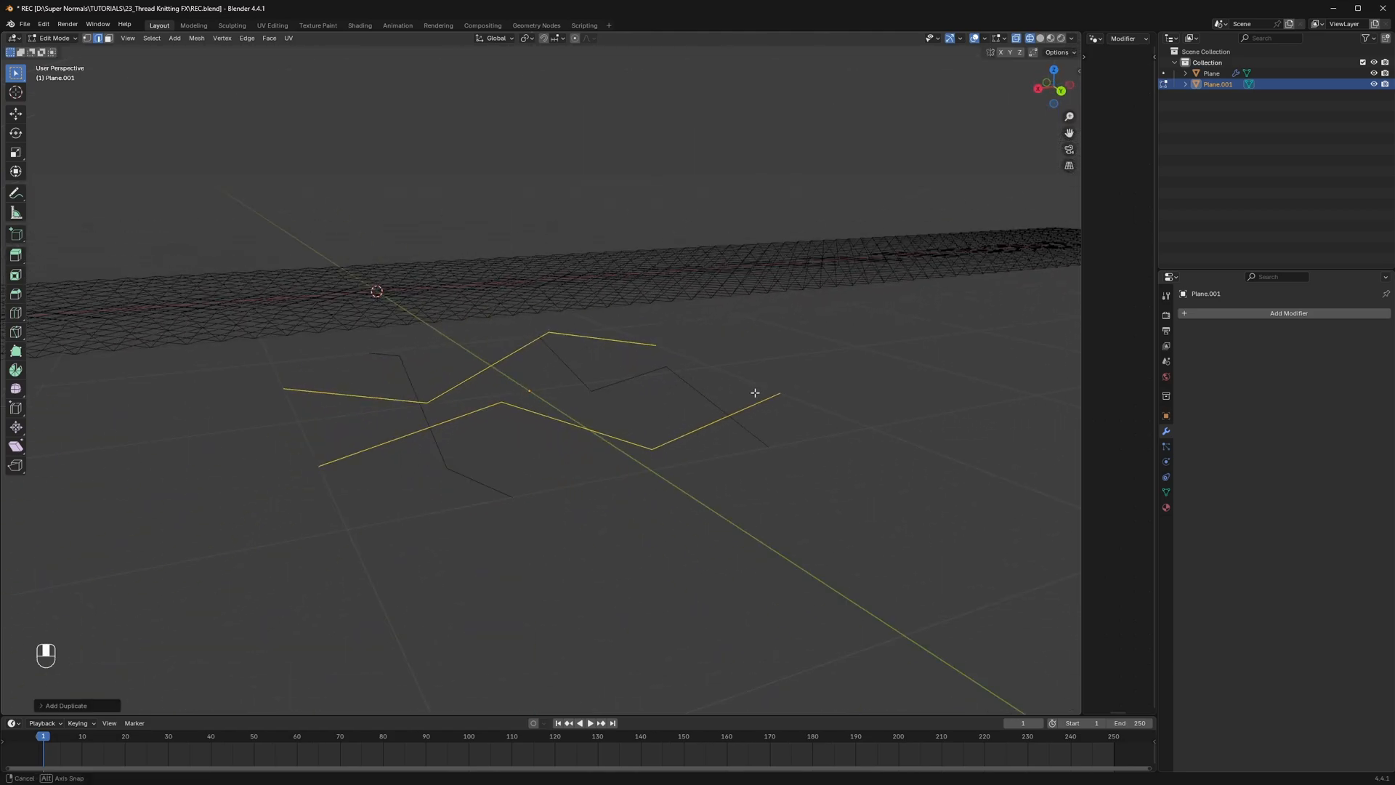
pyautogui.press('Tab')
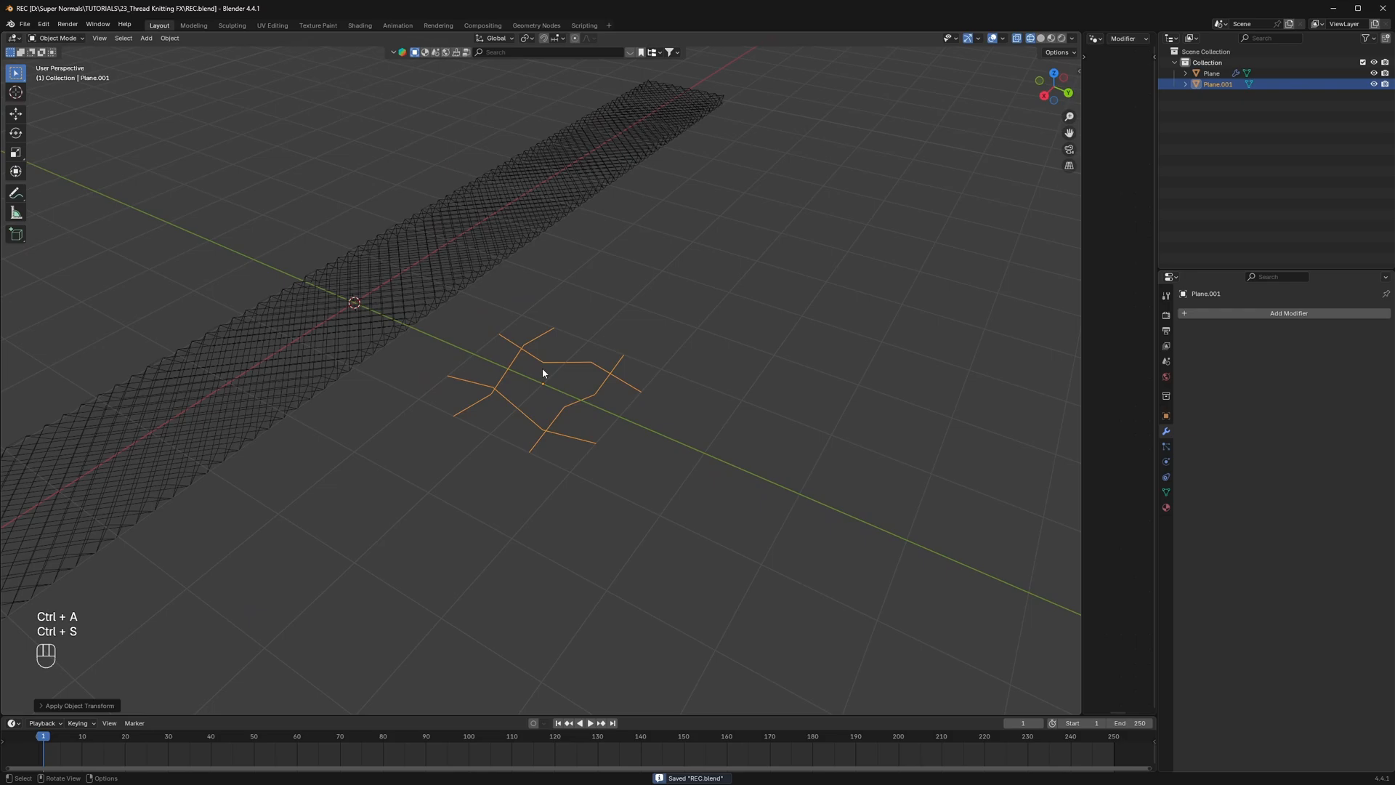
# Tessellate the band with the thread pattern via Tissue, Merge enabled, into a Tessellation object
pyautogui.click(489, 394)
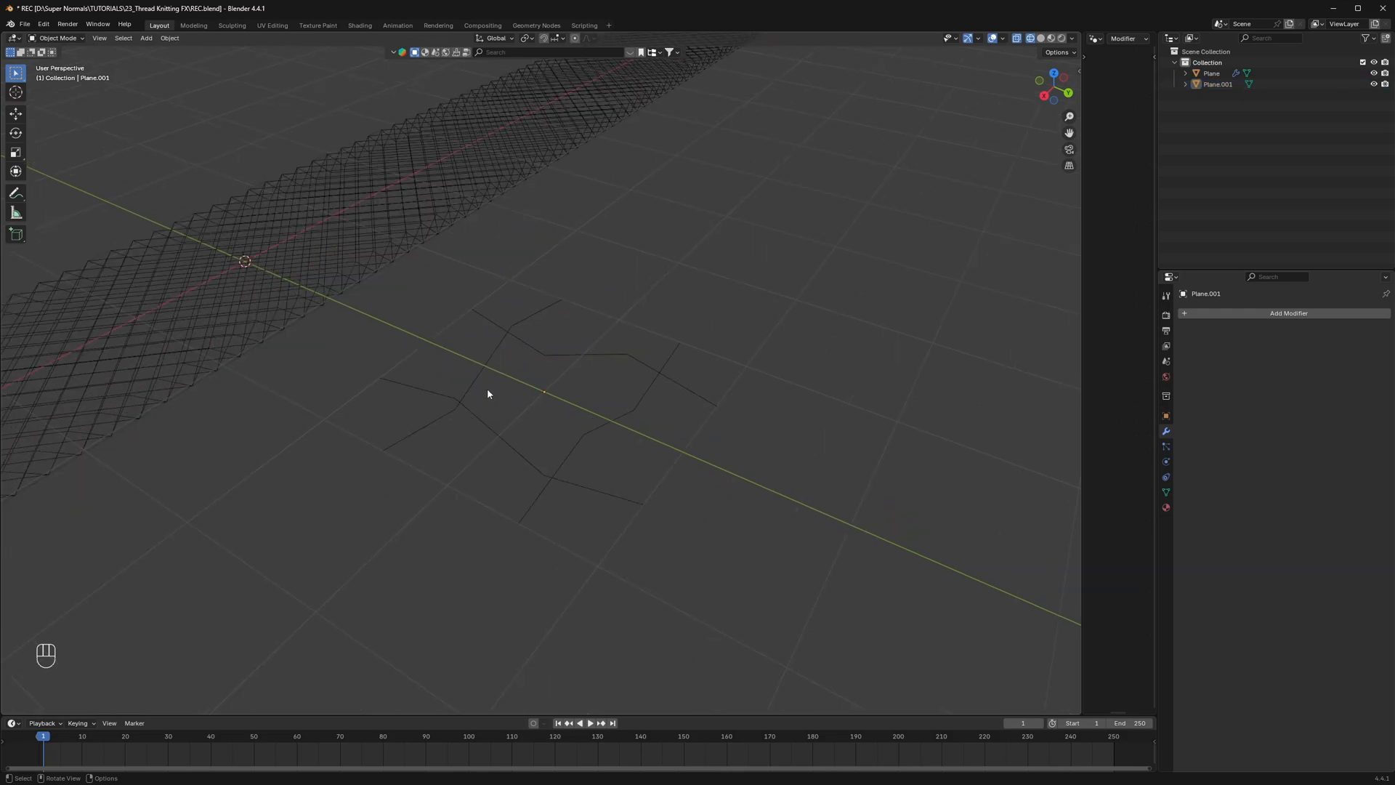
pyautogui.click(1211, 72)
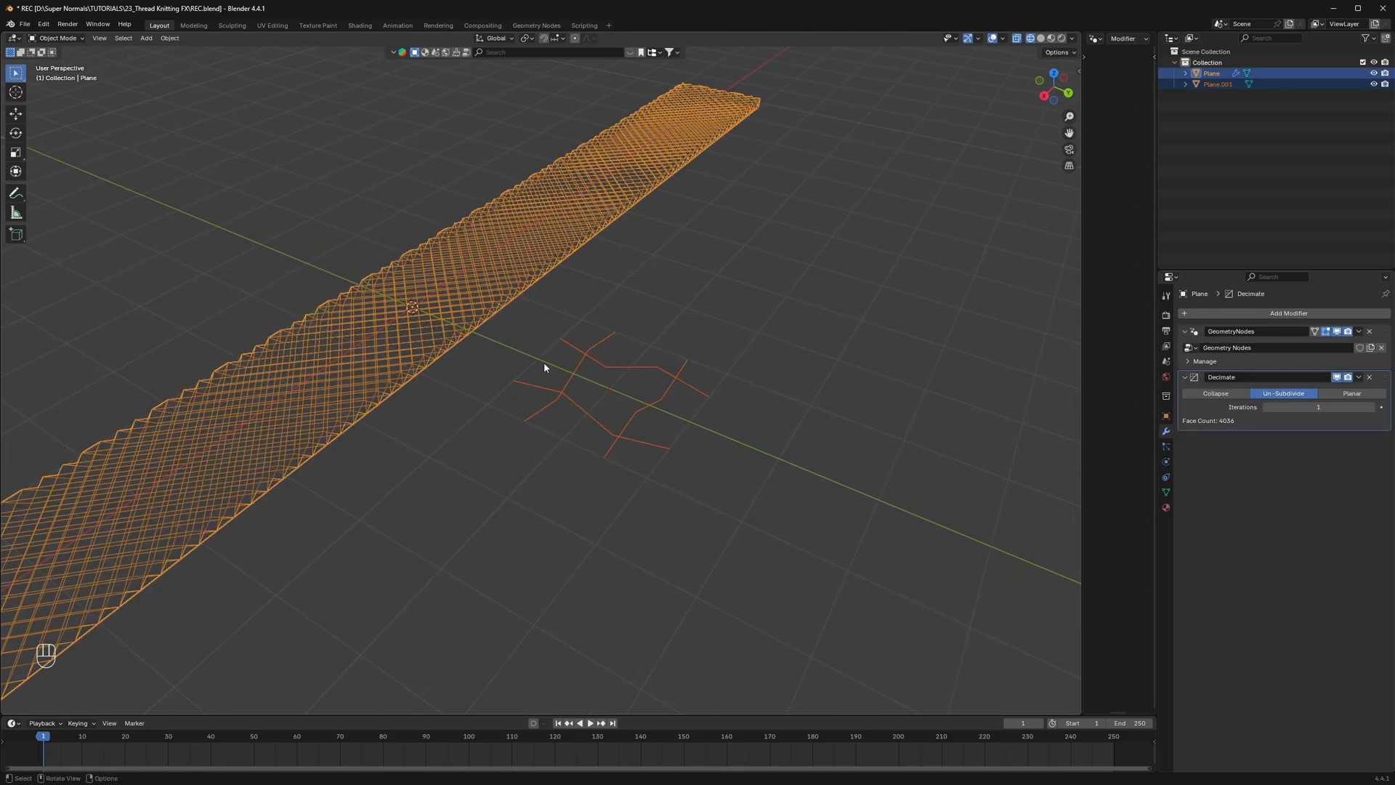
pyautogui.click(1076, 272)
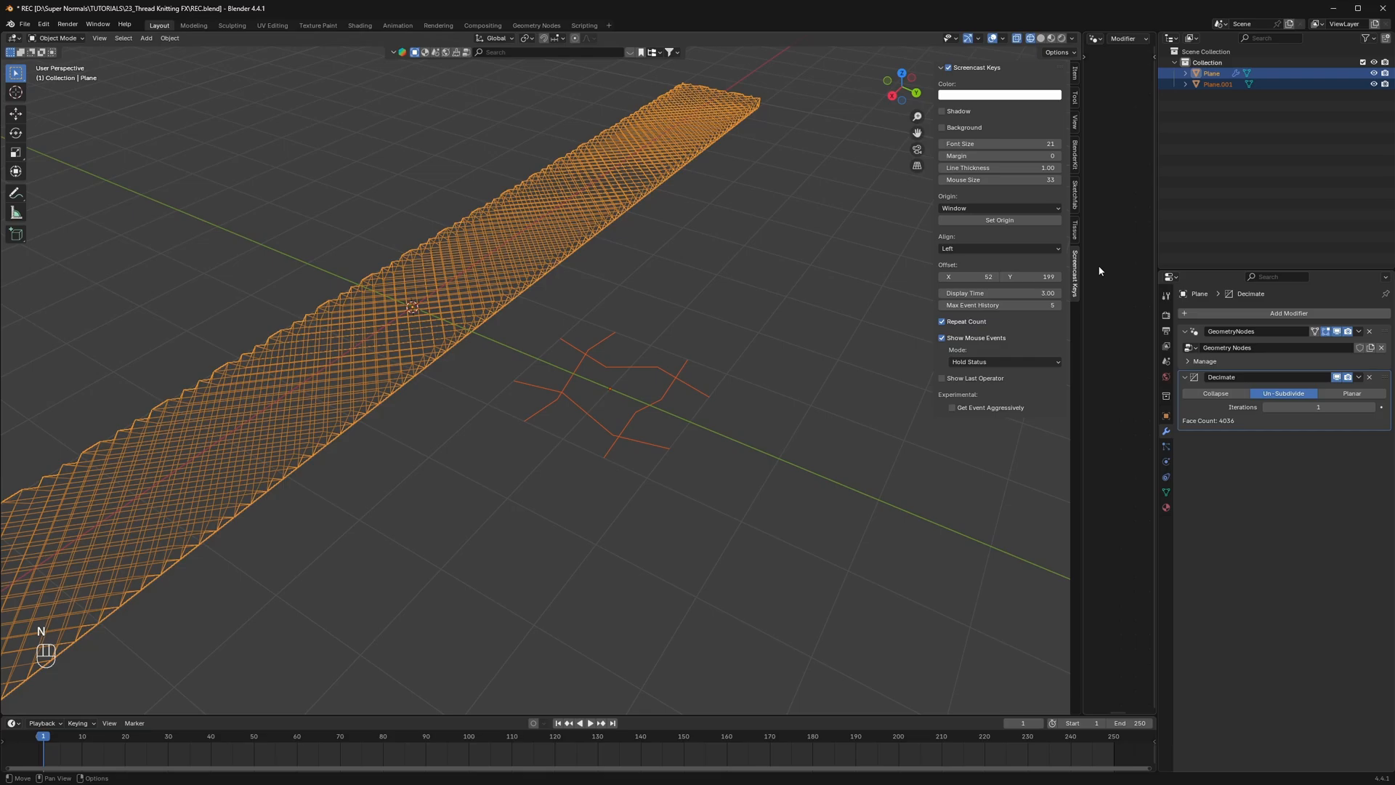
pyautogui.click(1076, 229)
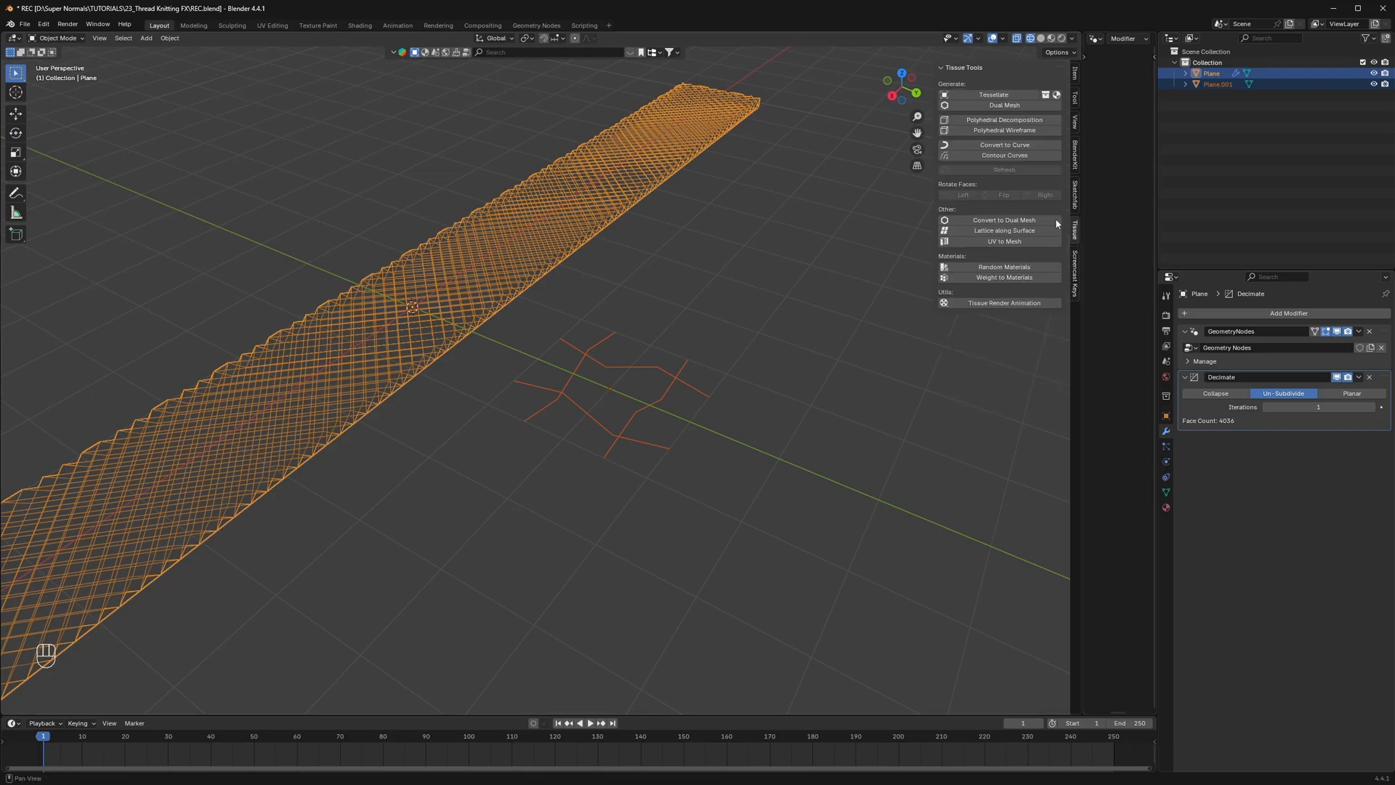
pyautogui.click(992, 94)
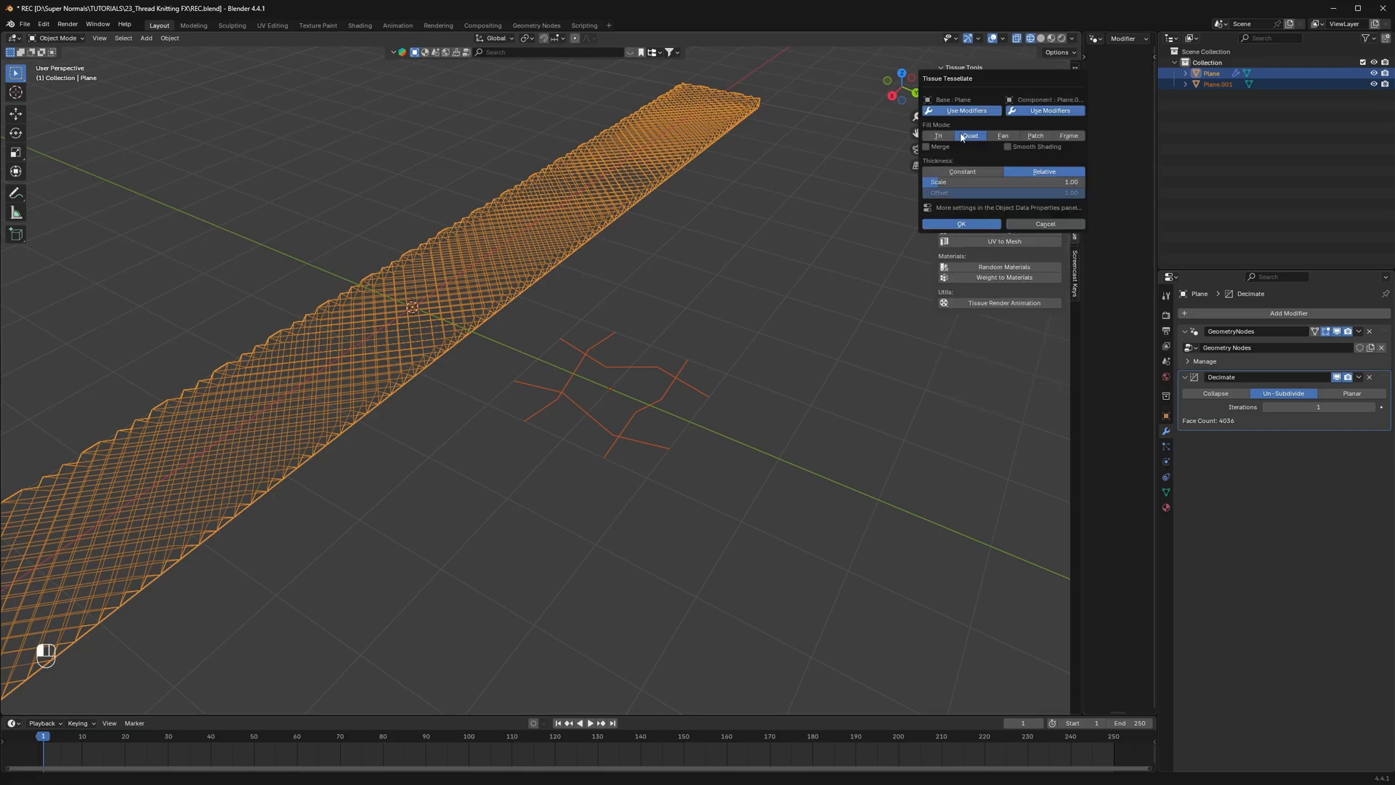
pyautogui.click(927, 145)
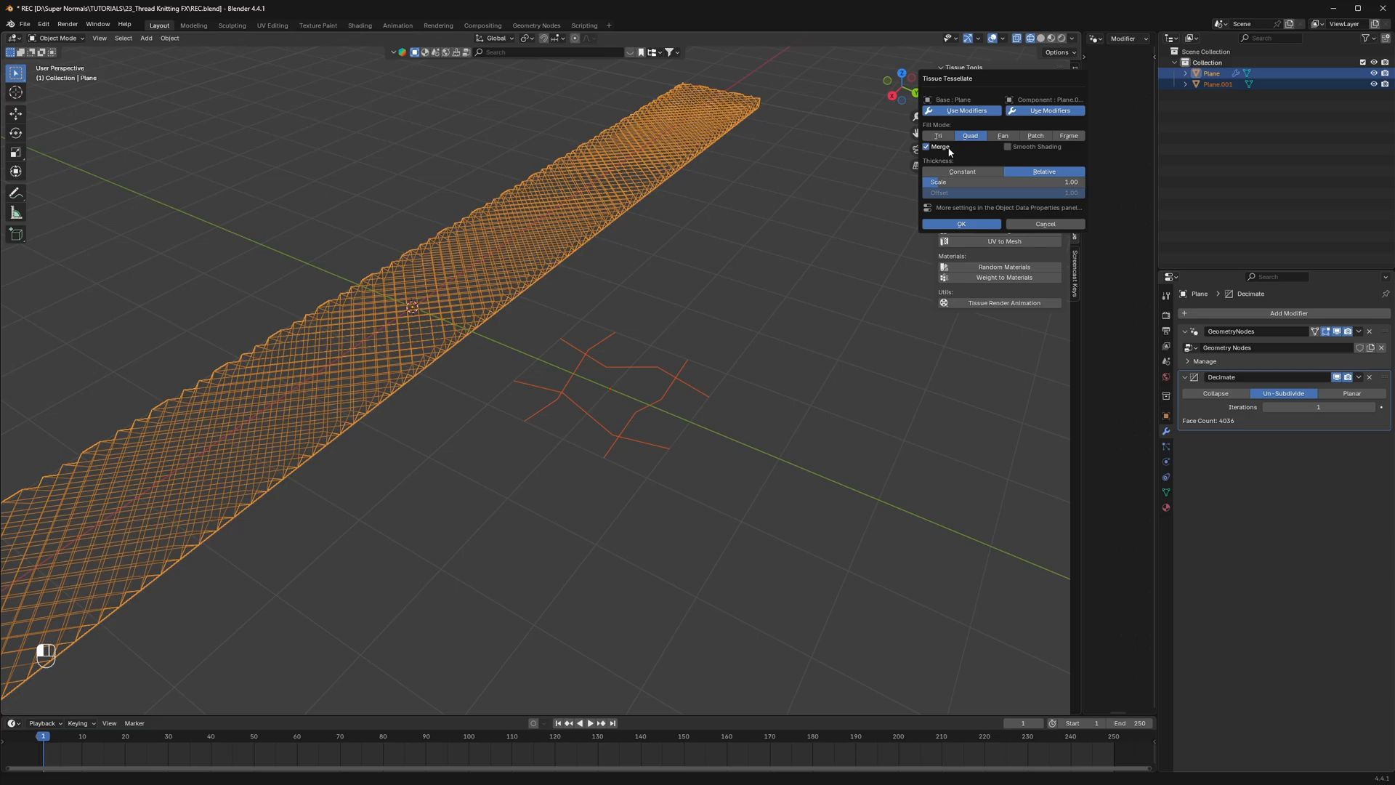
pyautogui.click(961, 224)
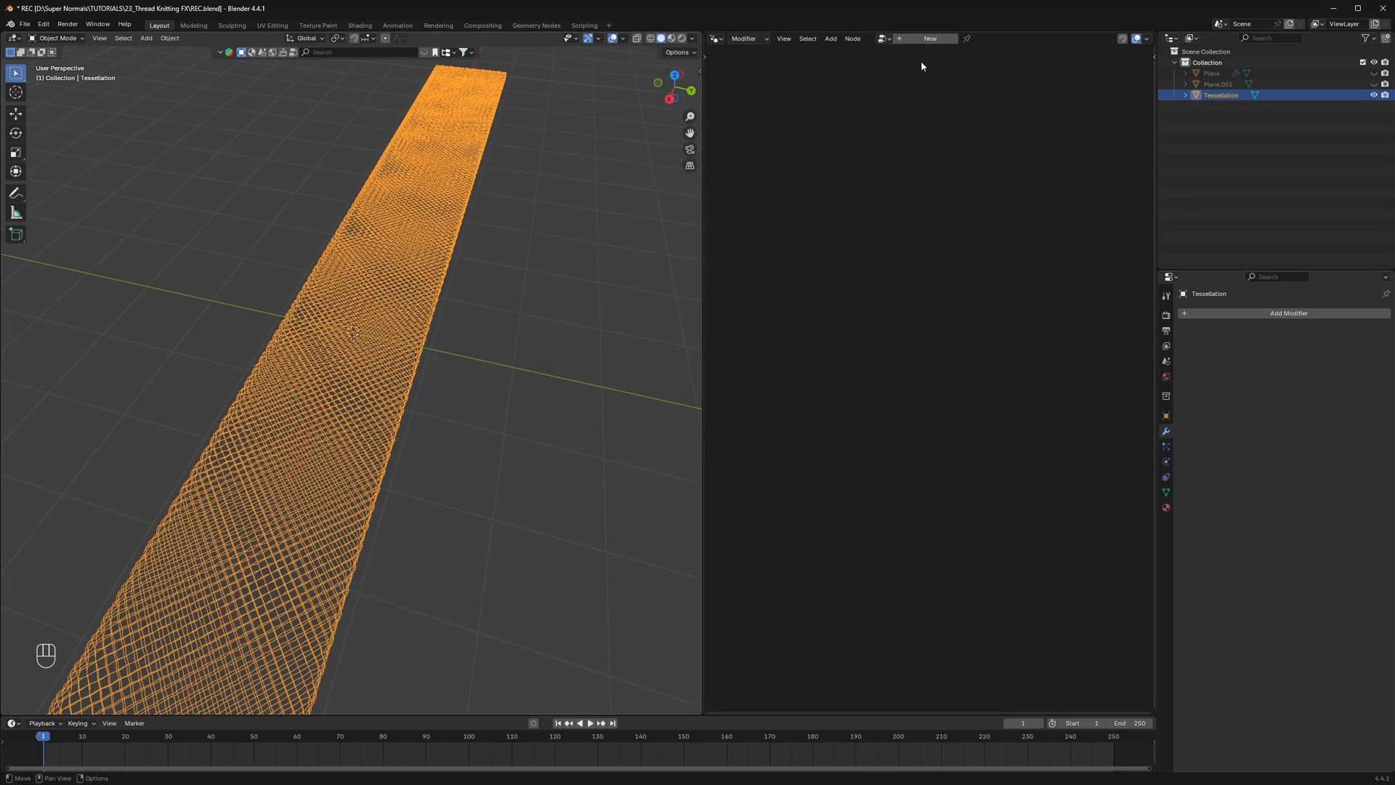
# Create a node group with Mesh to Curve feeding a Trim Curve node and save
pyautogui.click(930, 38)
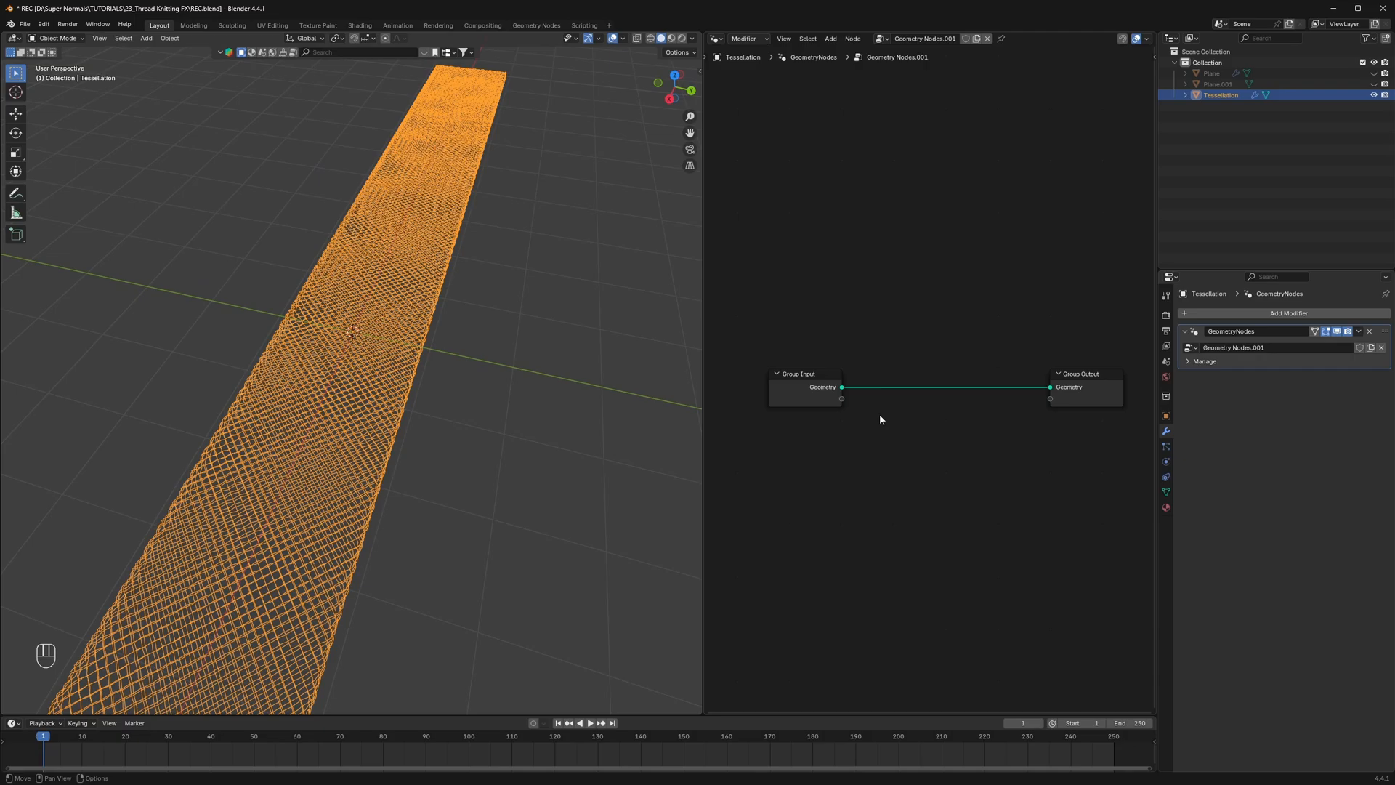
pyautogui.press('shift+a')
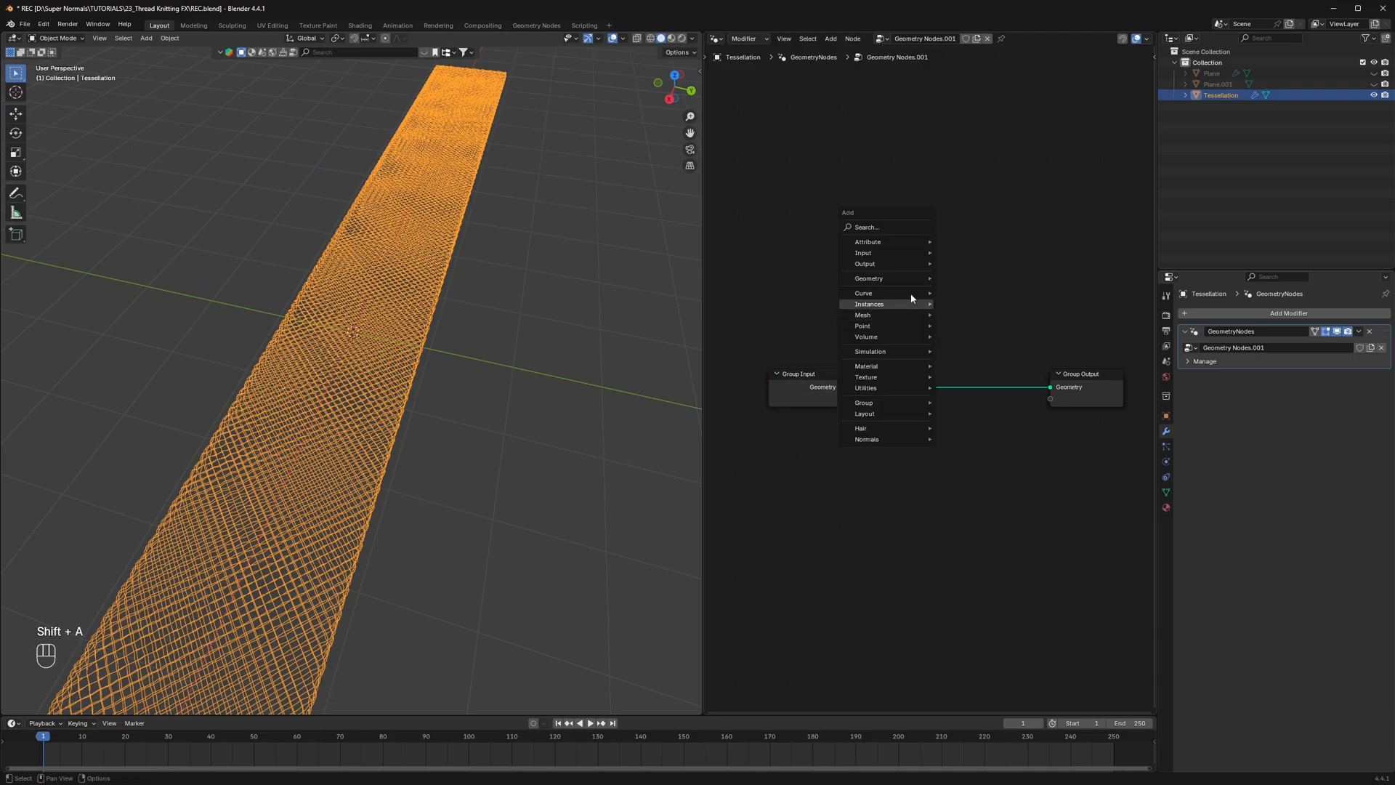
pyautogui.write('me')
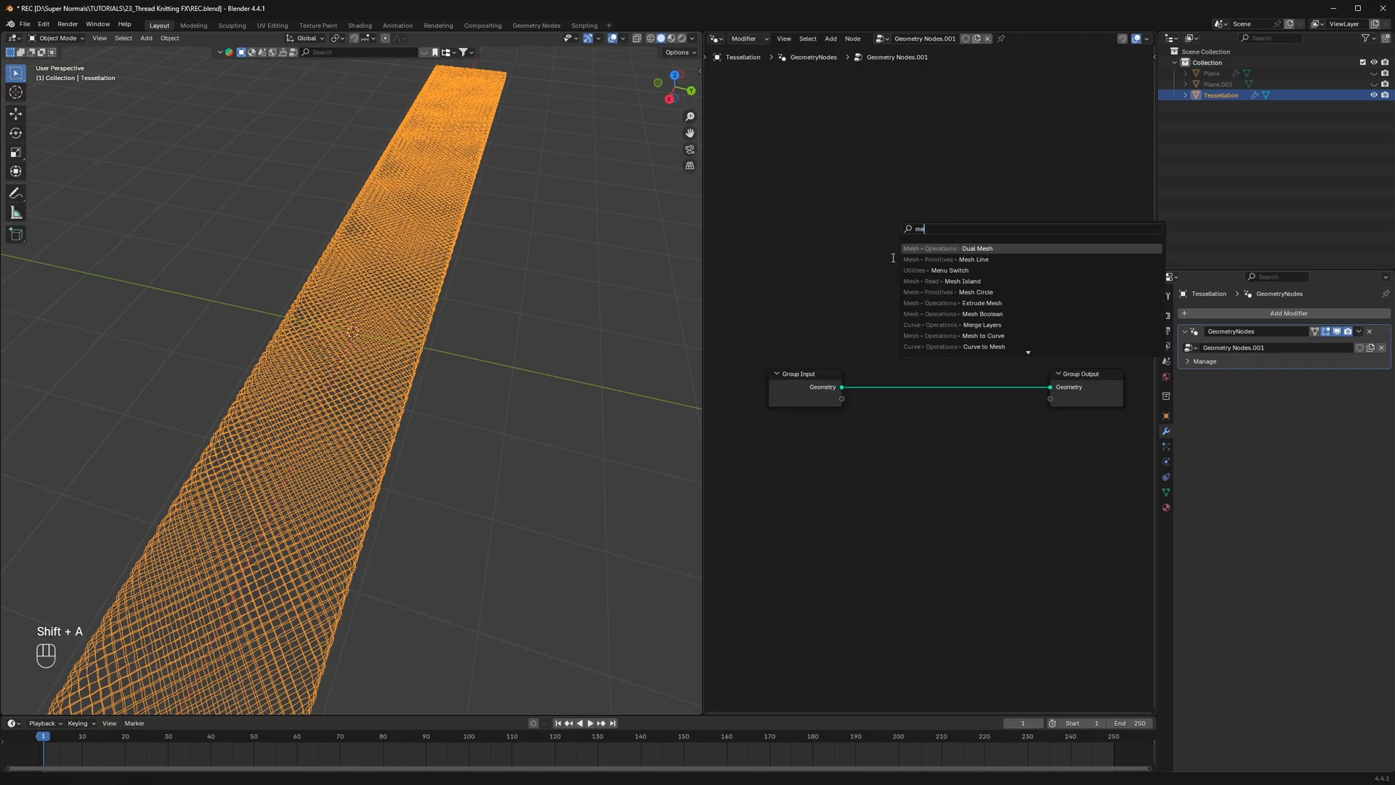
pyautogui.click(954, 335)
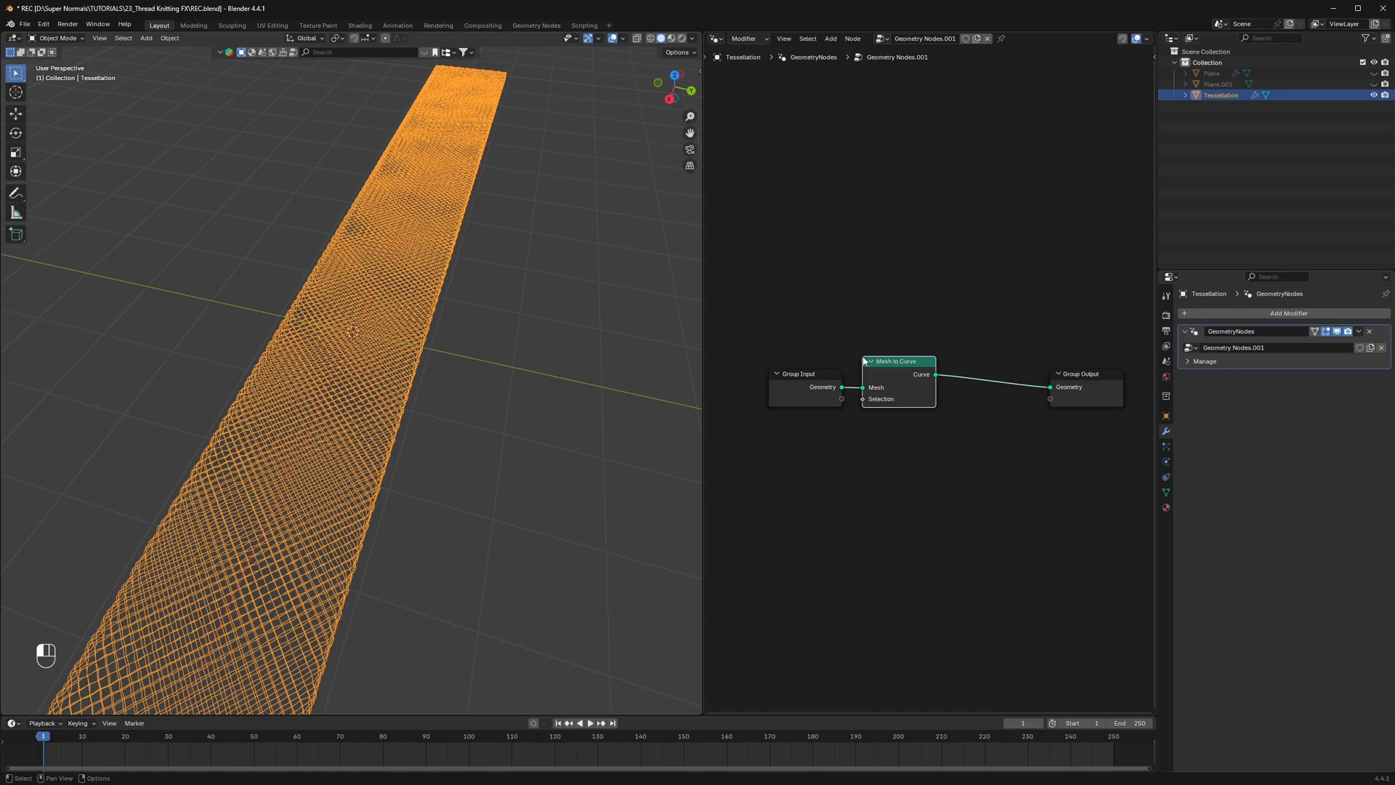
pyautogui.press('shift+a')
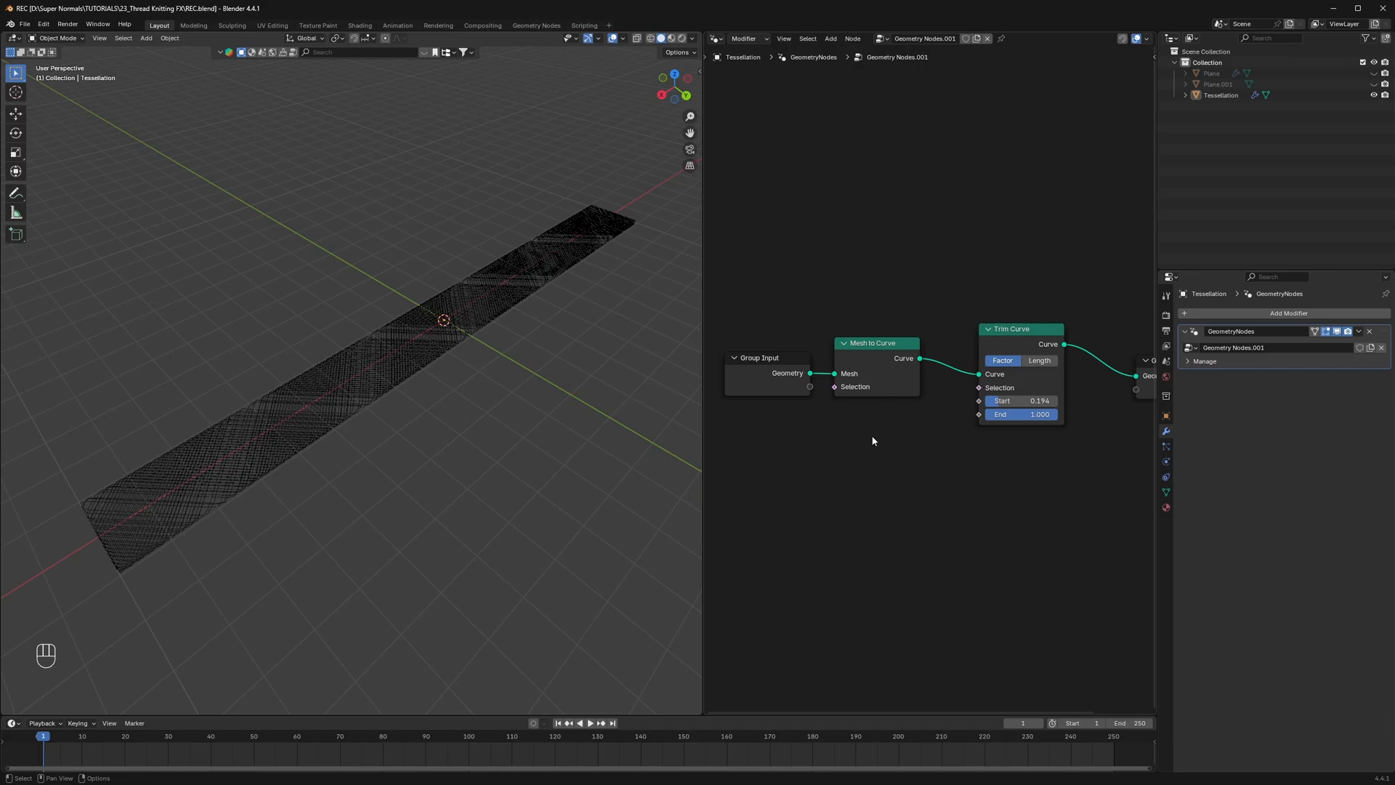
pyautogui.press('Ctrl+S')
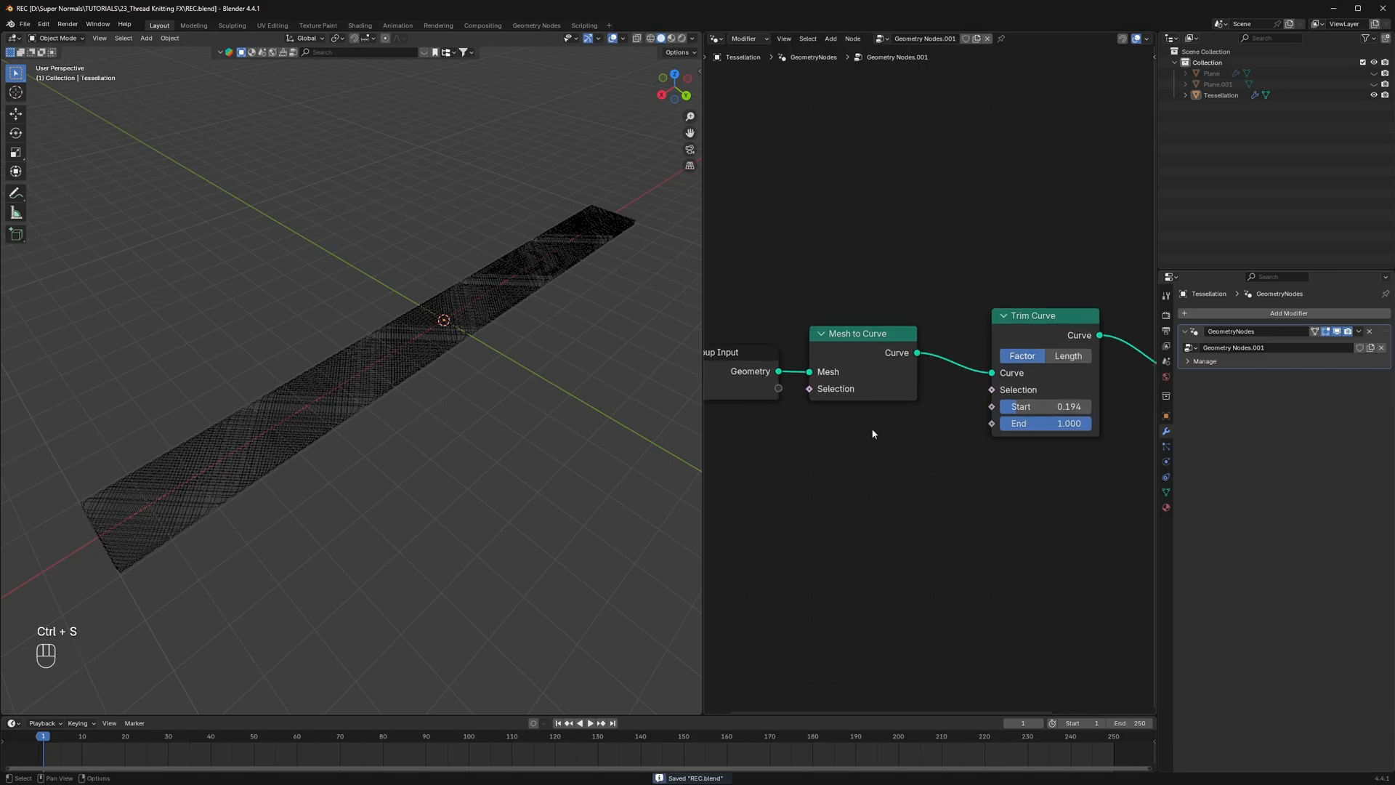
pyautogui.press('Tab')
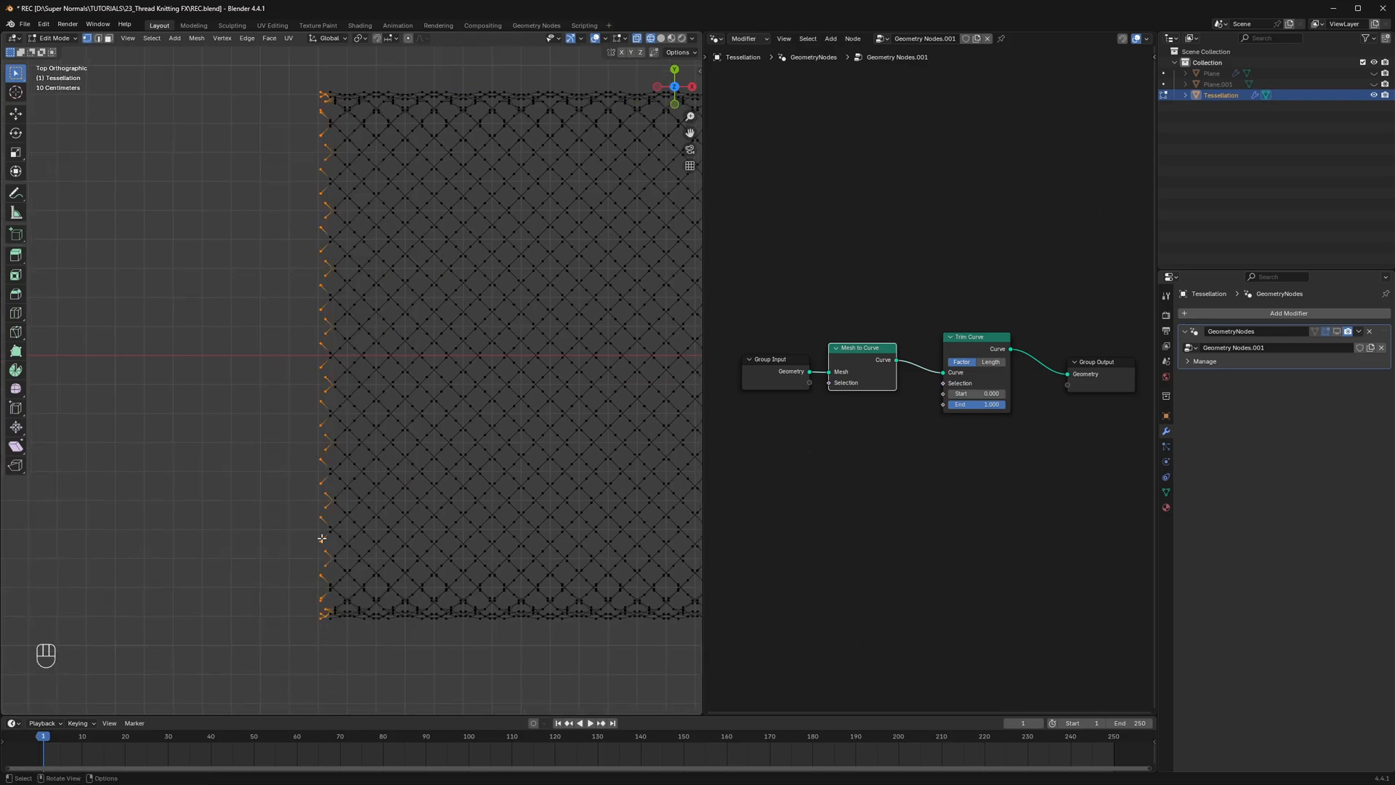
# Assign end vertices to START and END groups and add matching Named Attribute nodes
pyautogui.click(1165, 493)
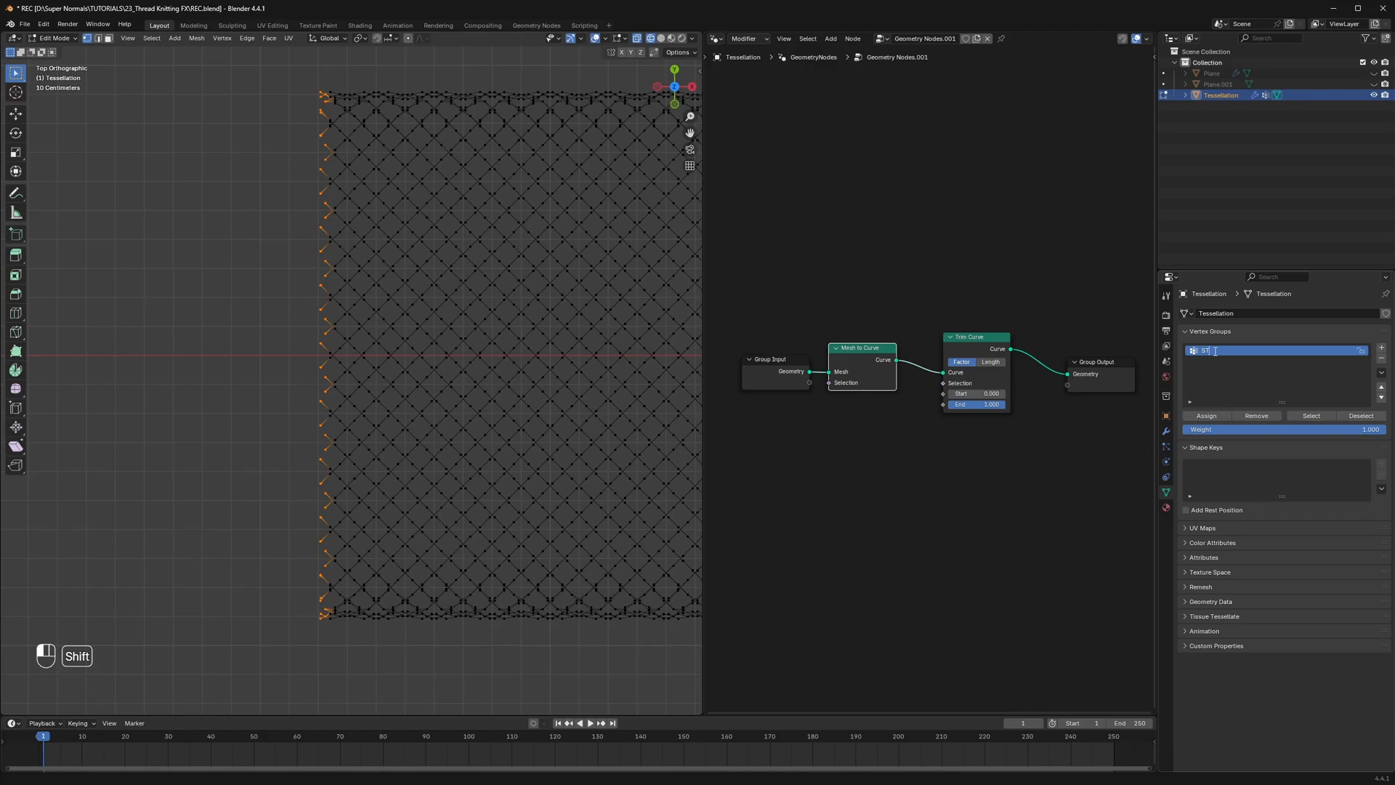
pyautogui.press('Return')
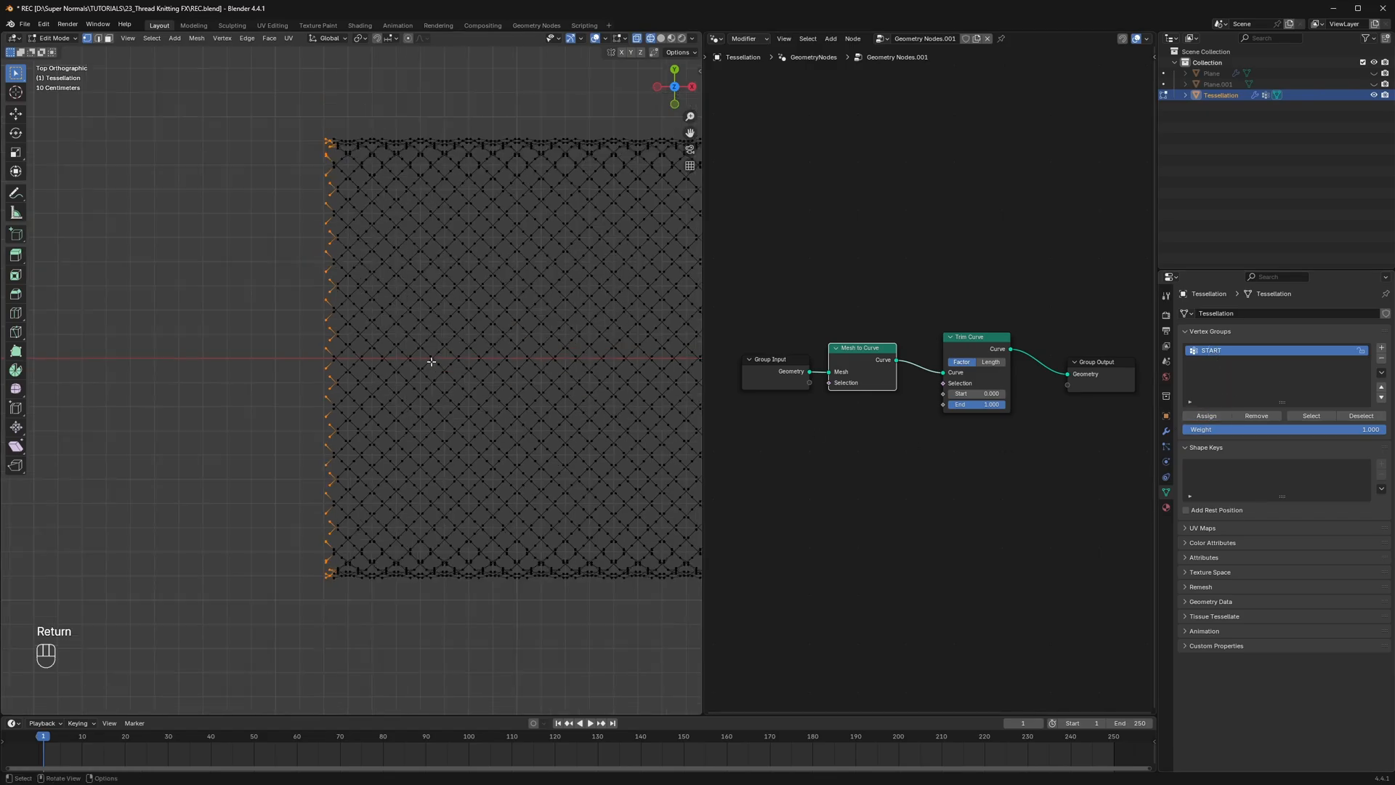
pyautogui.click(1246, 362)
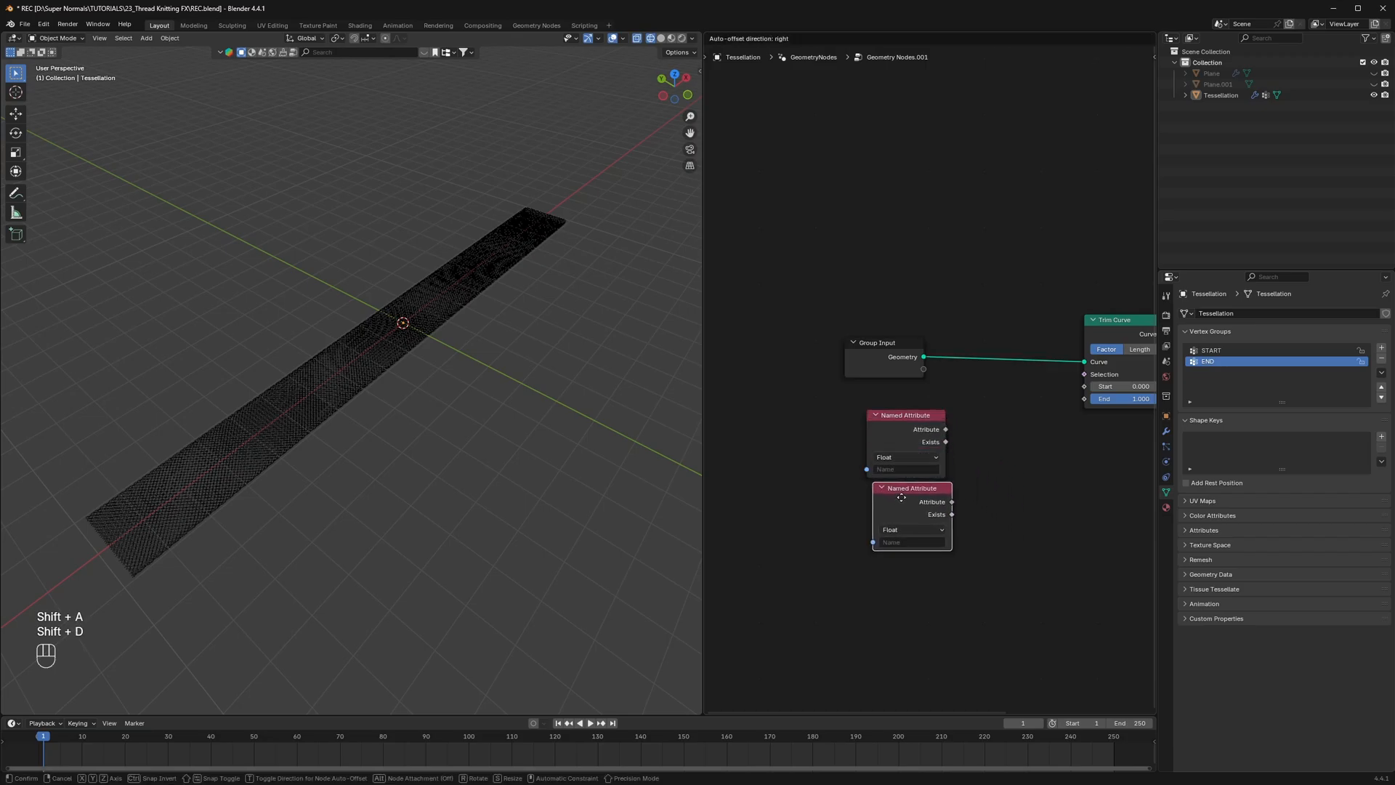
pyautogui.click(901, 419)
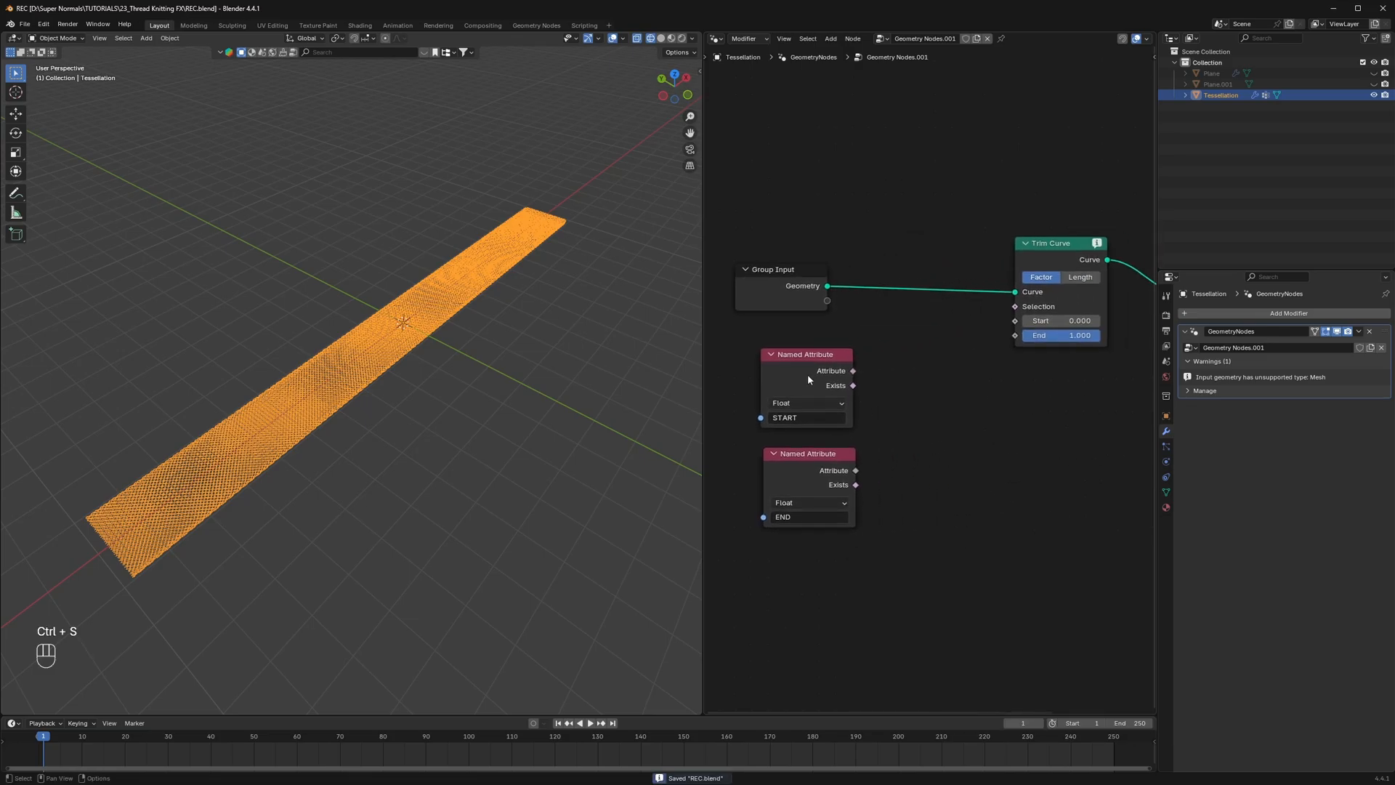
# Insert Edge Paths to Curves after Group Input with START as its Start Vertices
pyautogui.click(785, 417)
pyautogui.write('e')
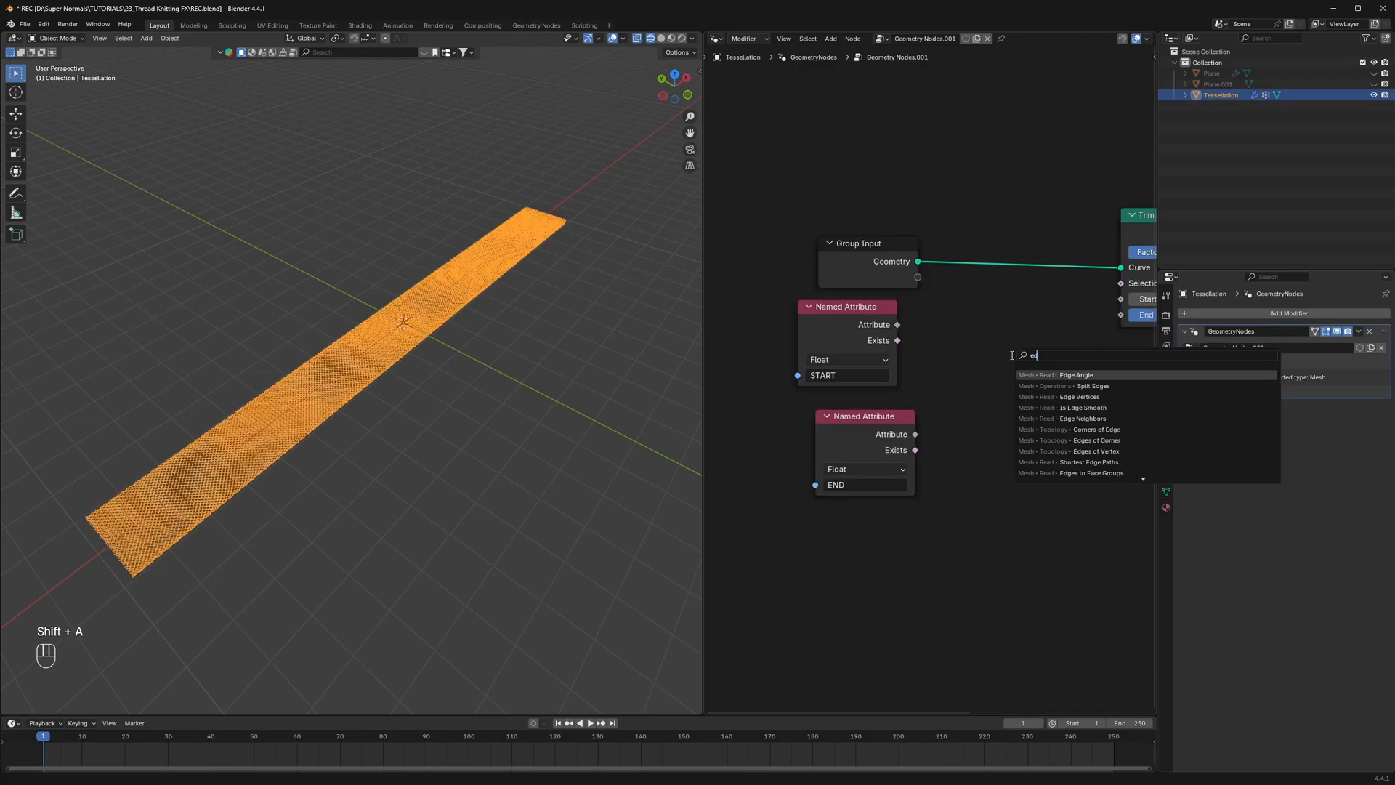
pyautogui.write('dge path')
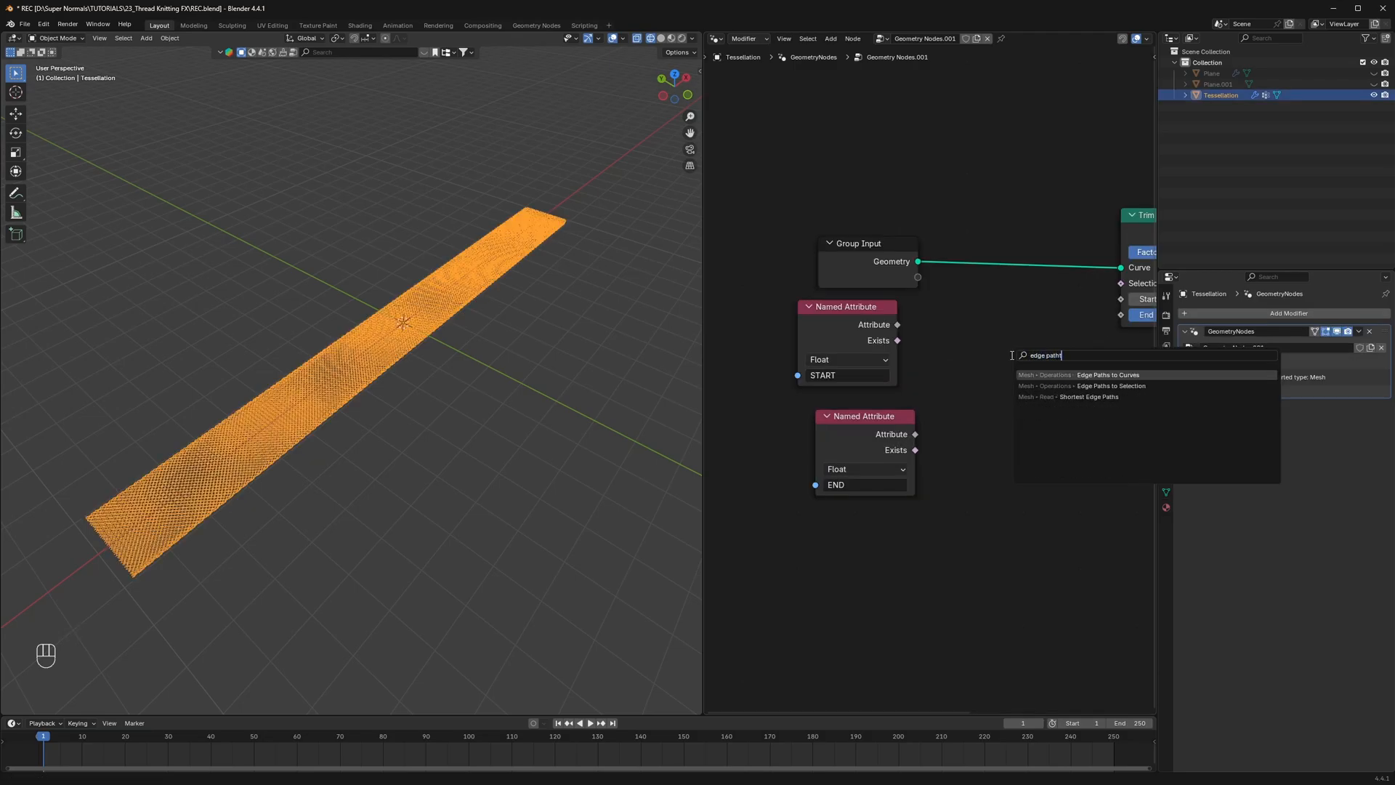
pyautogui.click(1106, 375)
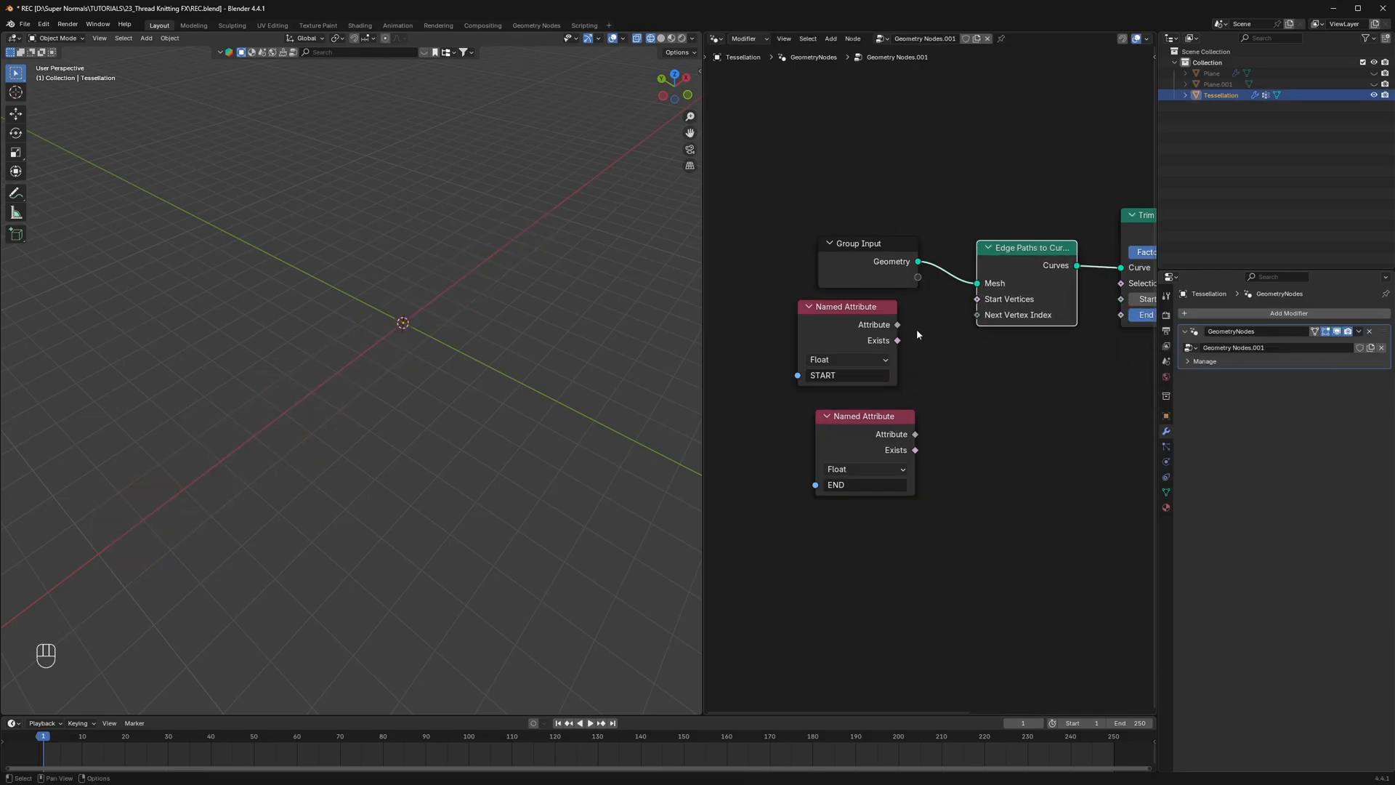
pyautogui.moveTo(897, 324); pyautogui.dragTo(976, 298)
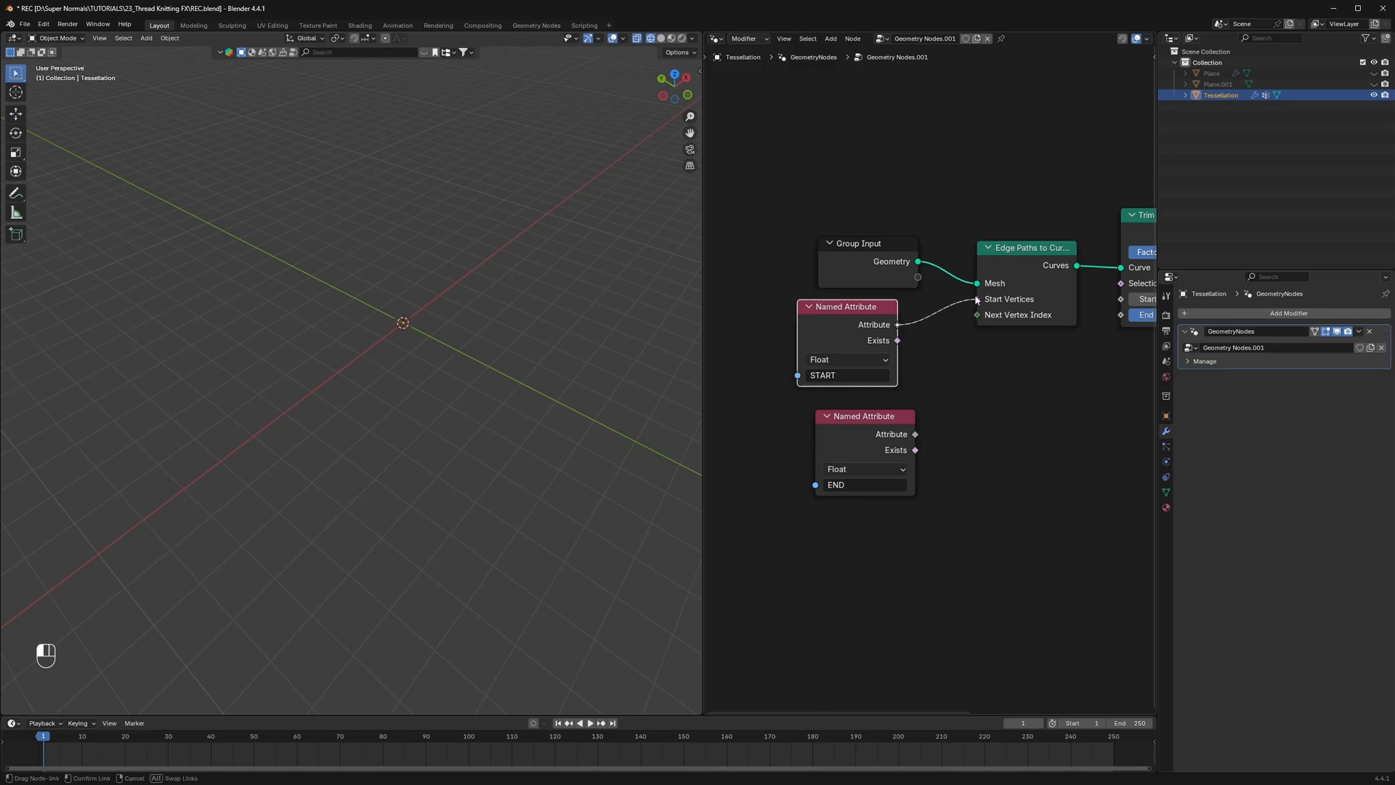
pyautogui.moveTo(863, 416); pyautogui.dragTo(935, 378)
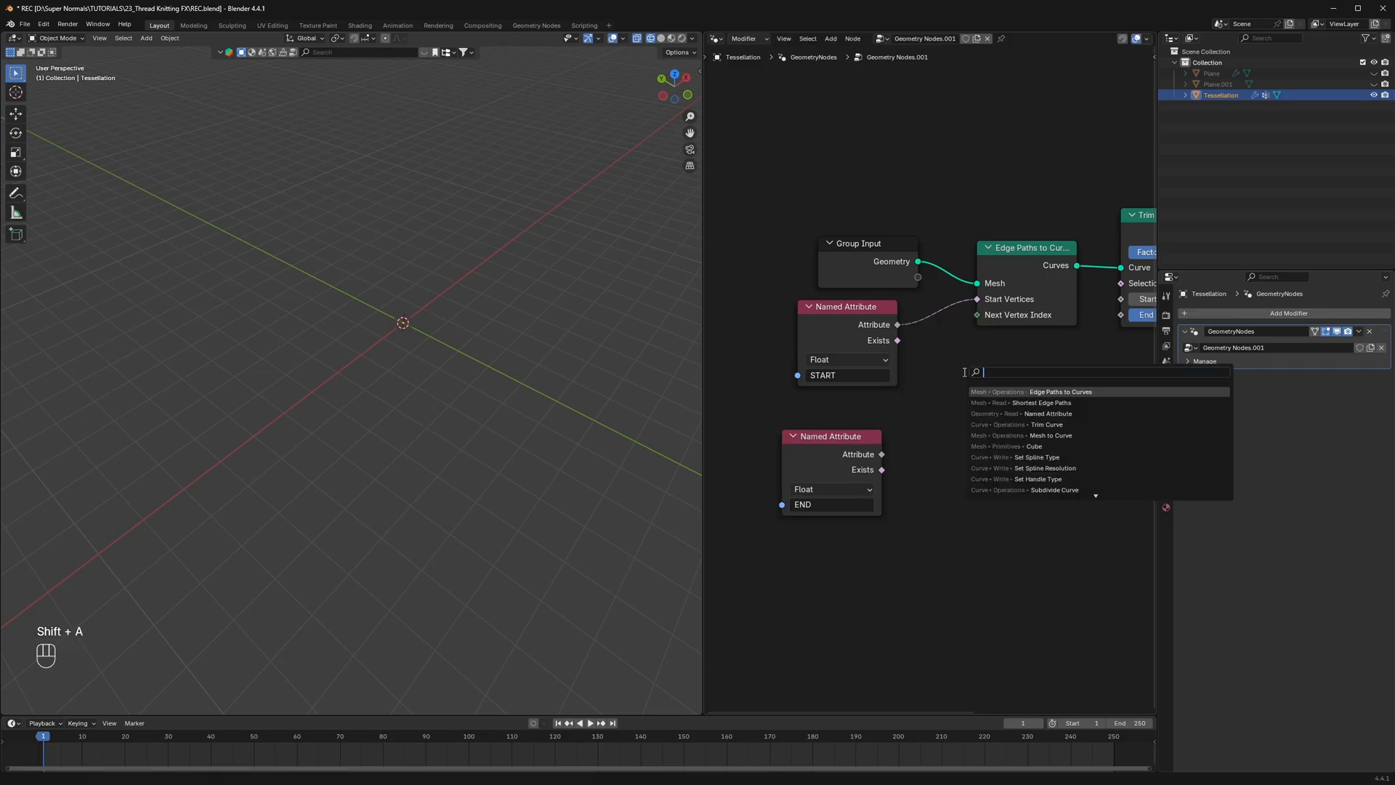
pyautogui.click(1023, 402)
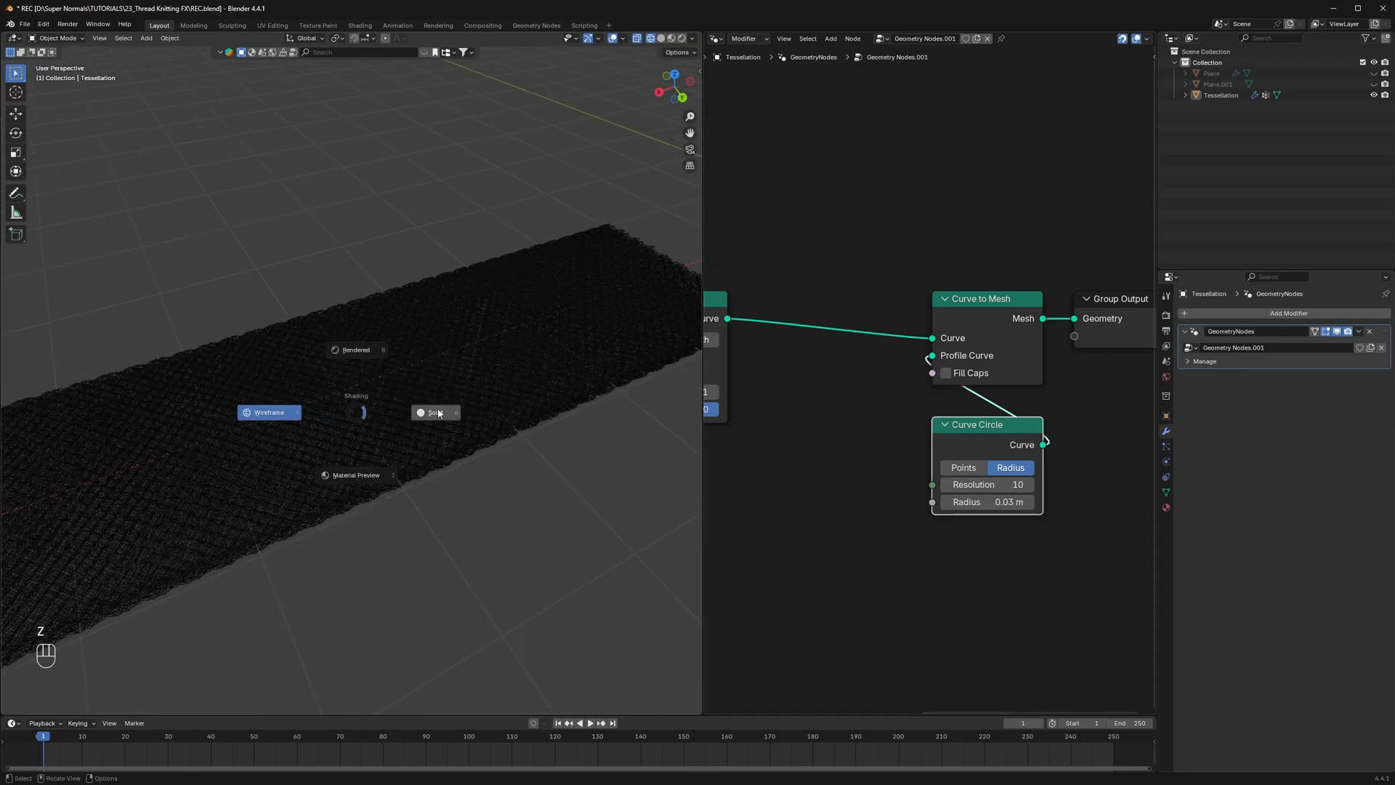
# Enable Fill Caps on Curve to Mesh and switch the viewport to Solid shading
pyautogui.click(947, 374)
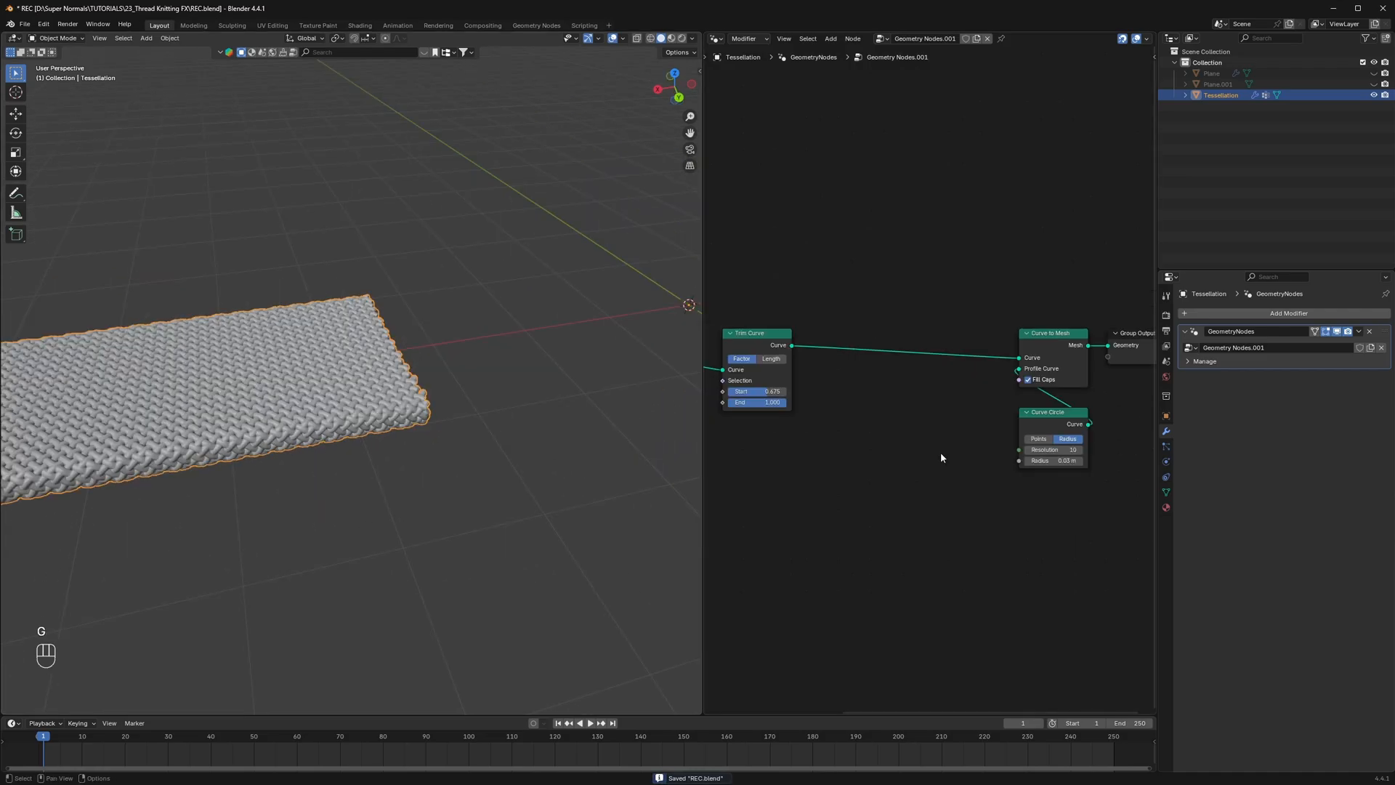
# Add Set Curve Radius driven by Spline Parameter through a Color Ramp to taper the threads
pyautogui.press('shift+a')
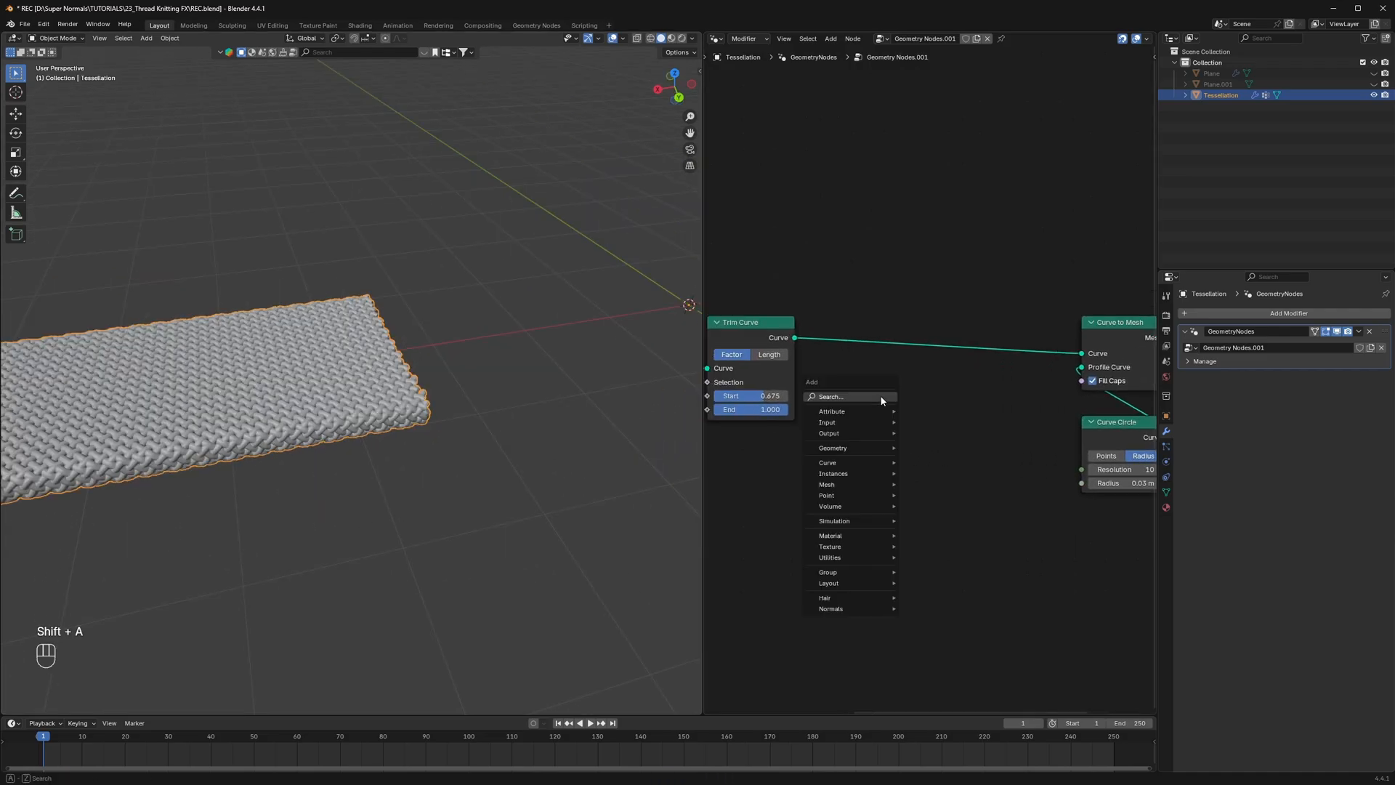
pyautogui.write('set curve')
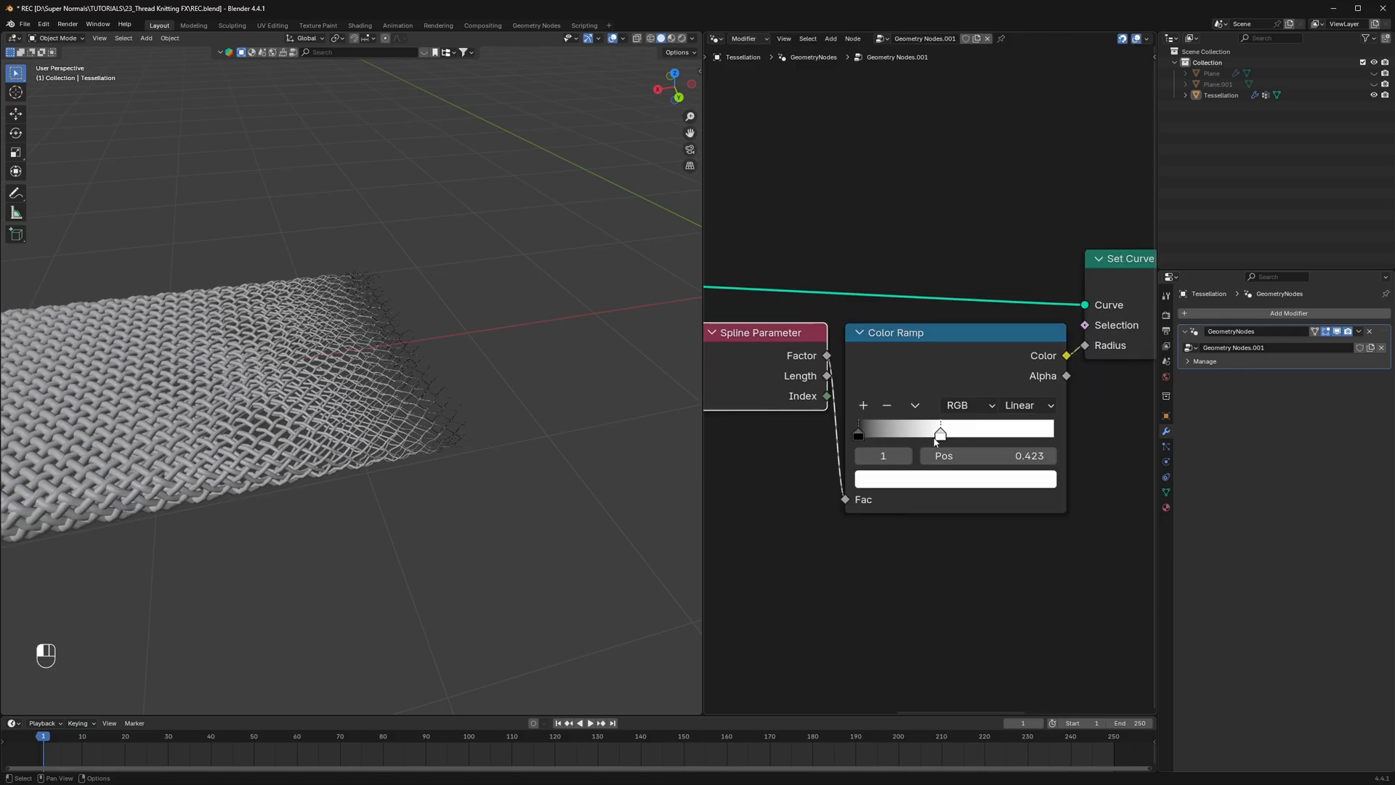
pyautogui.click(953, 478)
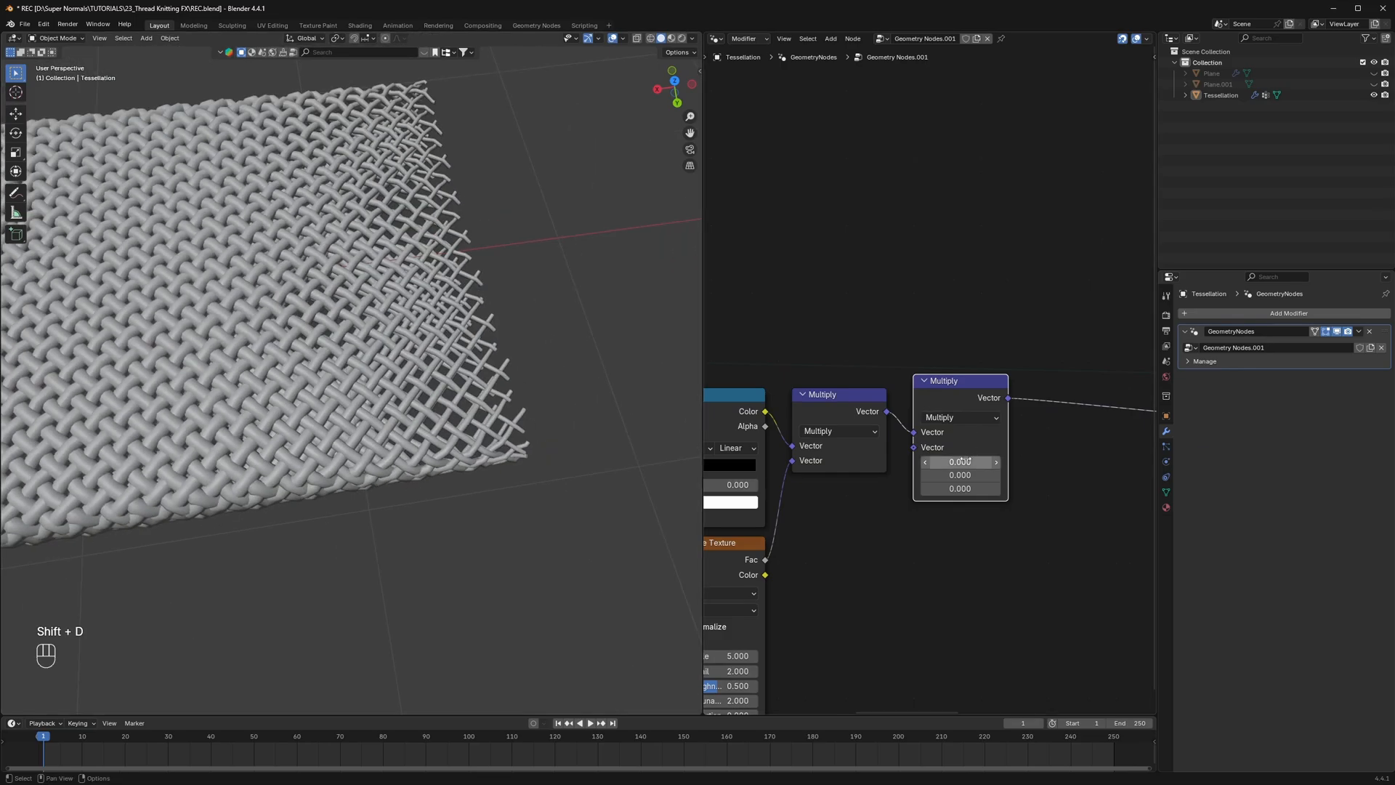
# Scale the noise offset on Set Position to about -0.46 along X so the thread ends splay apart
pyautogui.moveTo(960, 462); pyautogui.dragTo(943, 462)
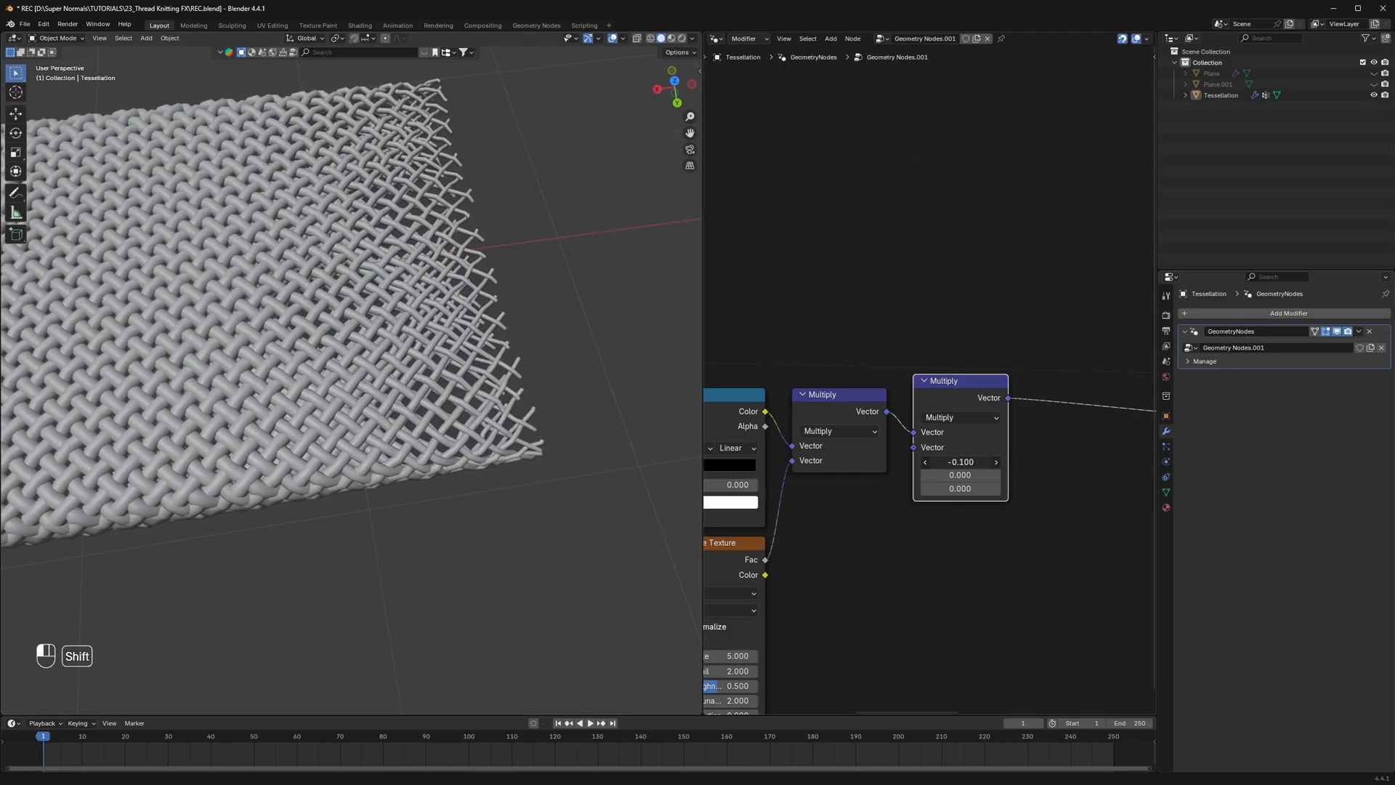
pyautogui.moveTo(960, 462); pyautogui.dragTo(959, 462)
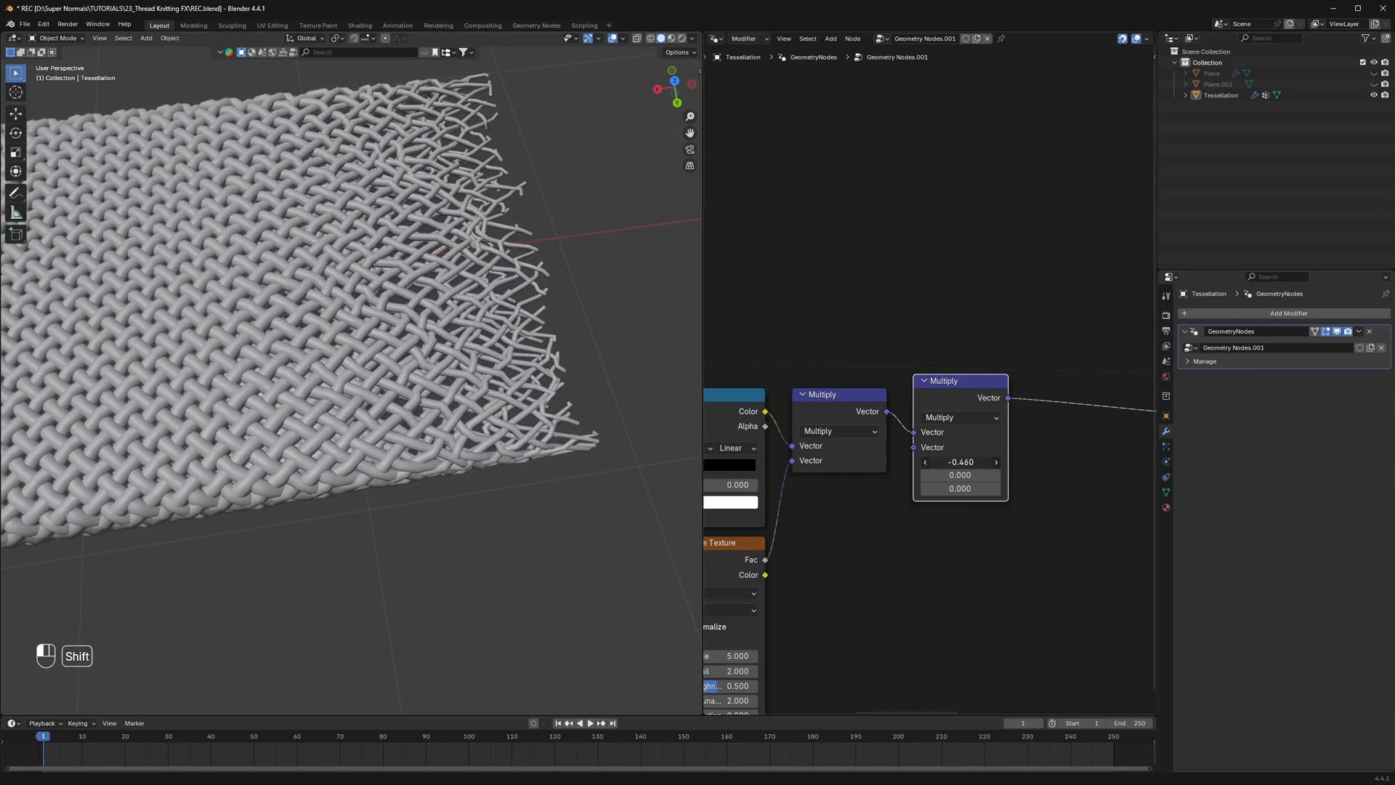
pyautogui.press('space')
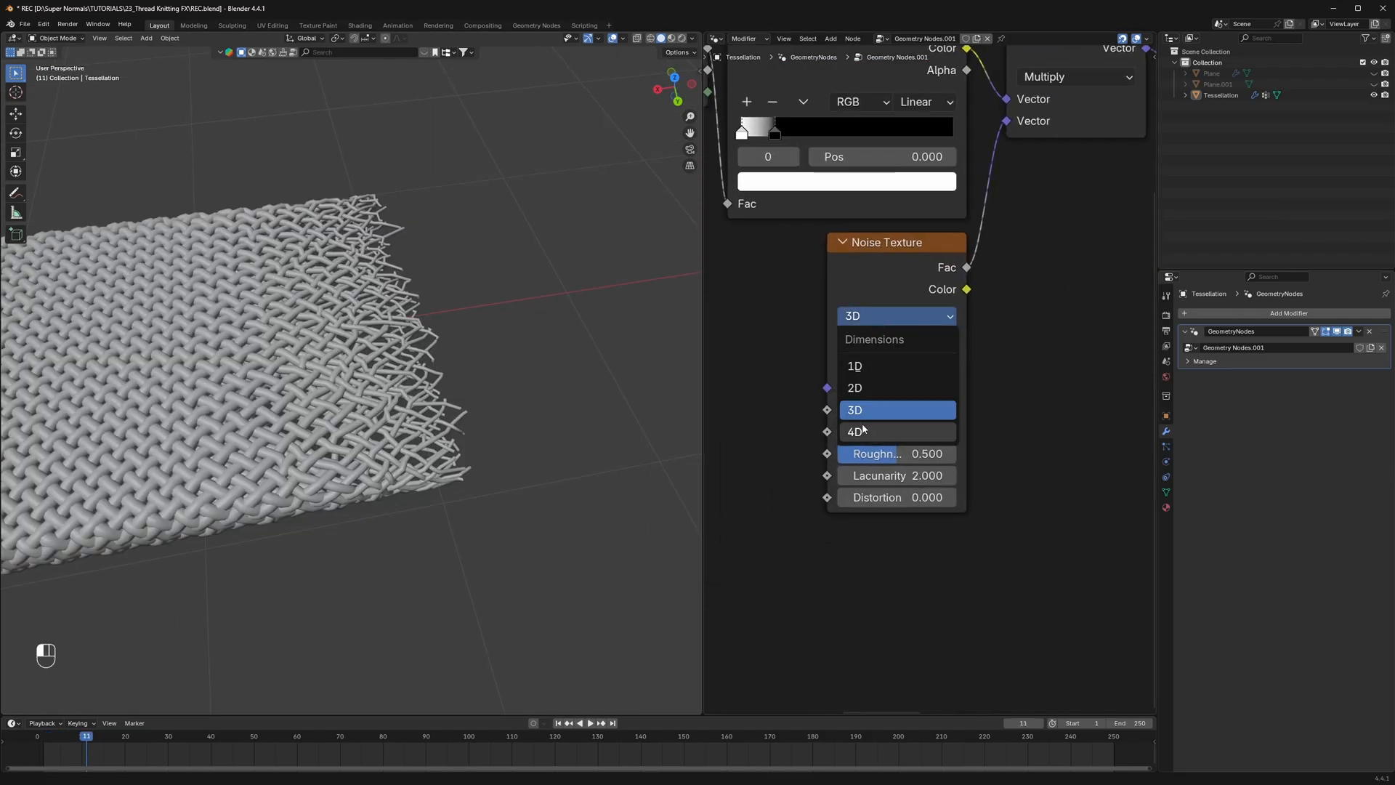
# Switch the Noise Texture to 4D and drive its W value with #frame/12
pyautogui.click(855, 432)
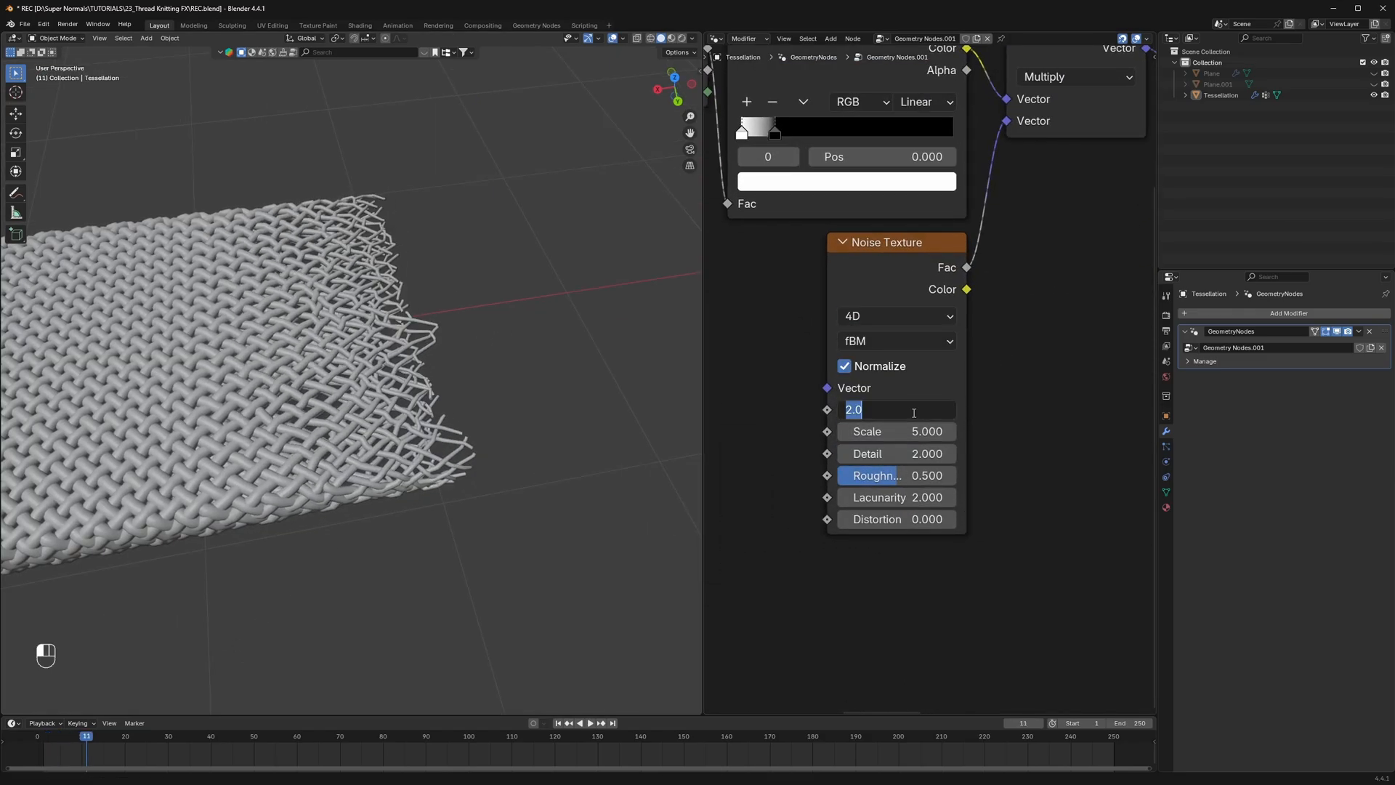
pyautogui.write('#frame/12')
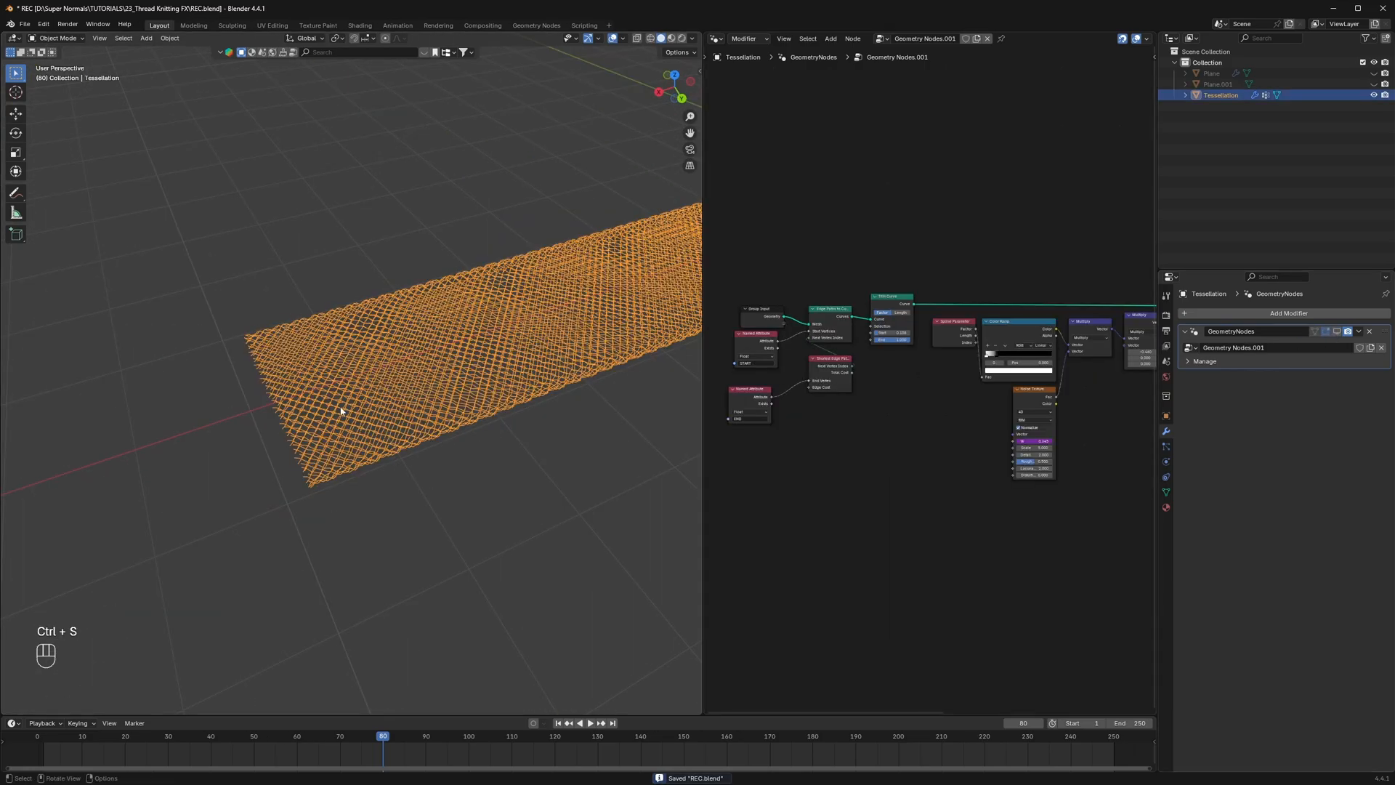
# Assign the band's end vertices to START and END vertex groups in Edit Mode and save
pyautogui.click(1165, 492)
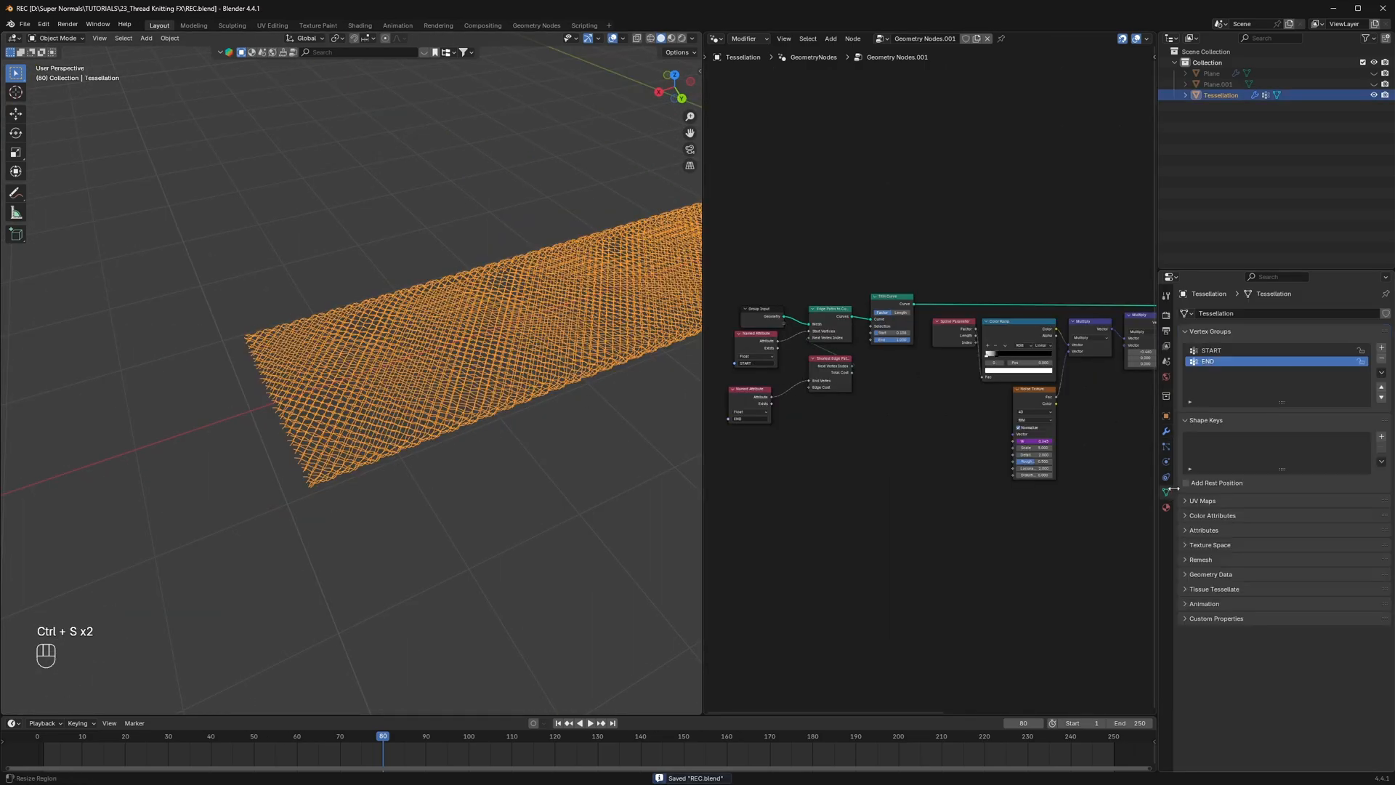
pyautogui.press('Tab')
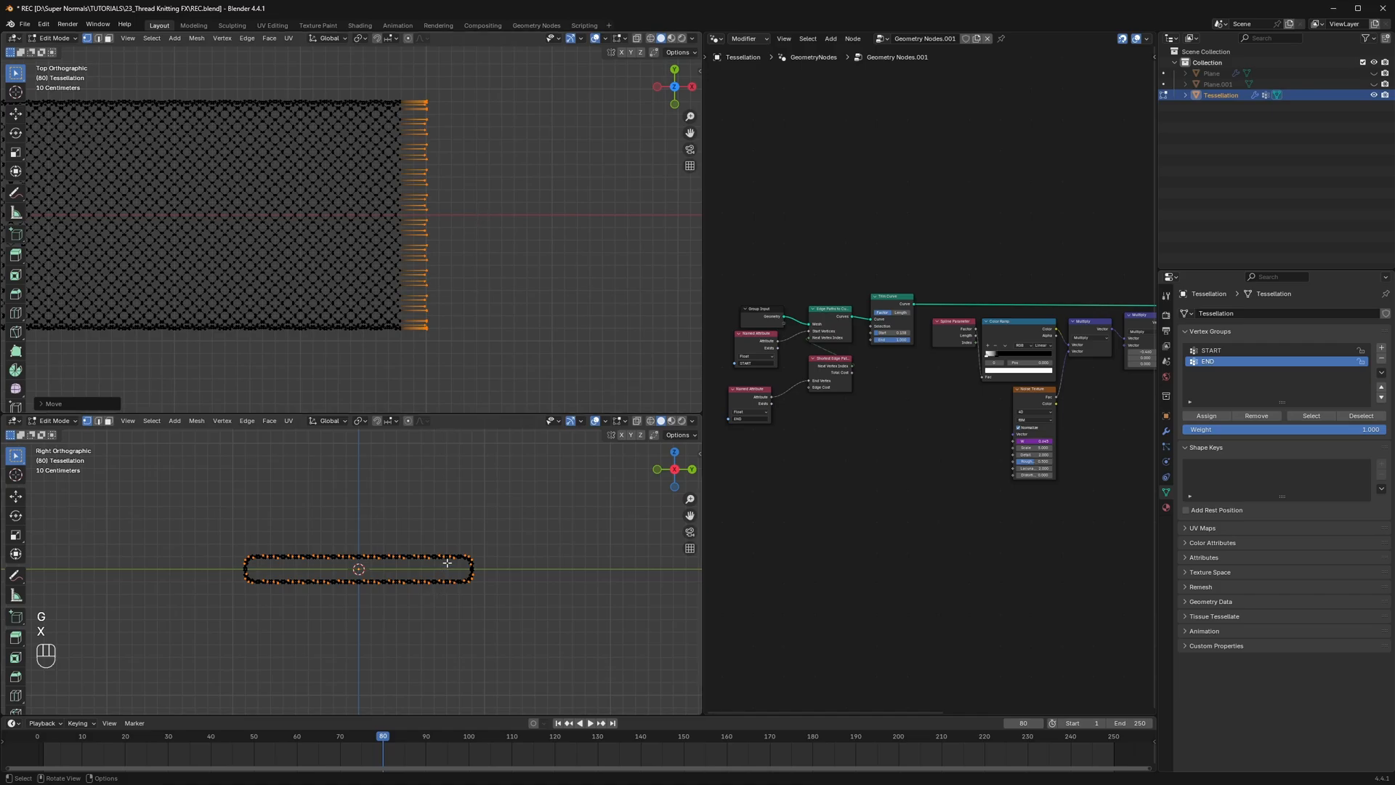
pyautogui.press('shift+alt+s')
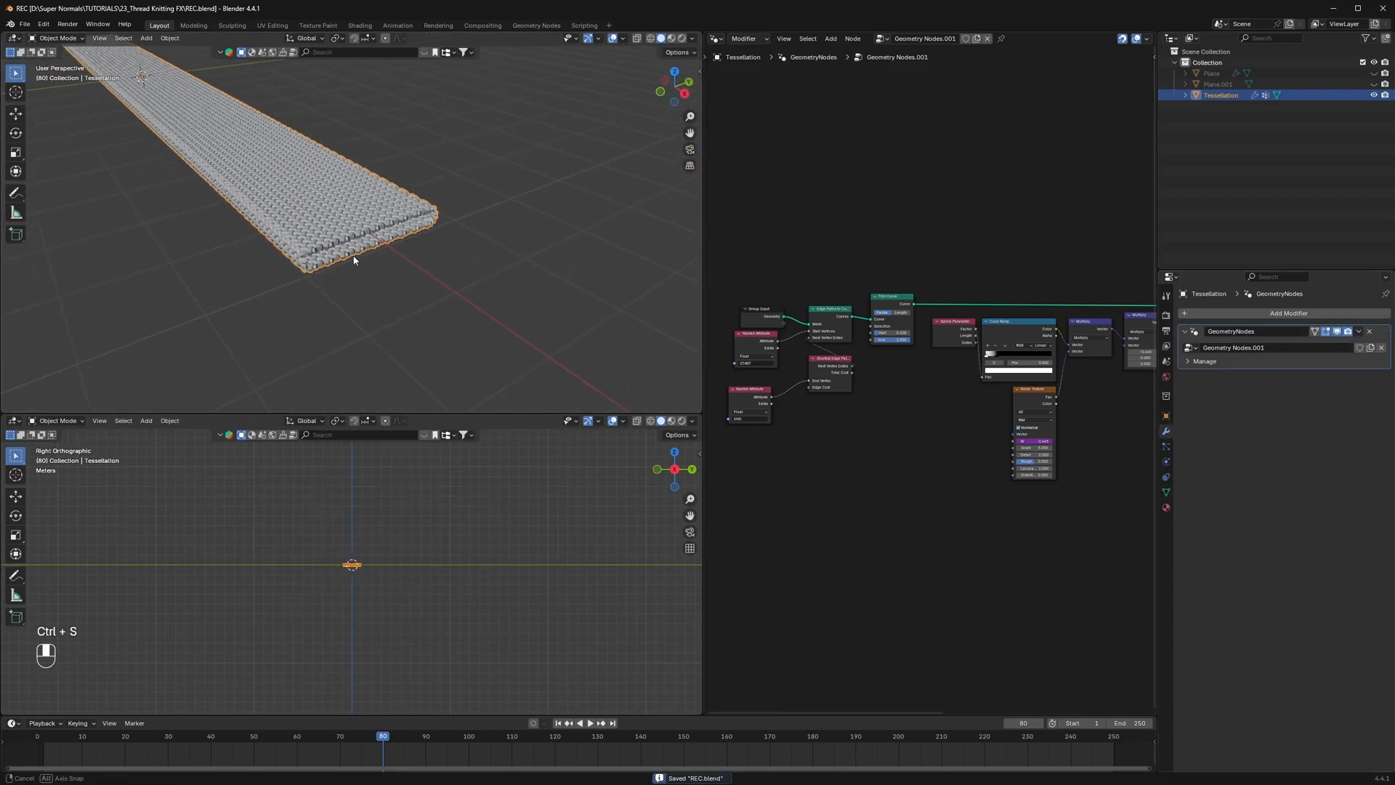
# Insert a level-1 Subdivision Surface between Group Input and Edge Paths to Curves, then save
pyautogui.press('Tab')
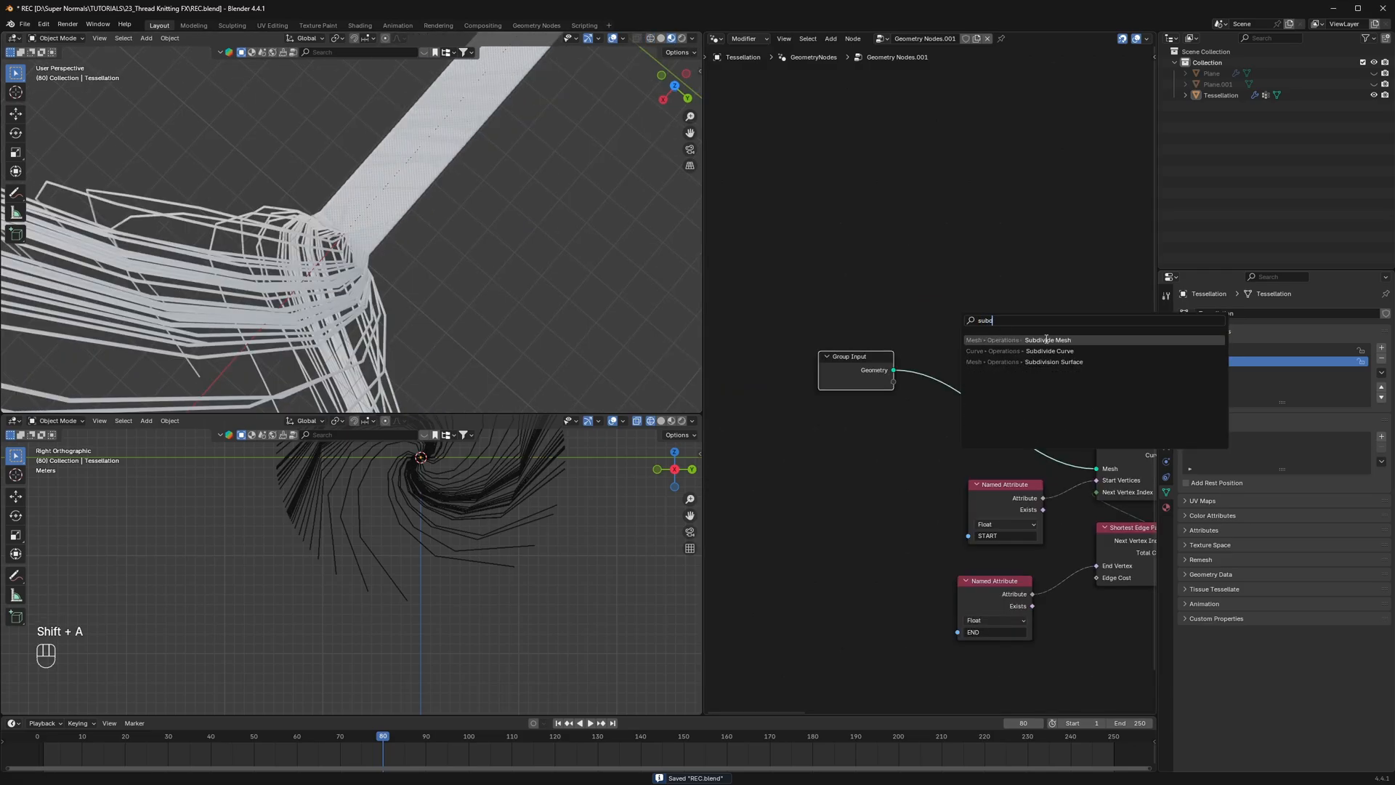
pyautogui.click(1057, 362)
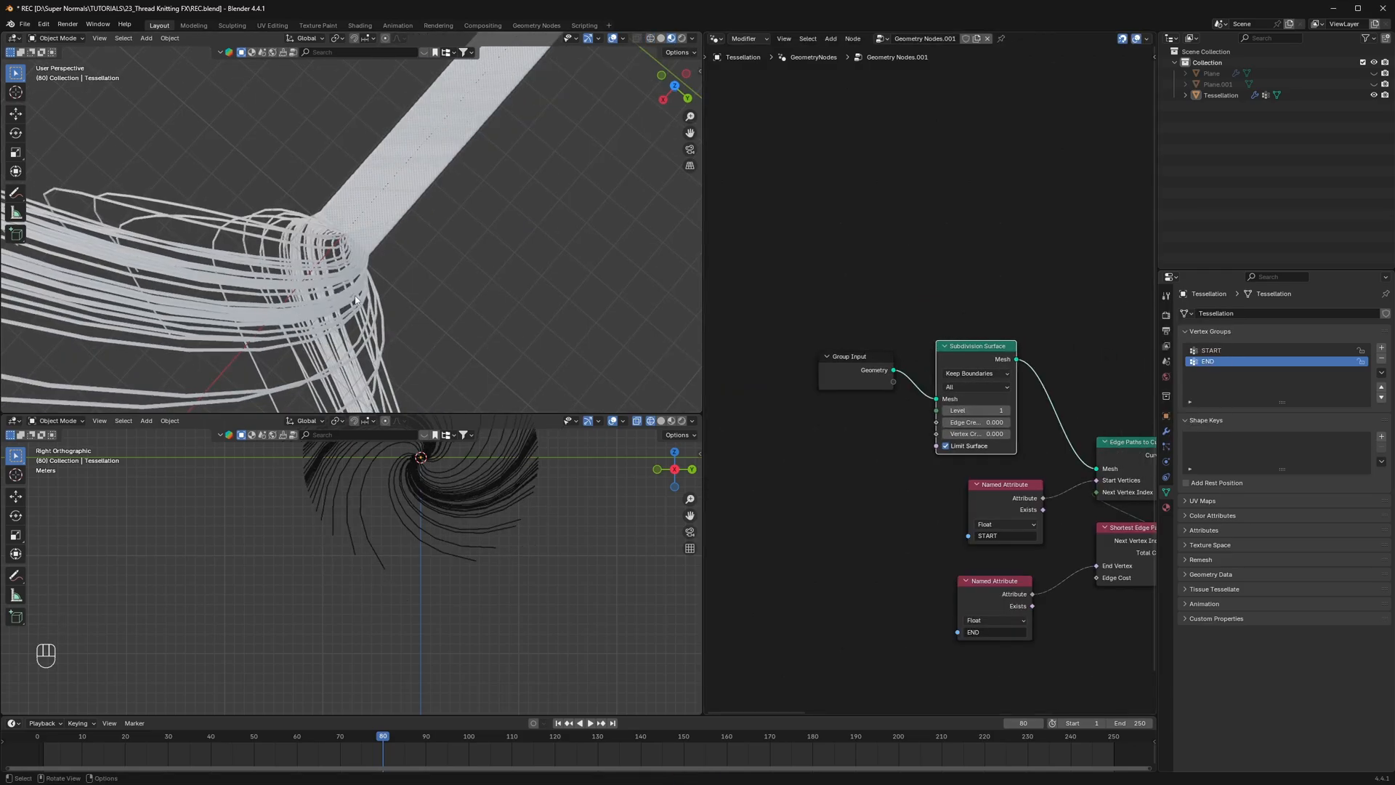
pyautogui.press('ctrl+s')
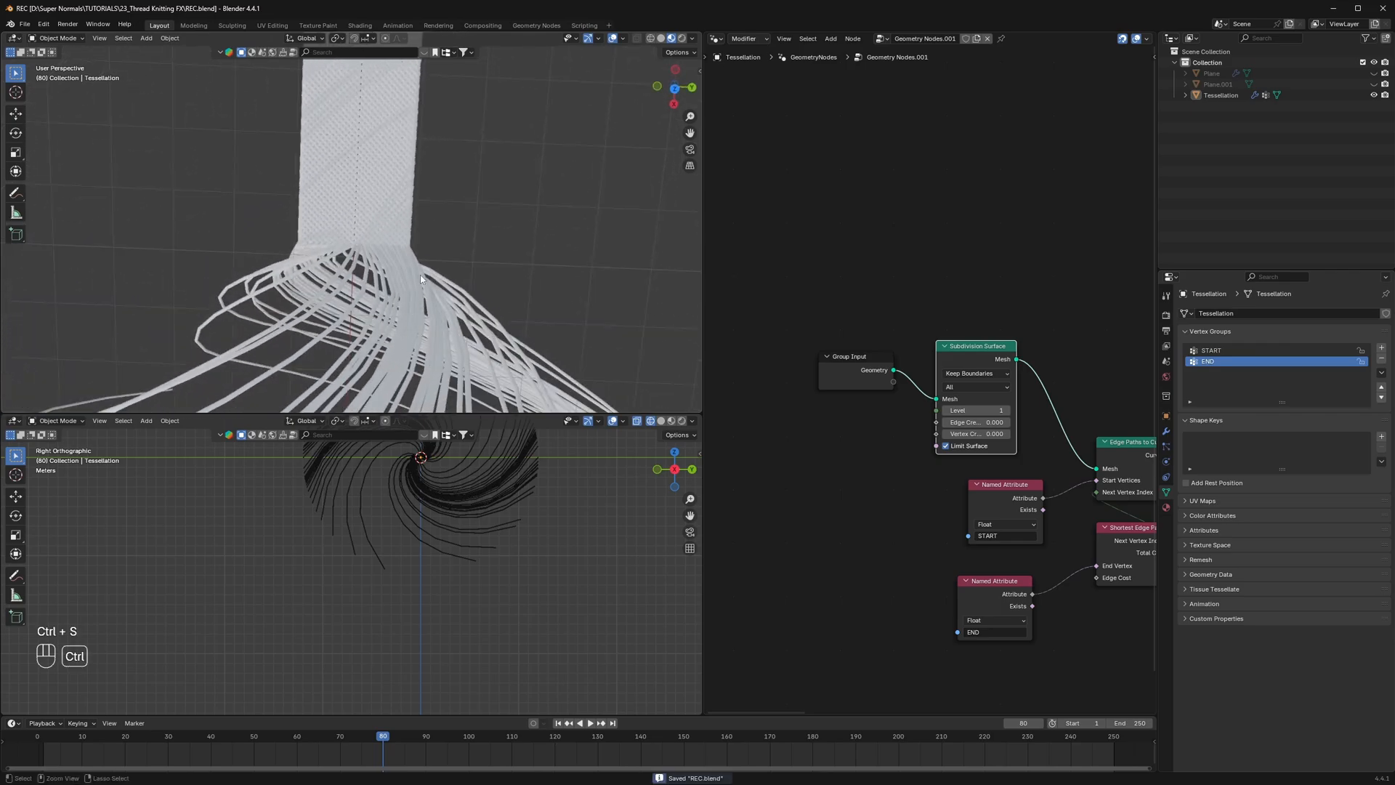
pyautogui.press('shift+a')
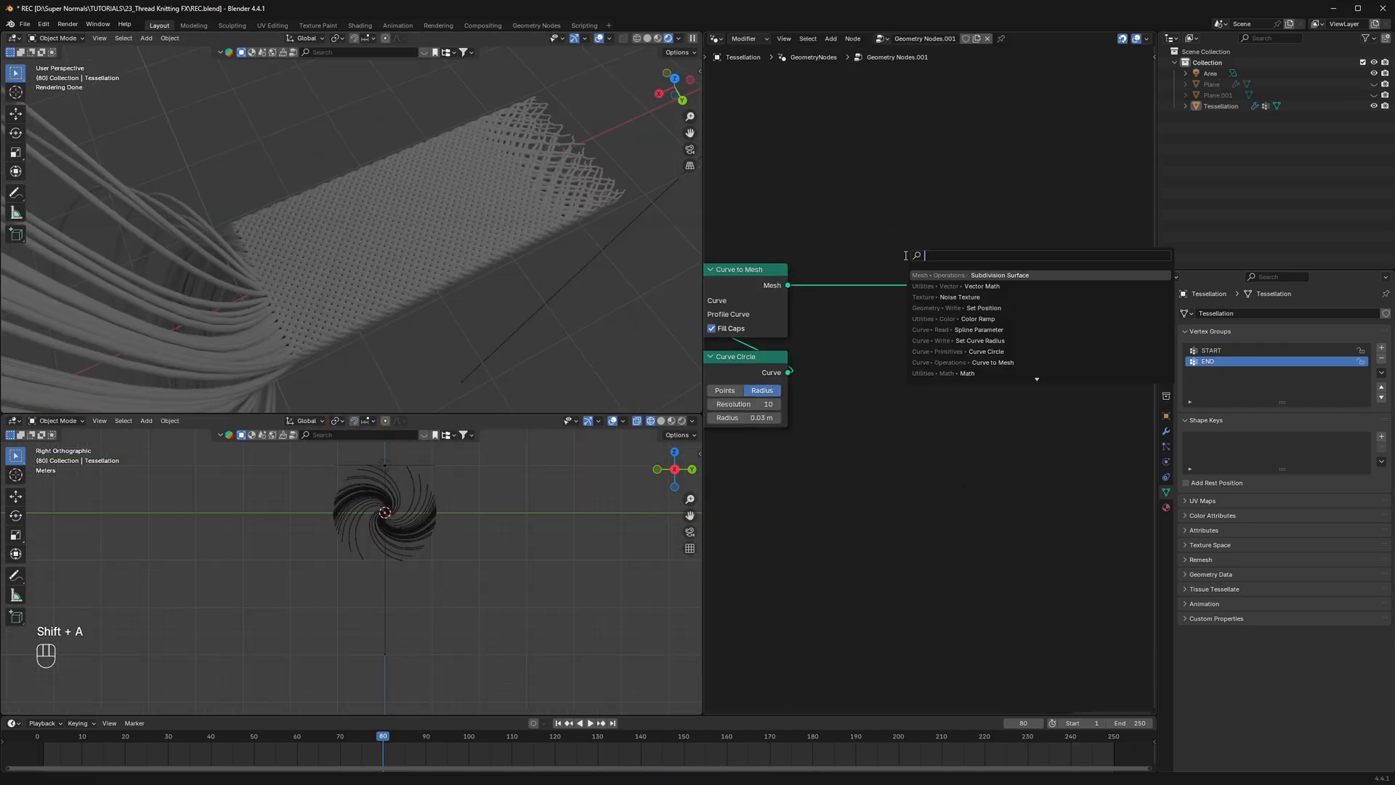
# Add a Set Material node before Group Output and pick BlenderKit's Woven 03 from a 'woven' search
pyautogui.click(943, 275)
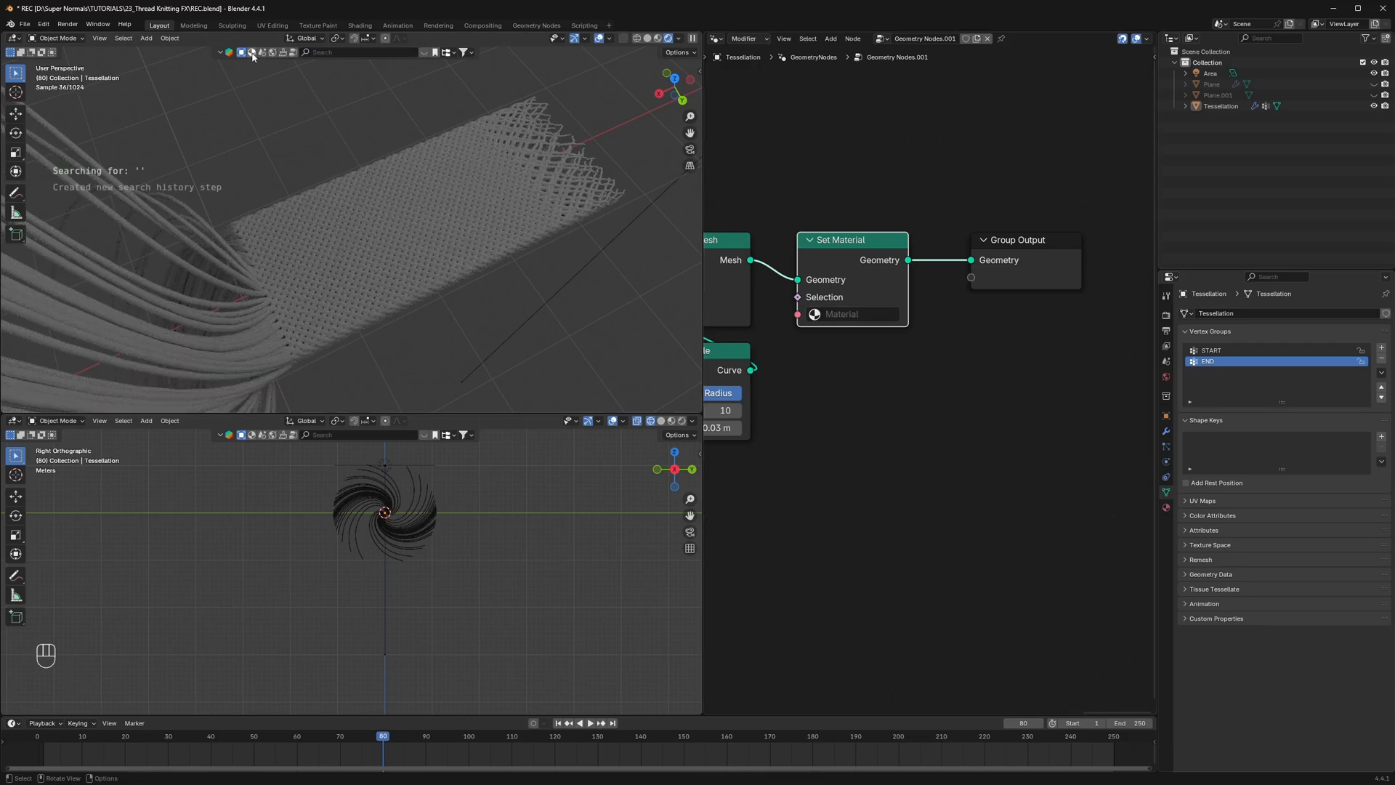
pyautogui.click(252, 52)
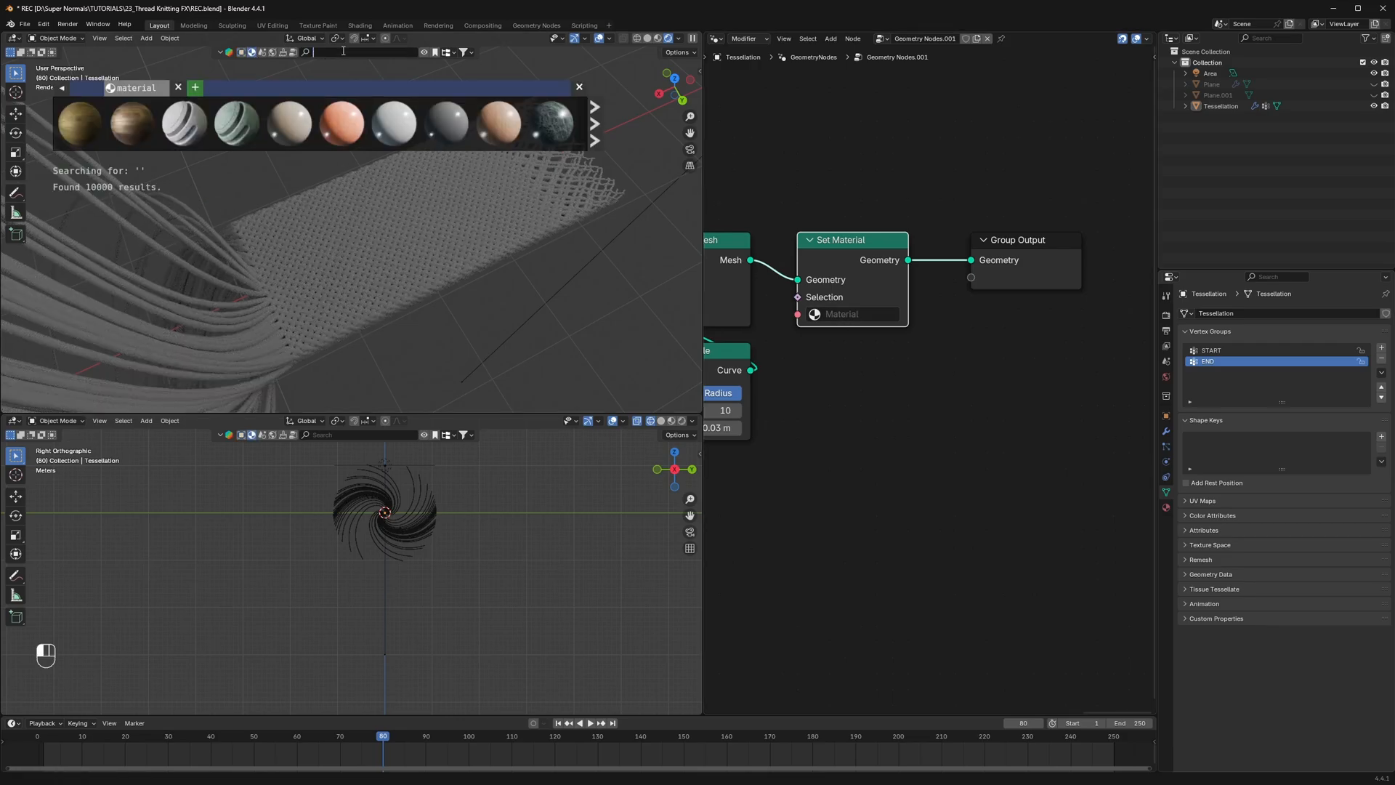
pyautogui.write('woven')
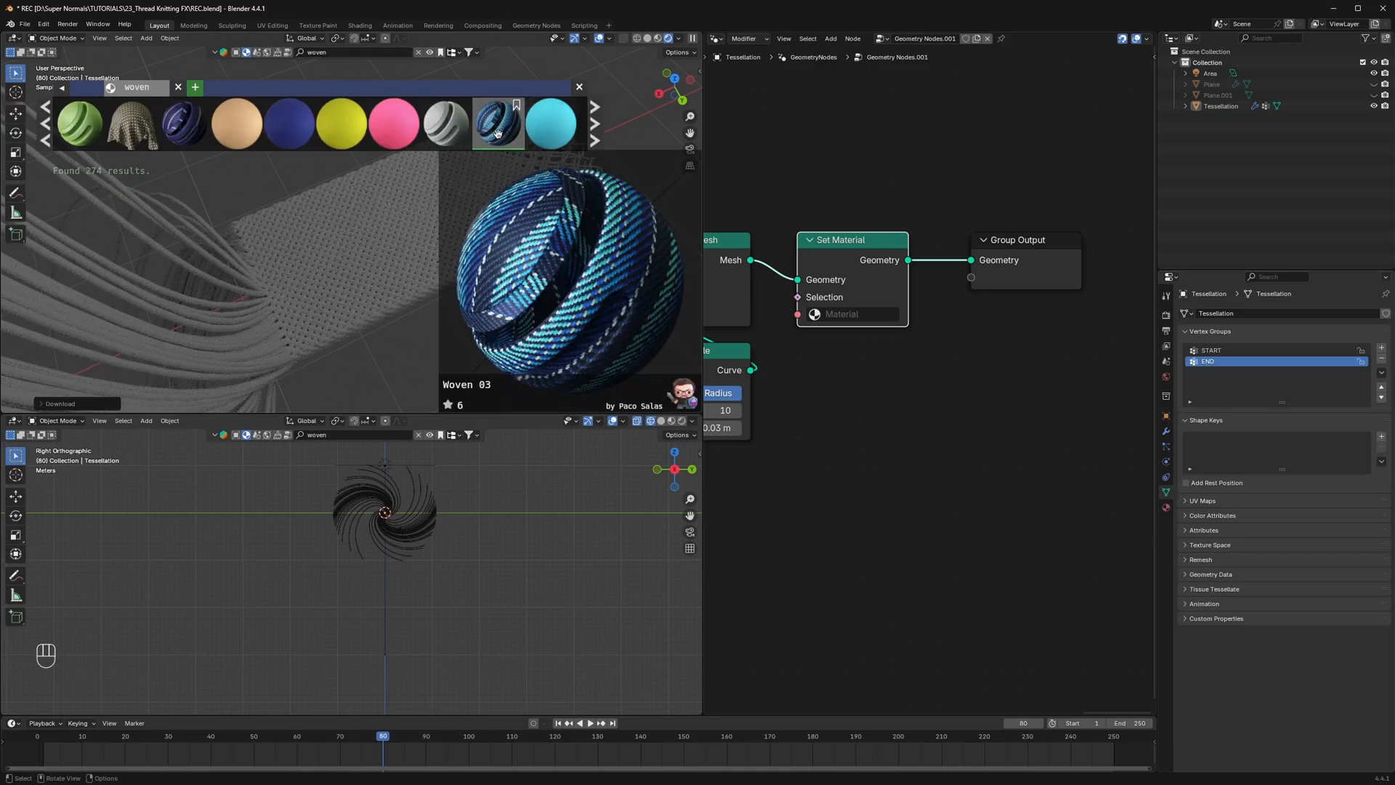
pyautogui.click(841, 313)
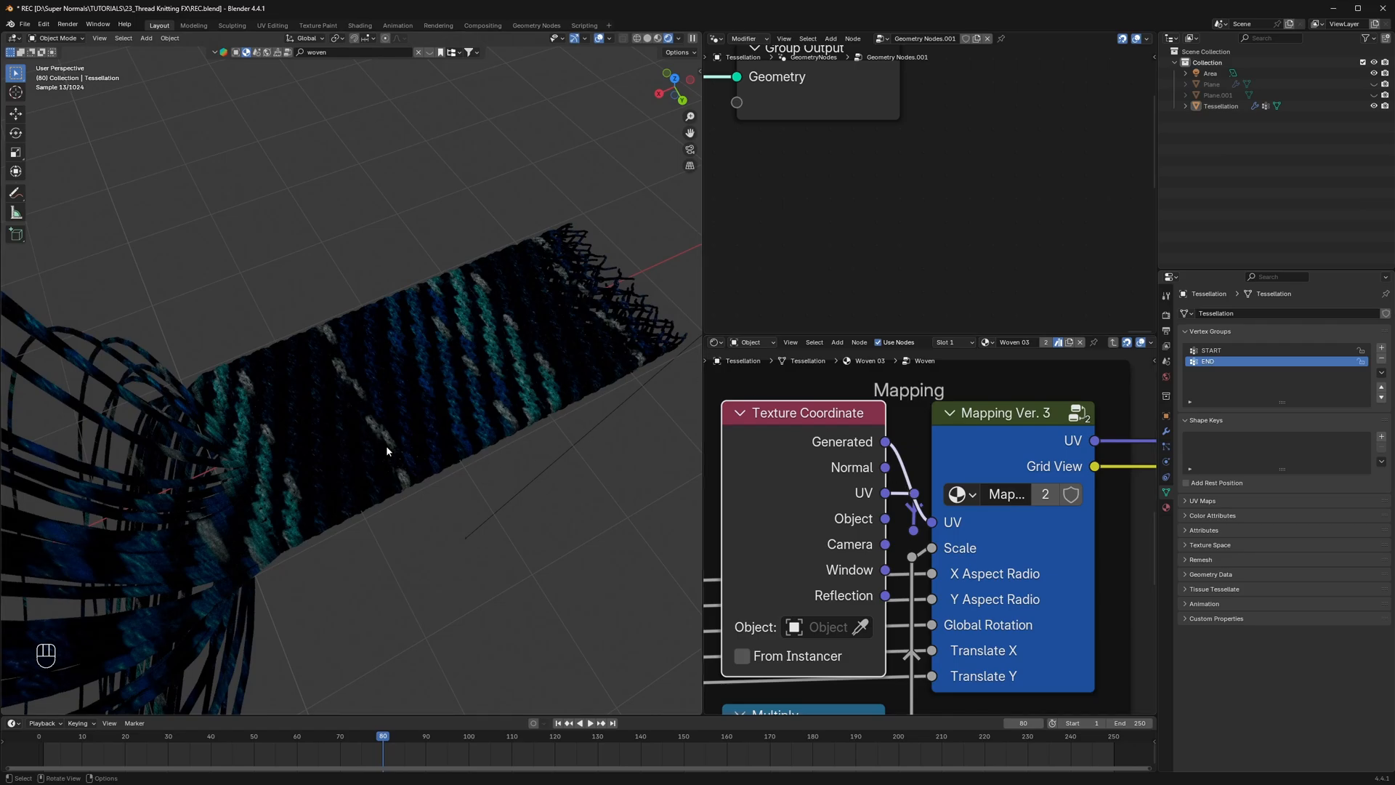
pyautogui.moveTo(410, 445)
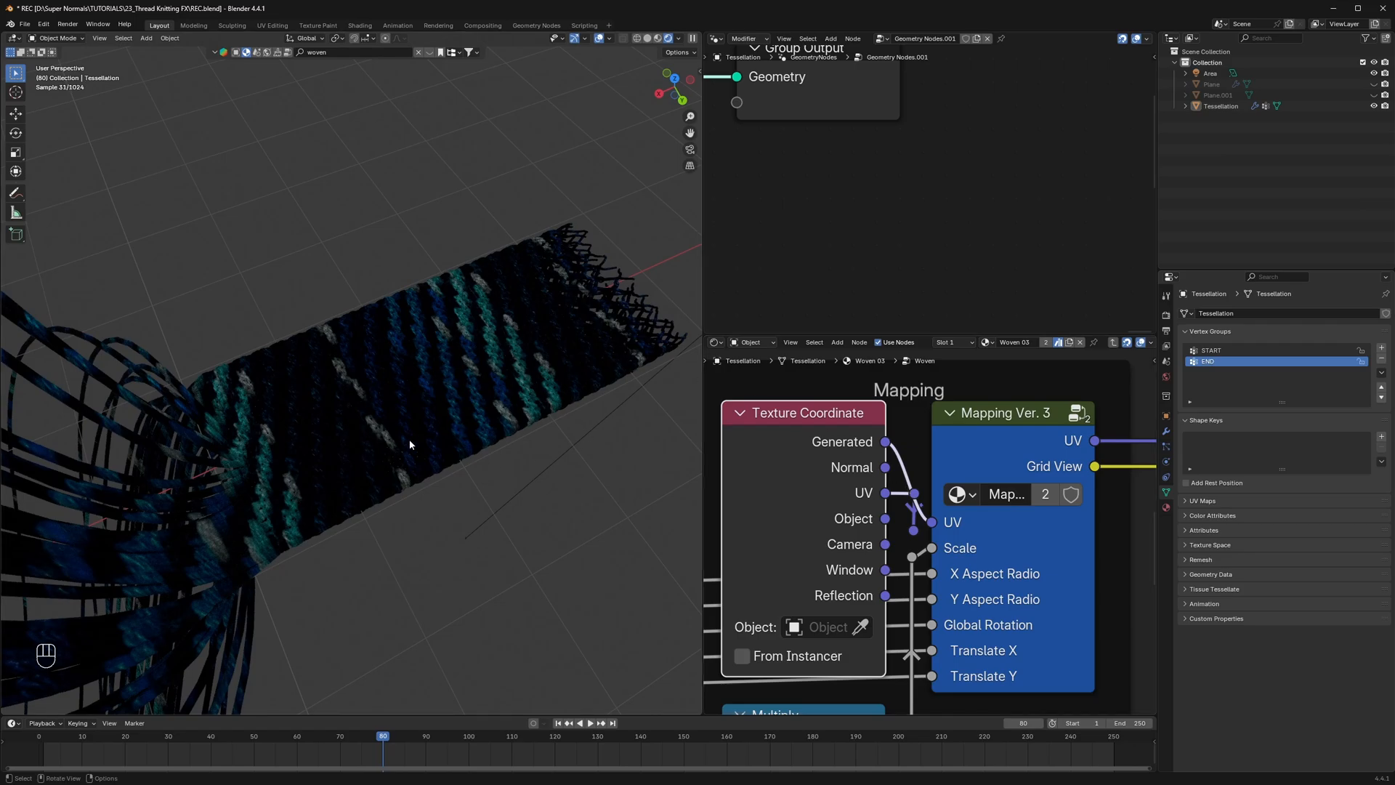
pyautogui.moveTo(427, 434)
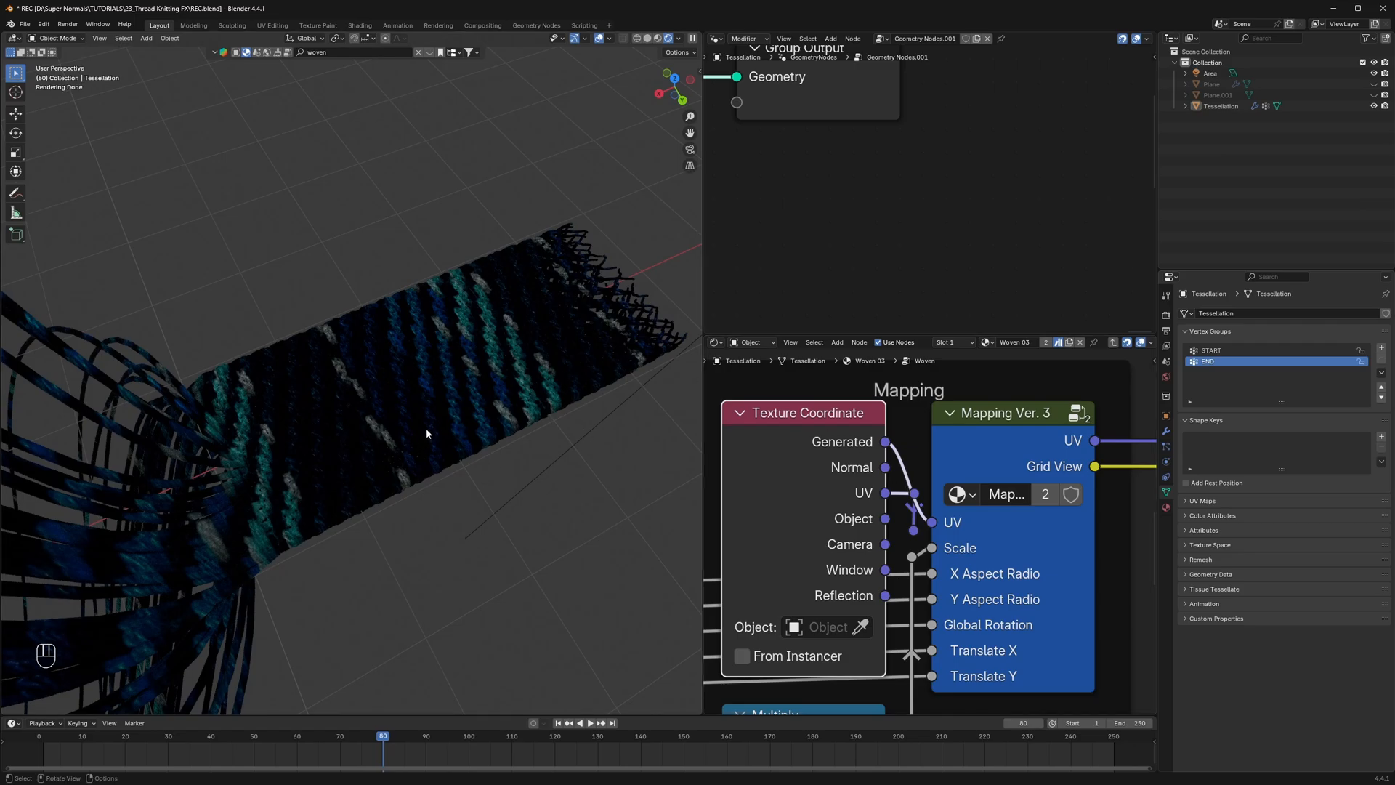